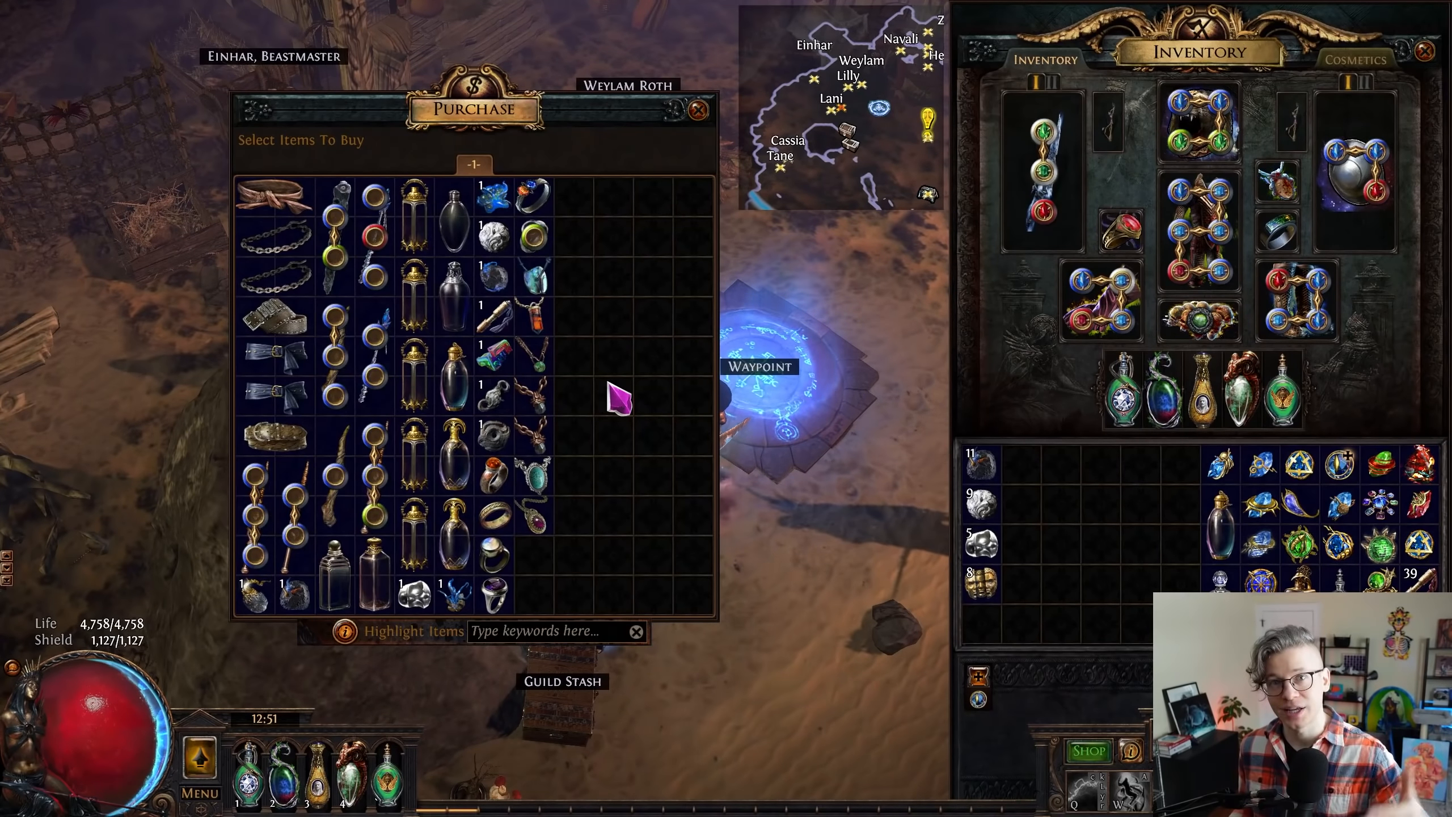
{"action": "mouse_move", "coordinate": [414, 598]}
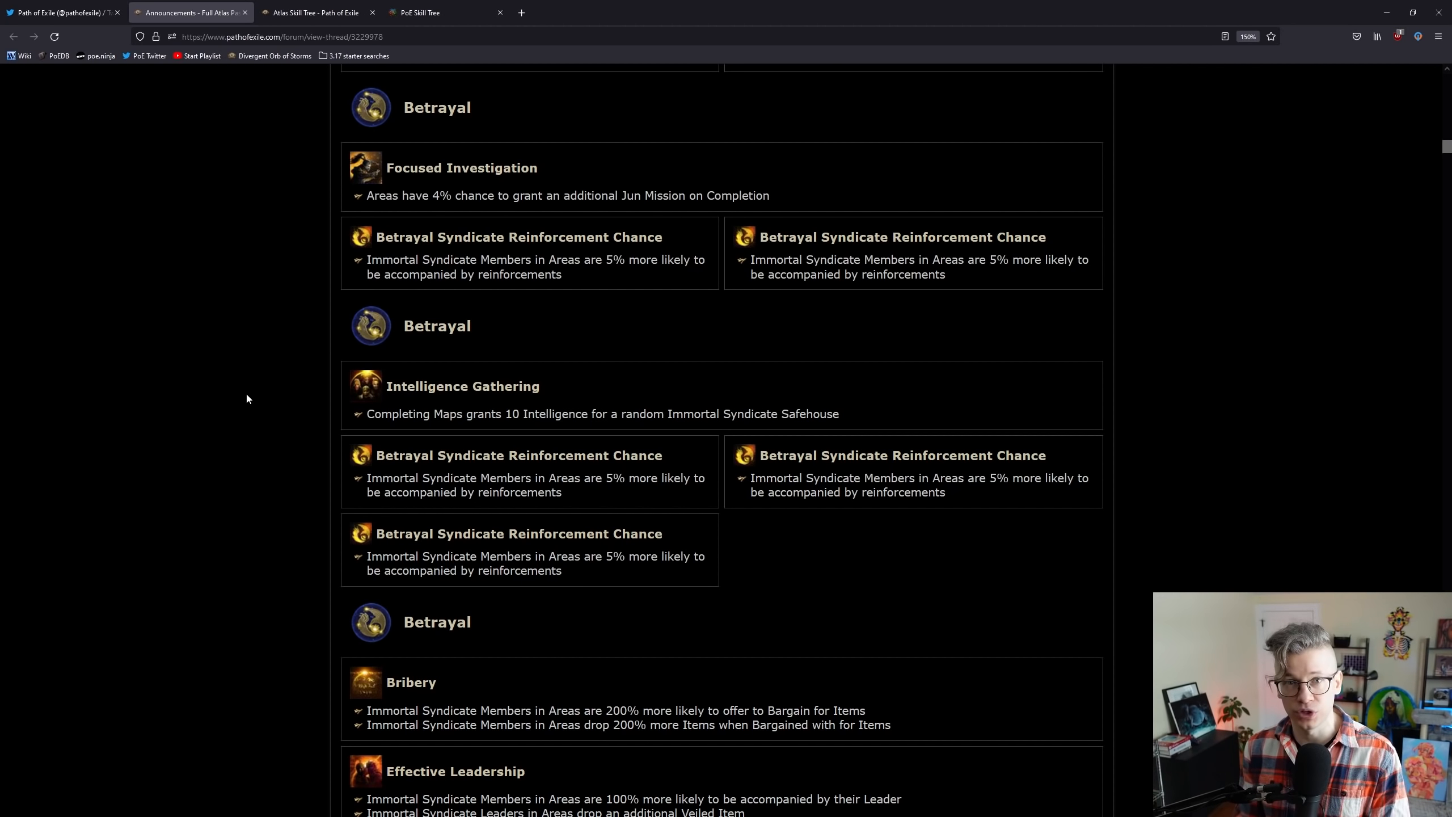
Step: Scroll past the Betrayal and Beyond notables down to Blight's Epidemiology and Mycelial Swarm
{"action": "scroll", "scroll_direction": "down", "scroll_amount": 3}
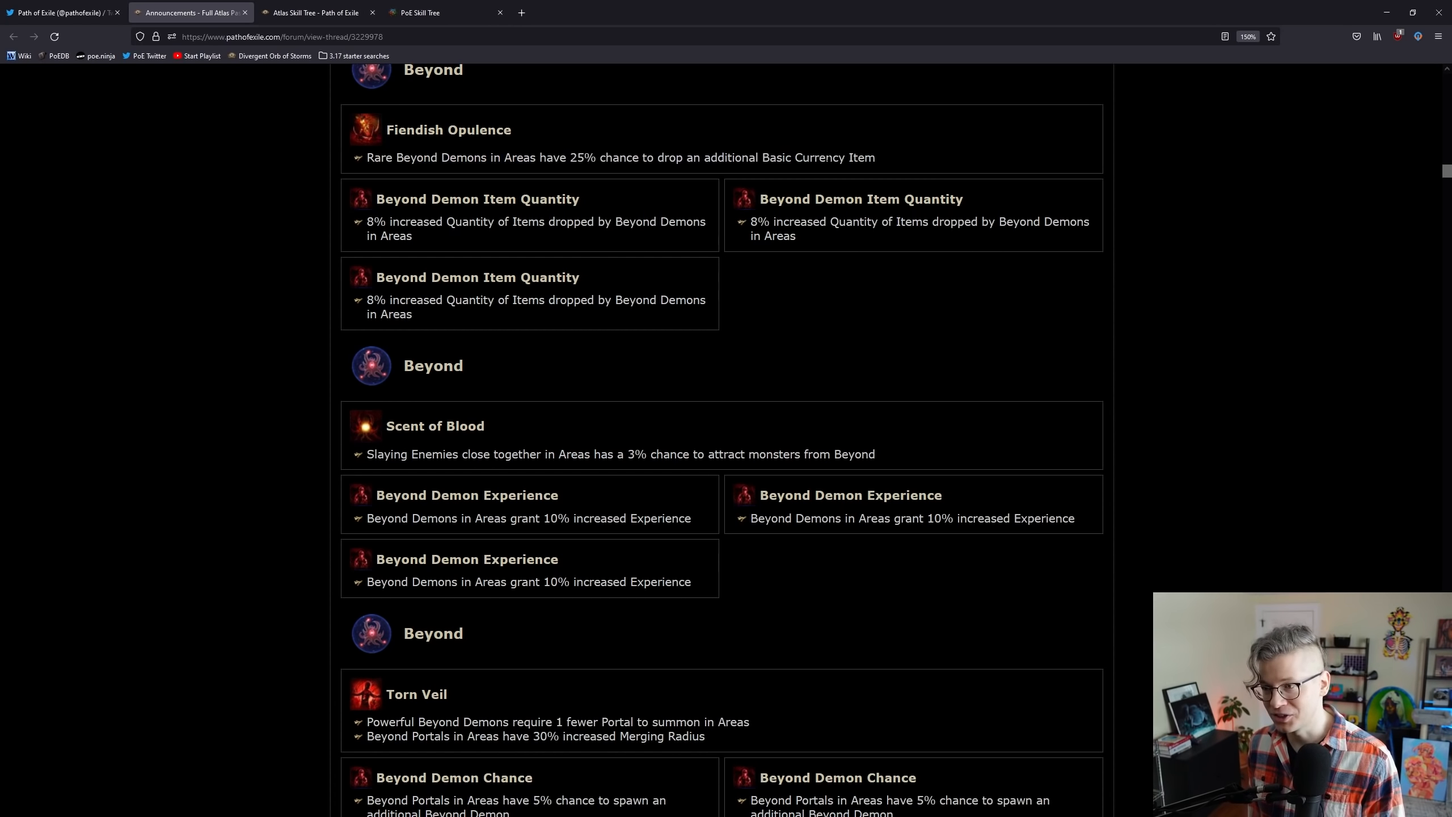
{"action": "mouse_move", "coordinate": [118, 363]}
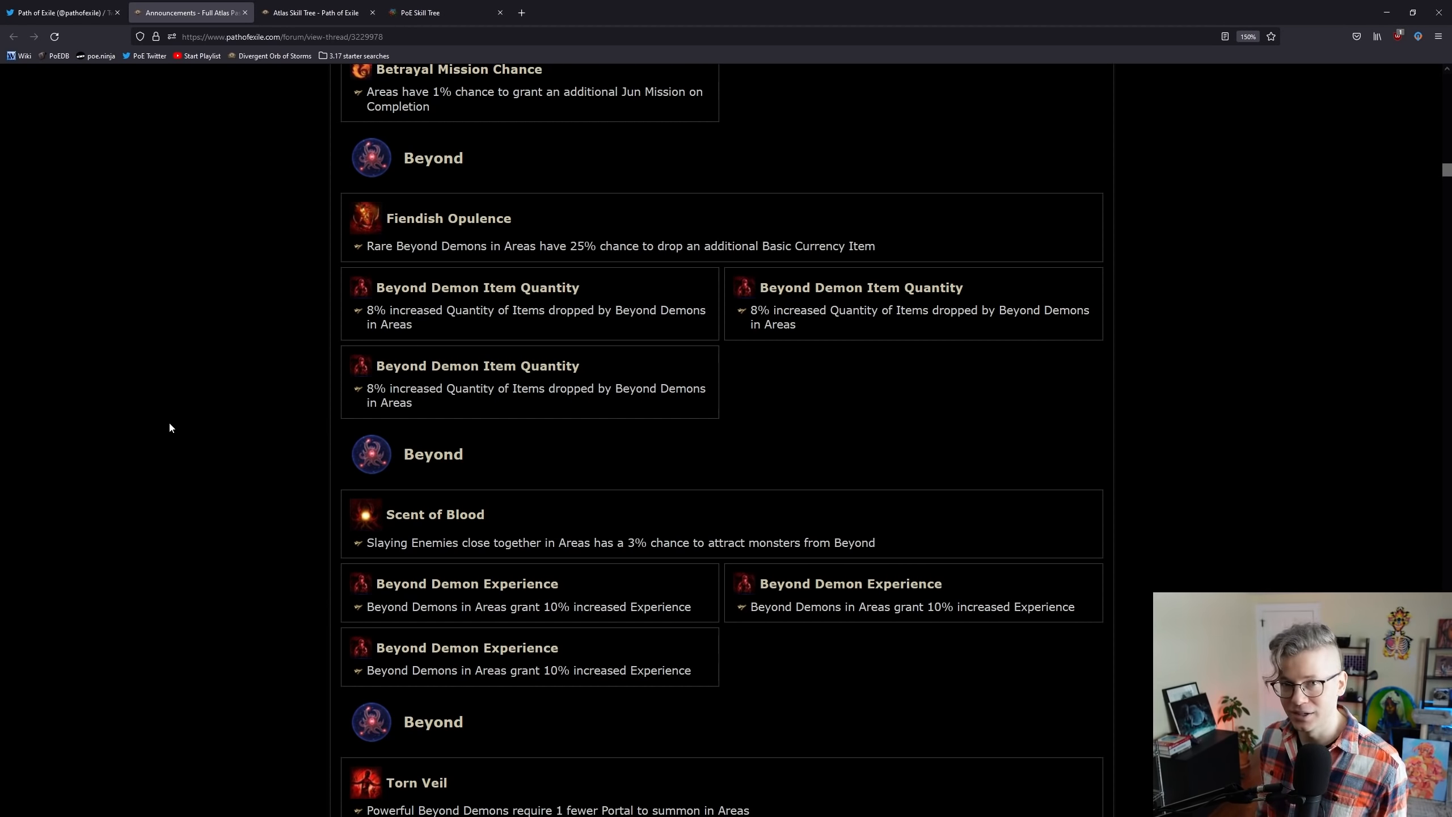
{"action": "scroll", "scroll_direction": "down", "scroll_amount": 3}
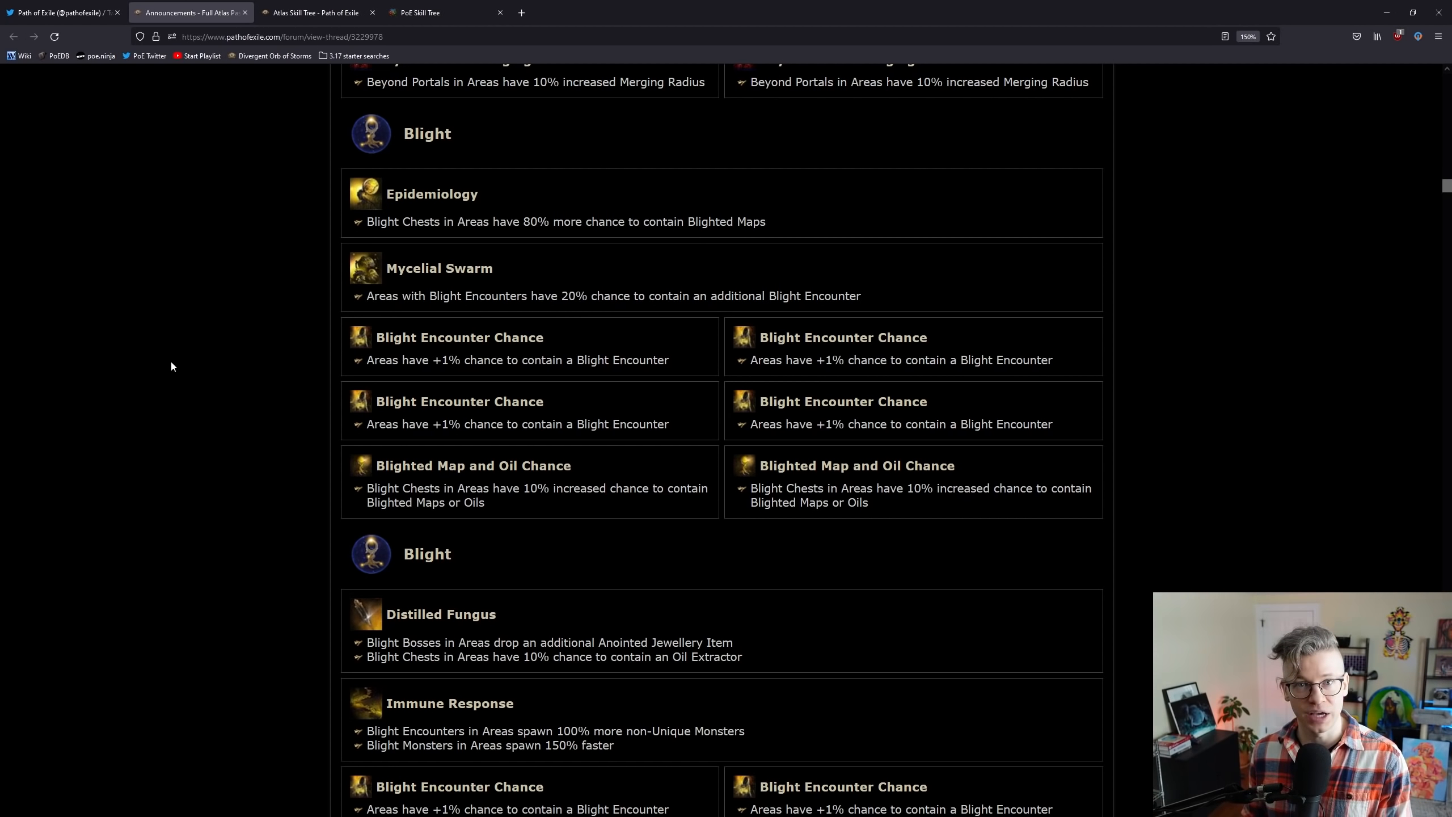
Step: Scroll through Blight to Breach's Flash Breach, Call of Xesht-Ula and Gatekeepers, marking a notable line
{"action": "scroll", "scroll_direction": "down", "scroll_amount": 3}
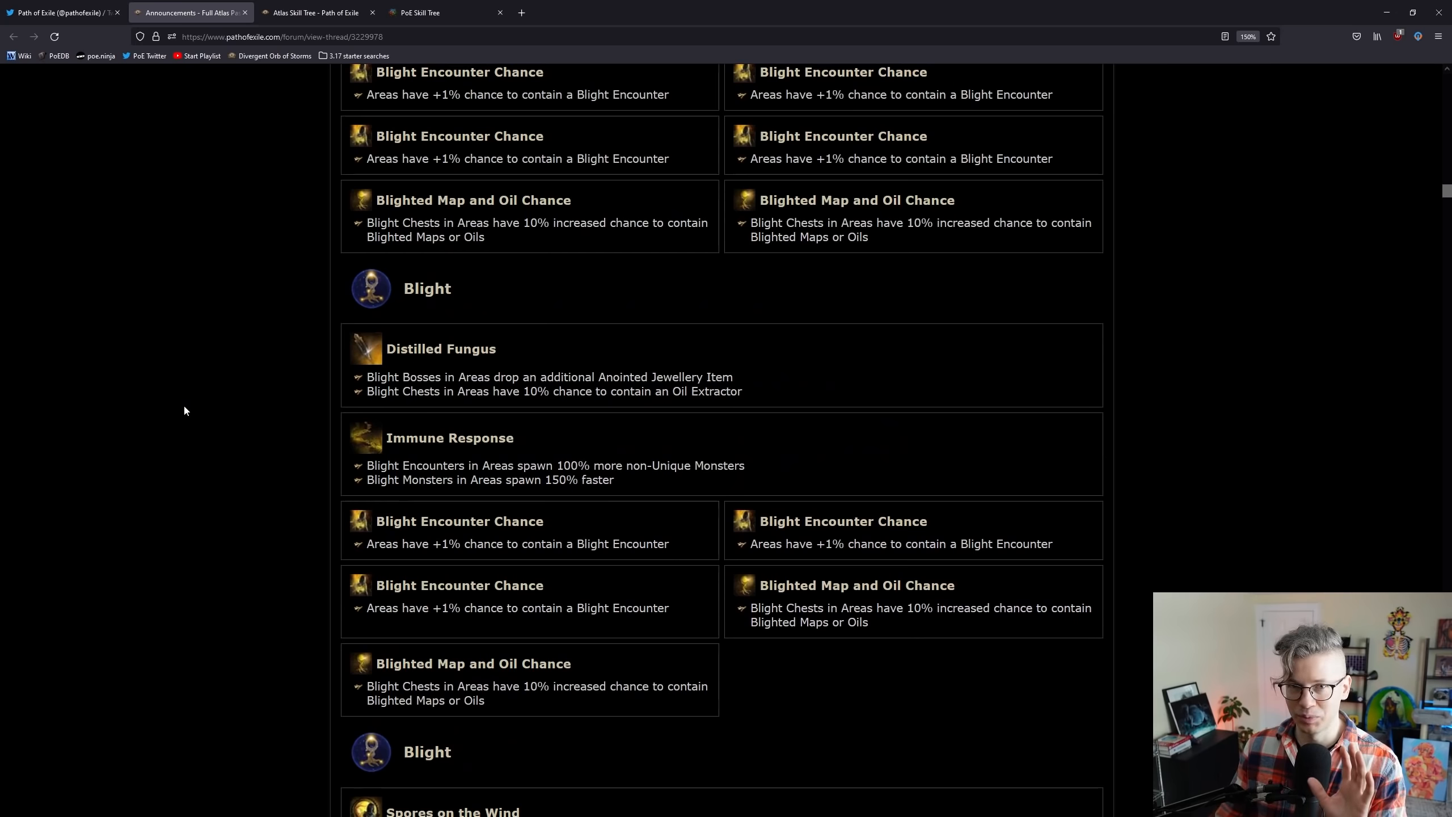
{"action": "scroll", "scroll_direction": "down", "scroll_amount": 3}
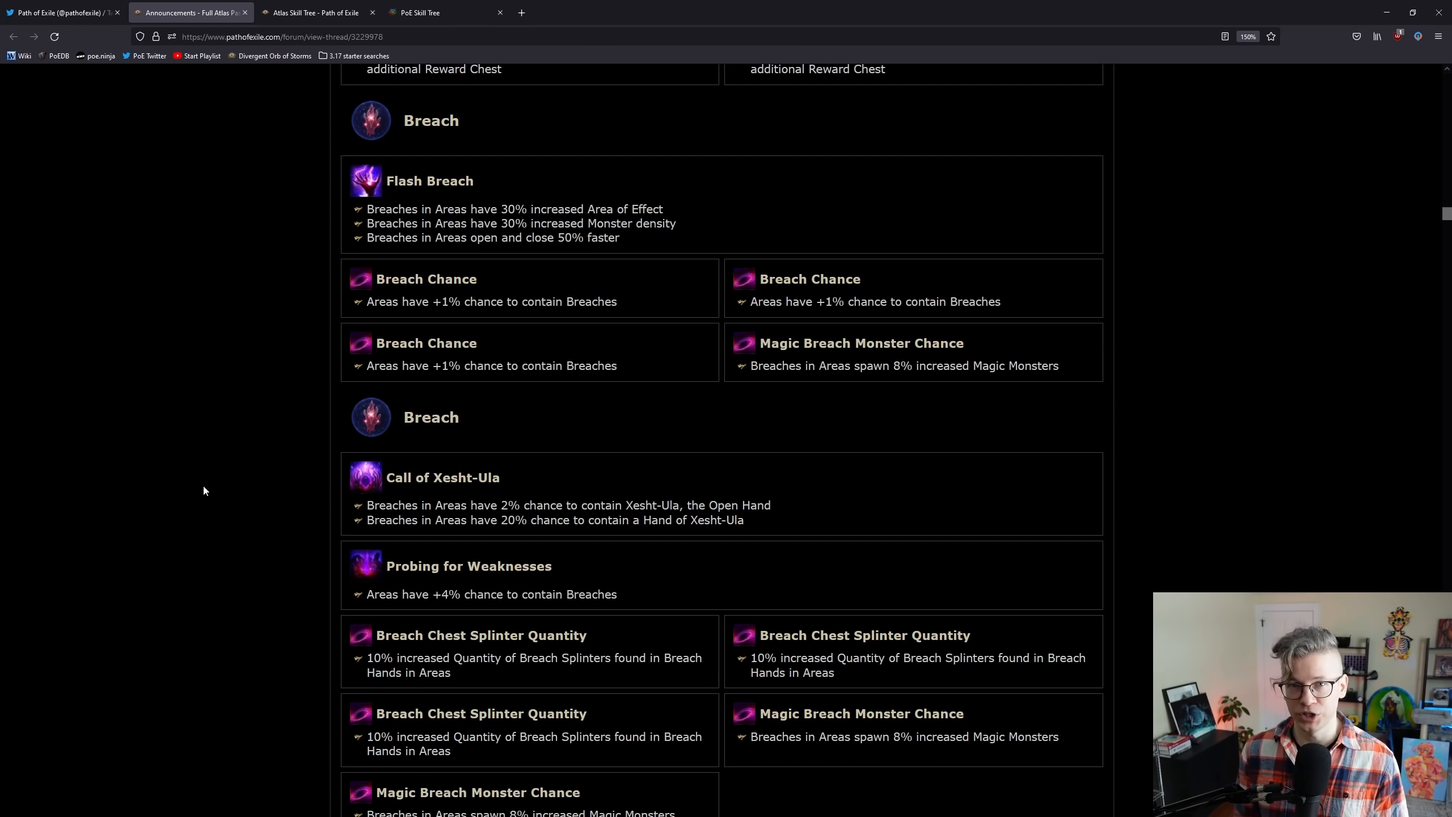
{"action": "scroll", "scroll_direction": "down", "scroll_amount": 3}
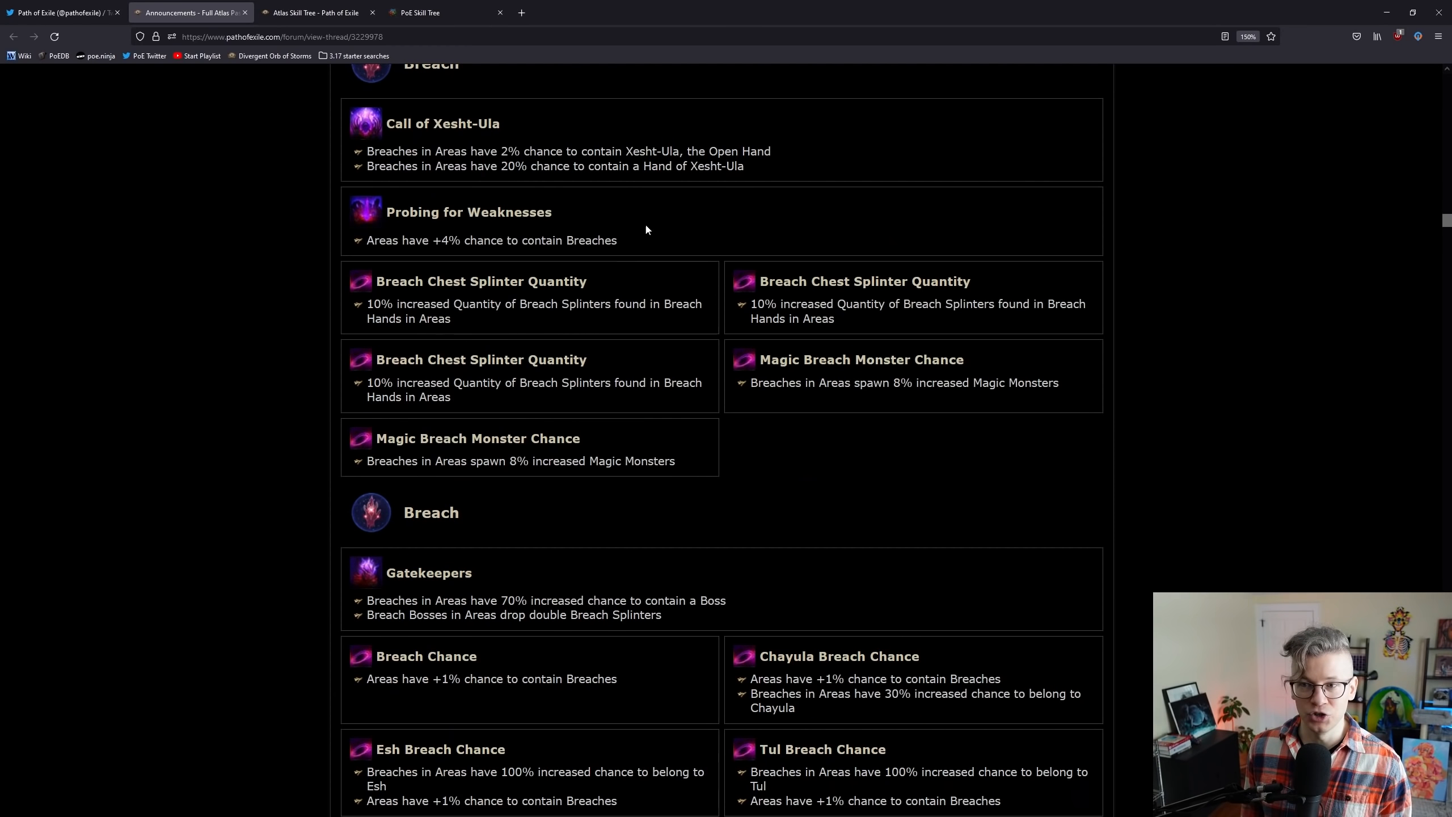
{"action": "left_click_drag", "start_coordinate": [366, 150], "coordinate": [744, 165]}
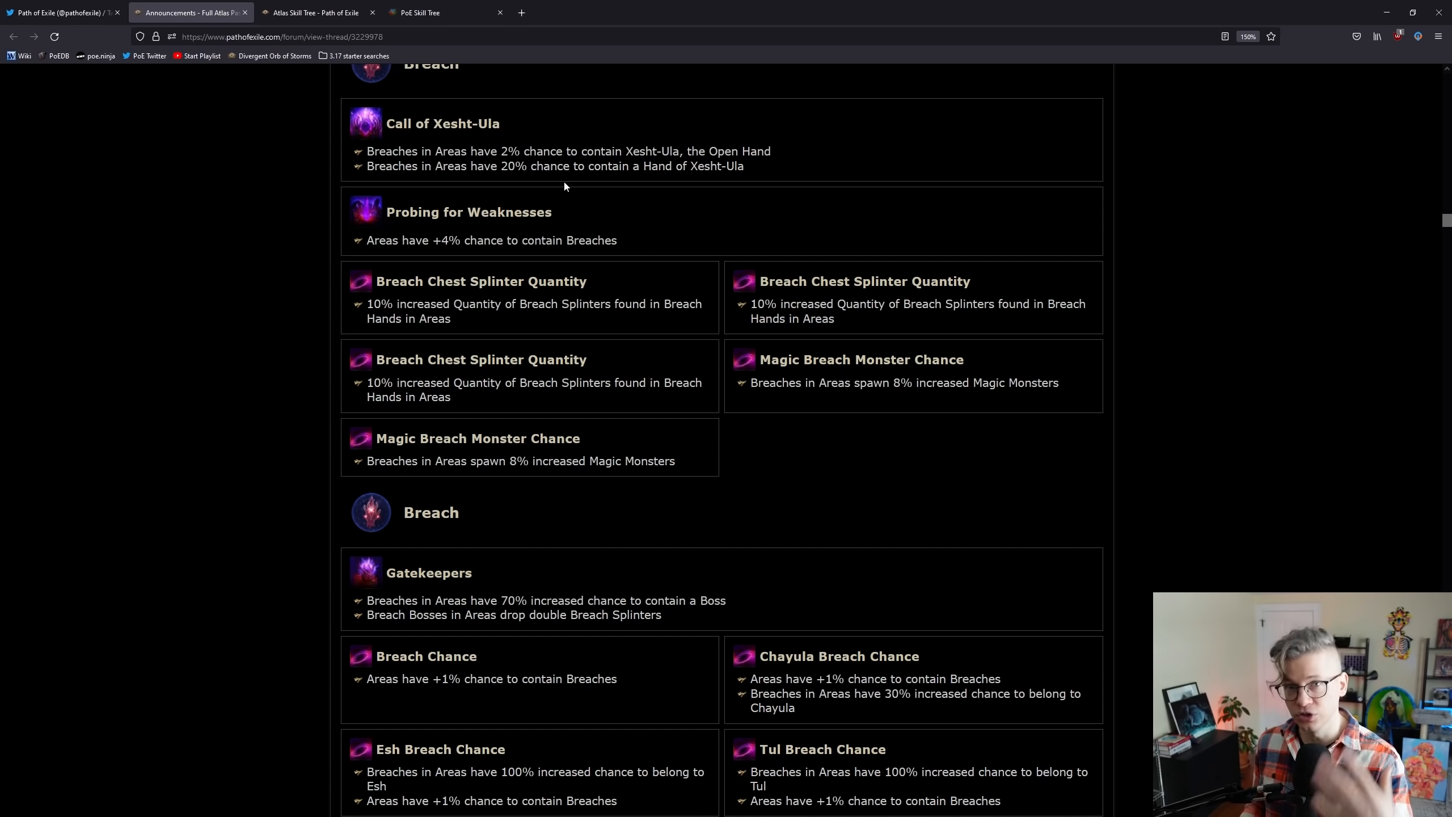
Step: Scroll through Delirium and Delve and mark the Packed with Energy effect lines
{"action": "scroll", "scroll_direction": "down", "scroll_amount": 3}
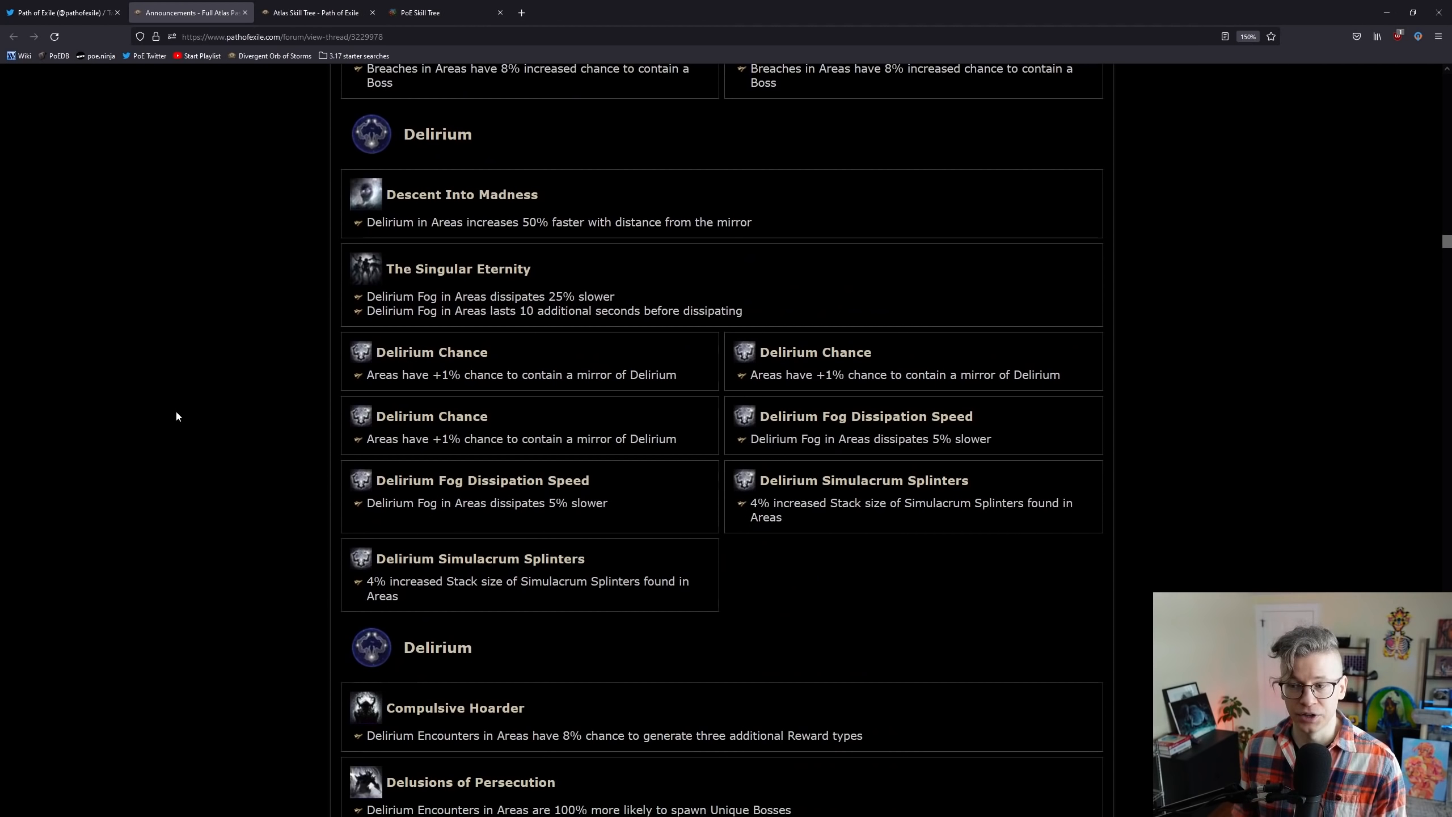
{"action": "scroll", "scroll_direction": "down", "scroll_amount": 3}
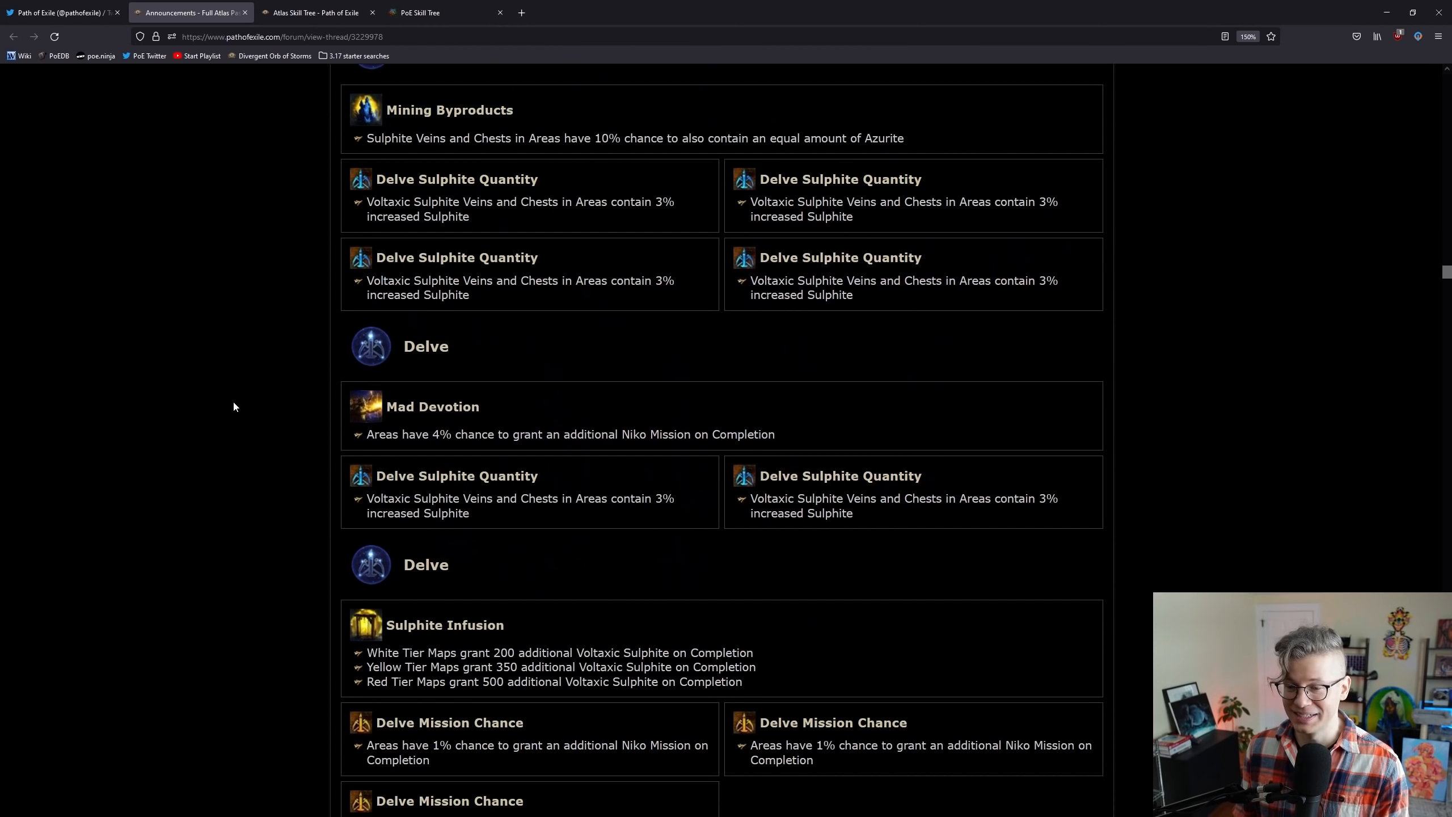
{"action": "mouse_move", "coordinate": [265, 358]}
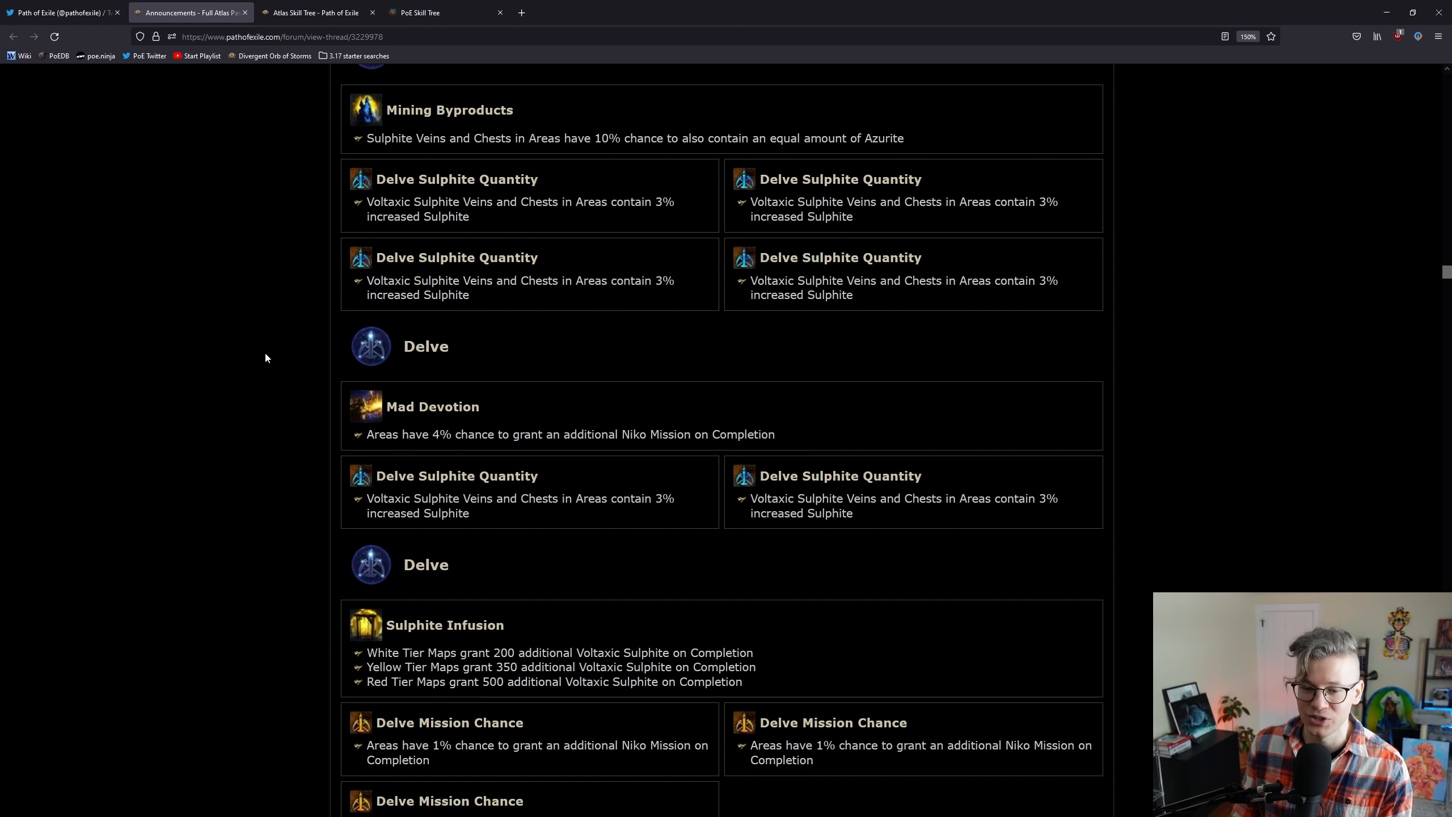
{"action": "scroll", "scroll_direction": "down", "scroll_amount": 3}
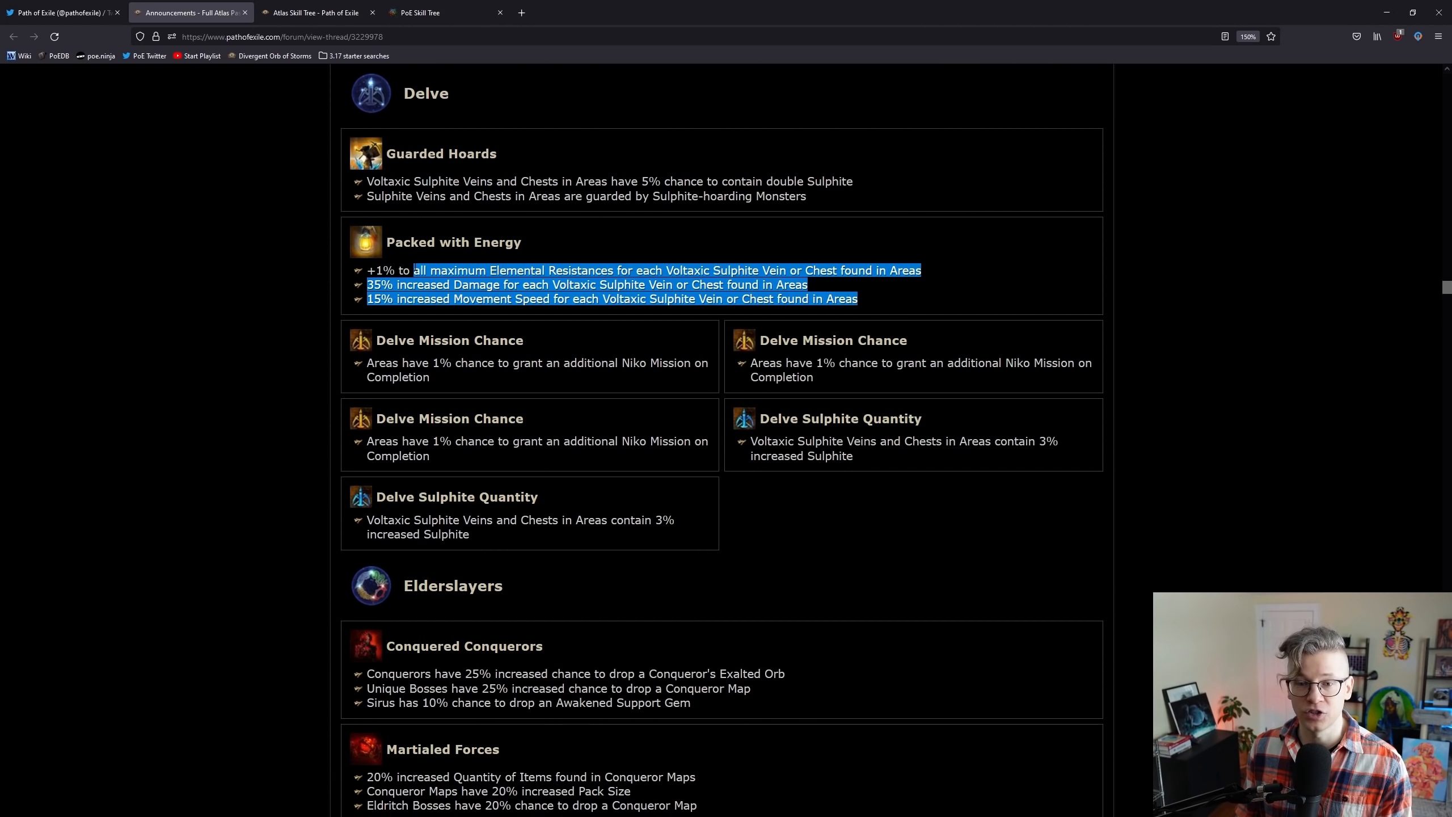
{"action": "left_click", "coordinate": [207, 326]}
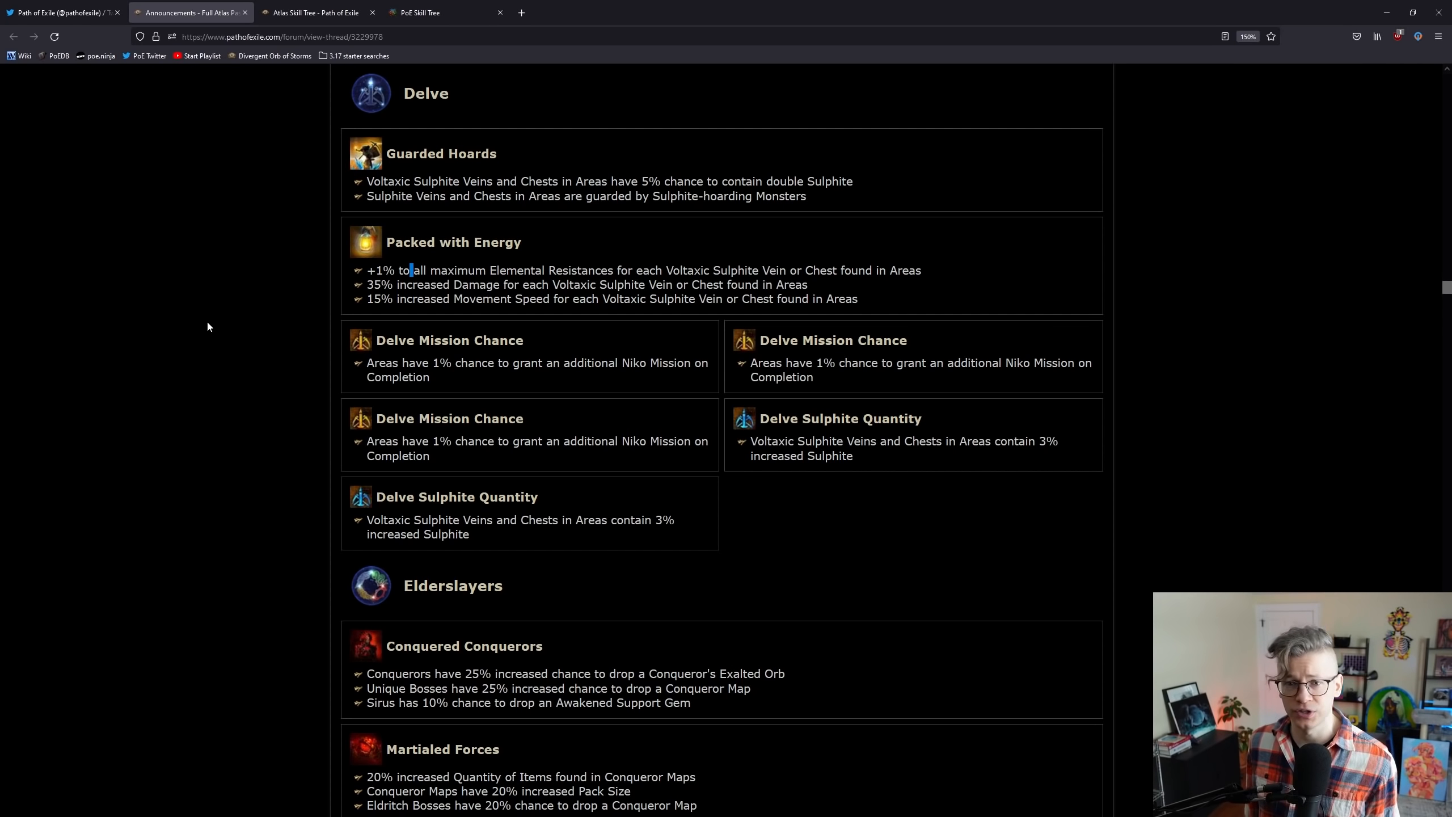
{"action": "left_click_drag", "start_coordinate": [435, 270], "coordinate": [856, 298]}
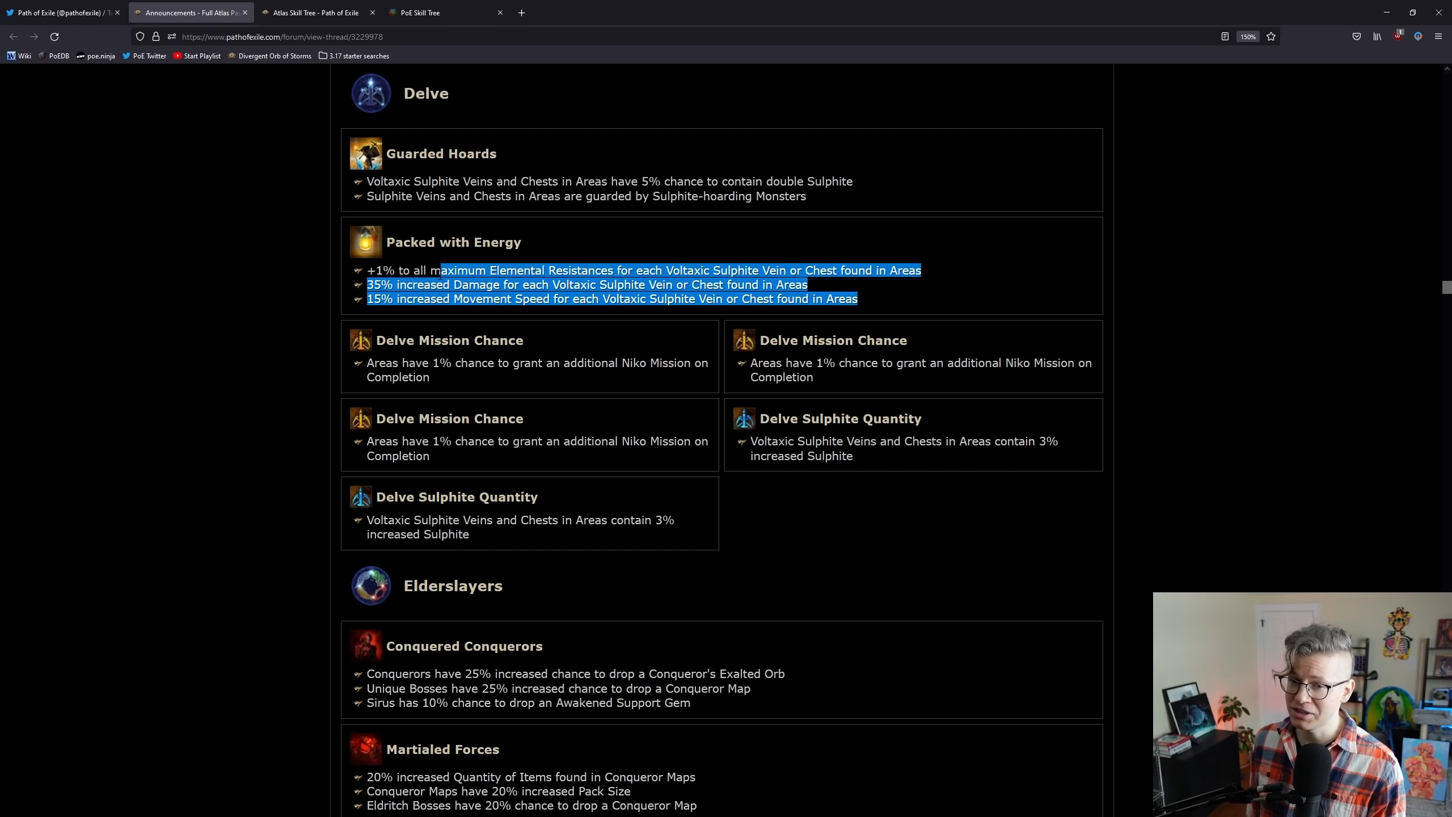
{"action": "left_click", "coordinate": [268, 354]}
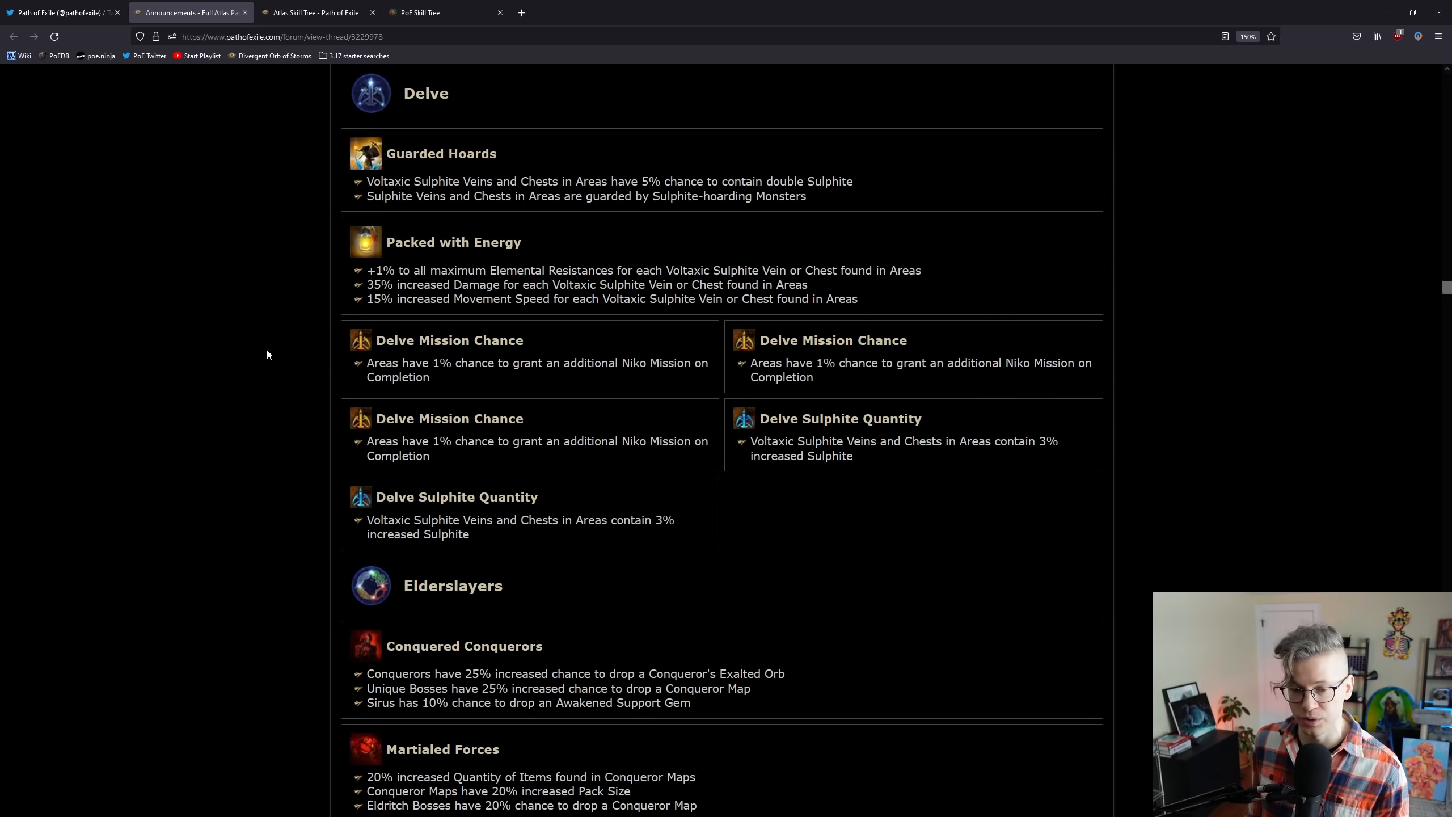
Step: Continue past Elderslayers to Essence and switch to the atlas skill tree planner
{"action": "scroll", "scroll_direction": "down", "scroll_amount": 3}
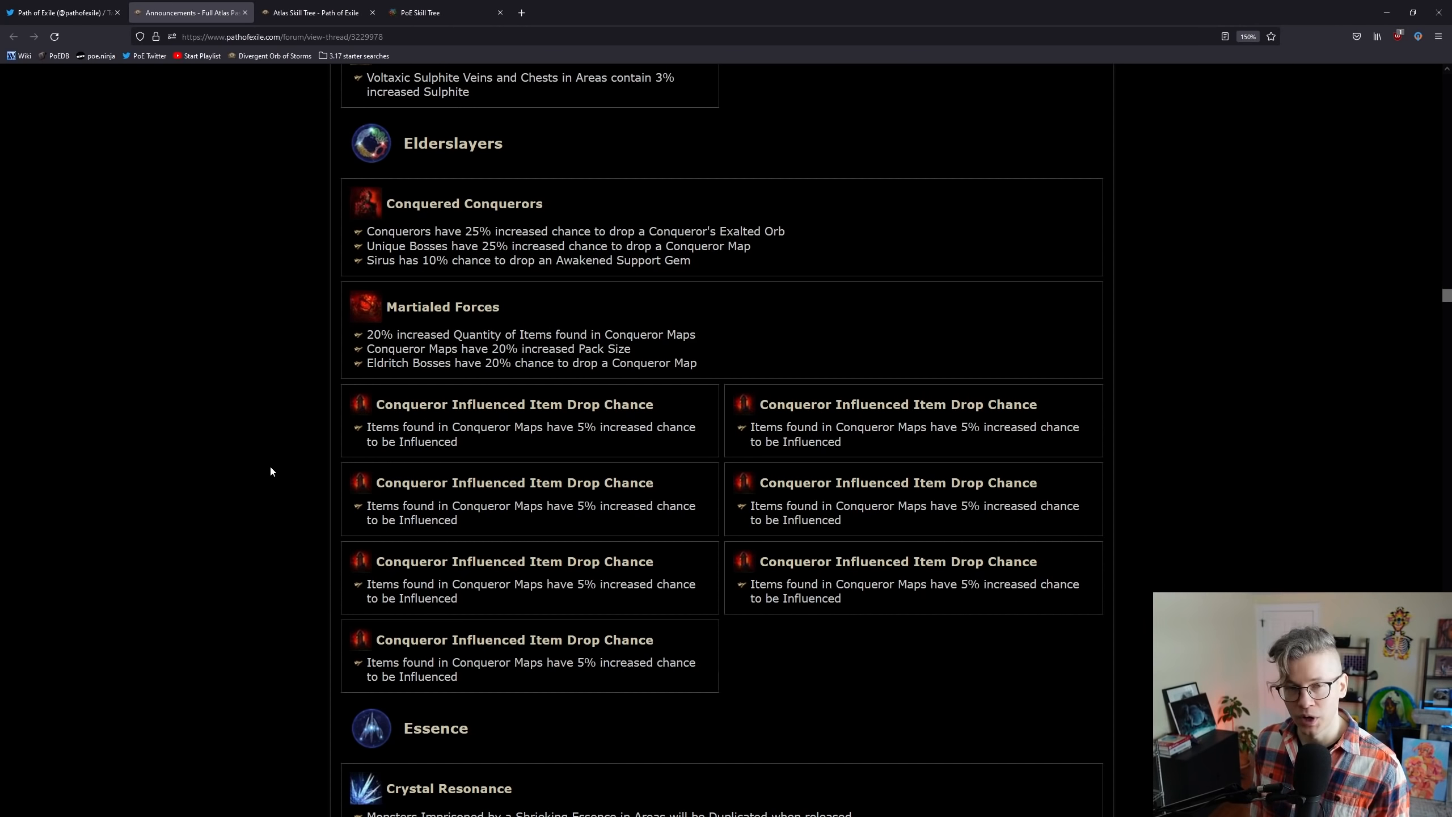
{"action": "scroll", "scroll_direction": "down", "scroll_amount": 3}
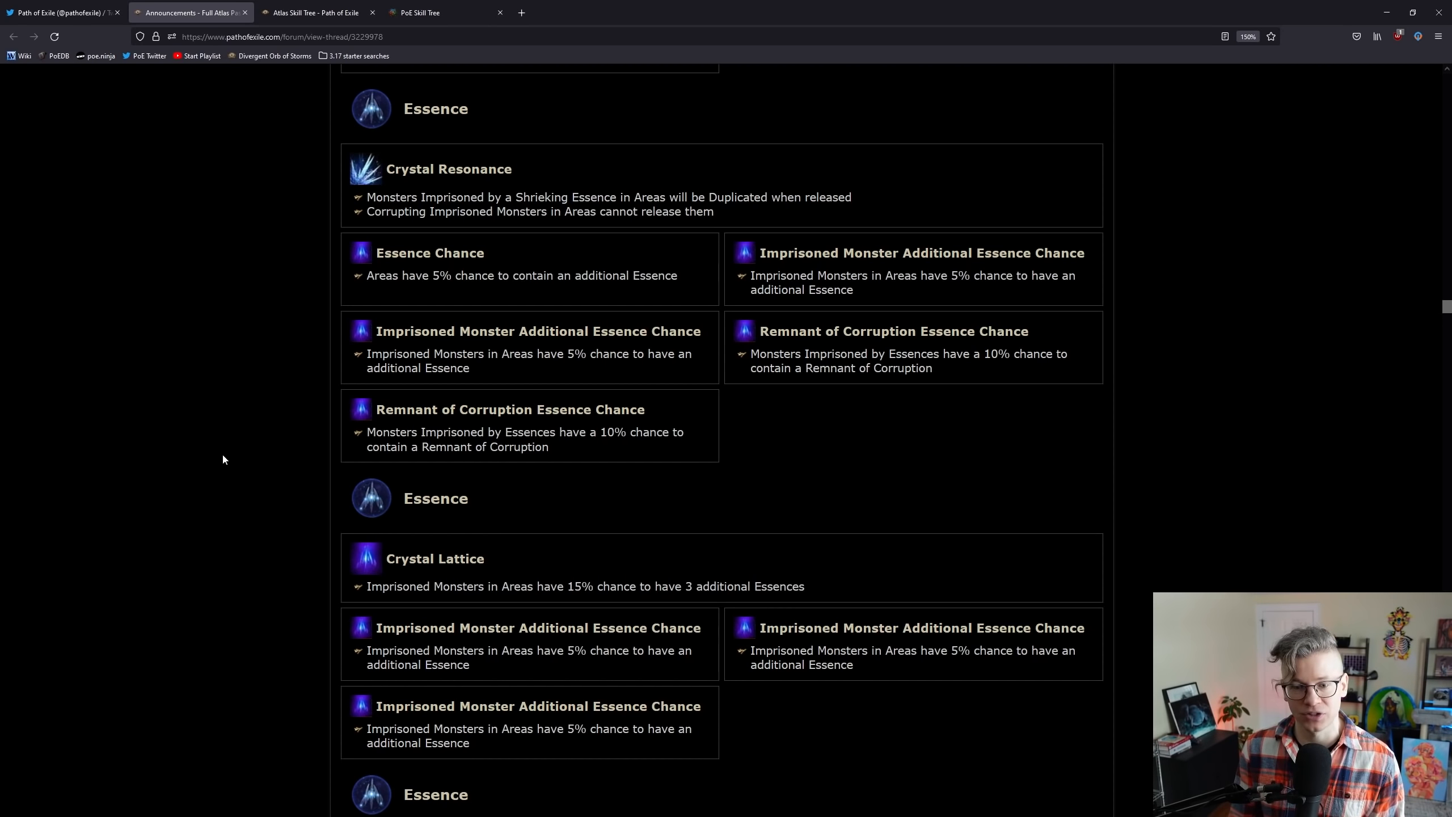
{"action": "left_click", "coordinate": [418, 12]}
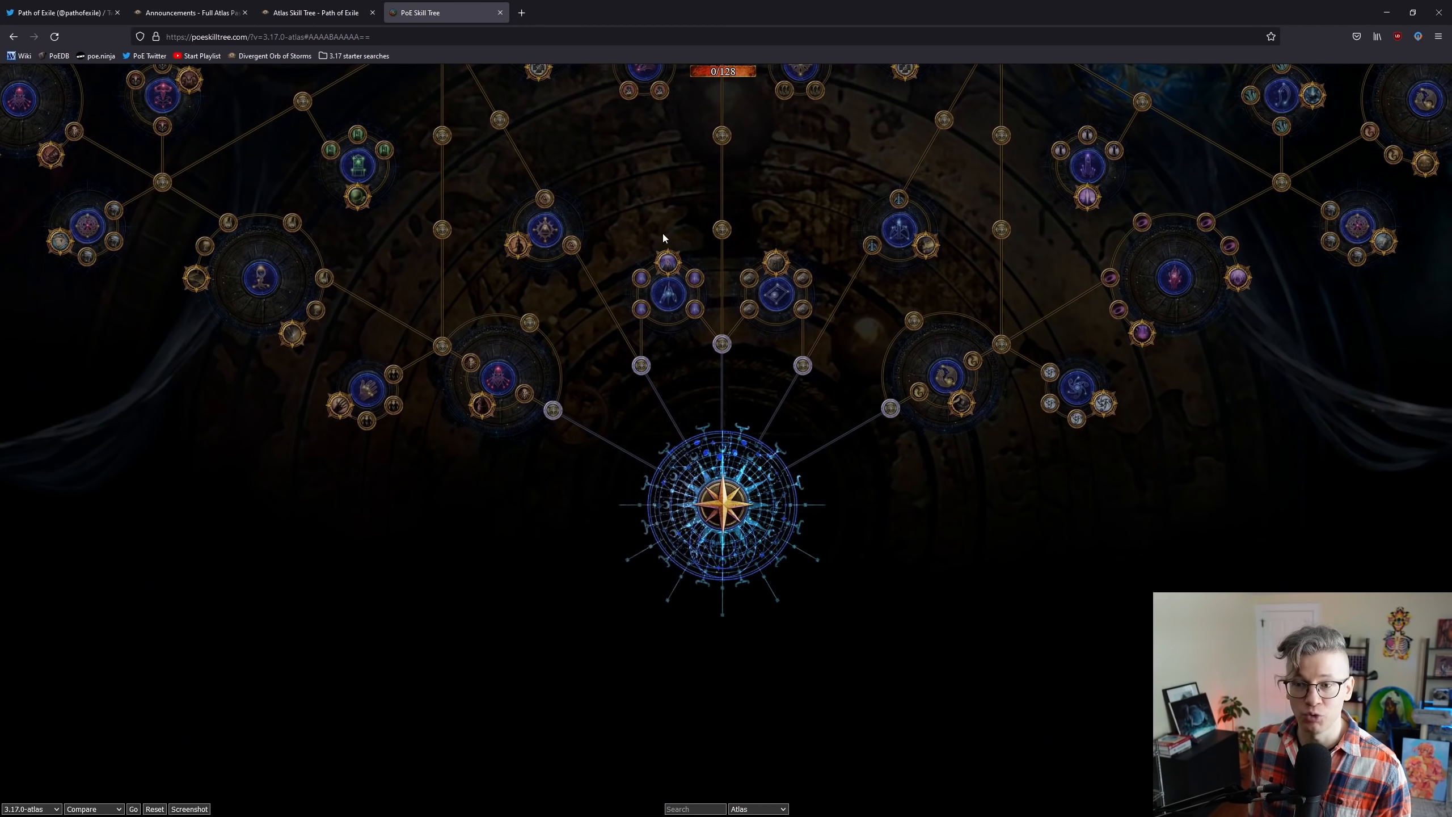
{"action": "mouse_move", "coordinate": [665, 266]}
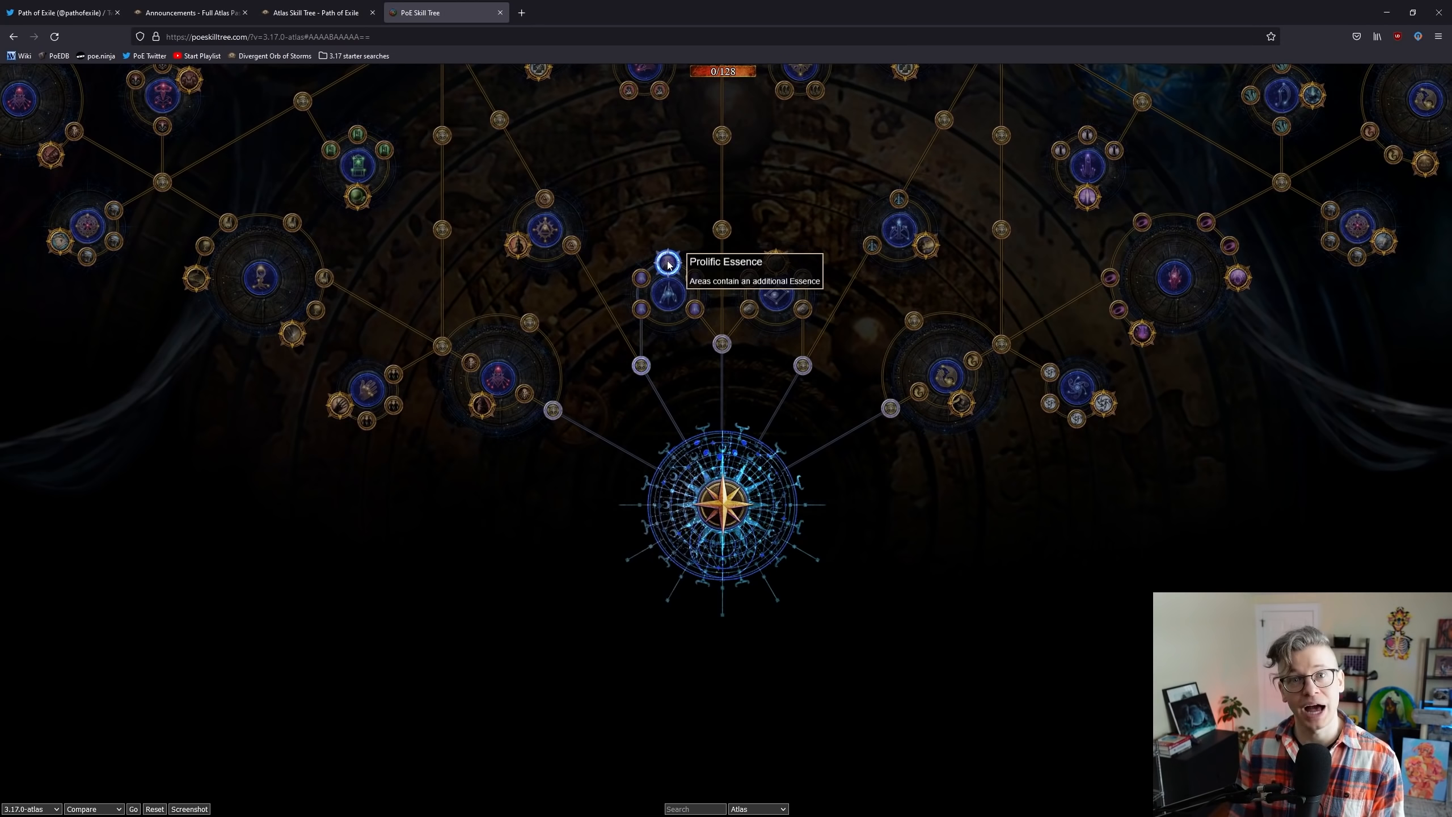
Step: Return from the Prolific Essence node to the atlas announcement thread
{"action": "left_click", "coordinate": [189, 13]}
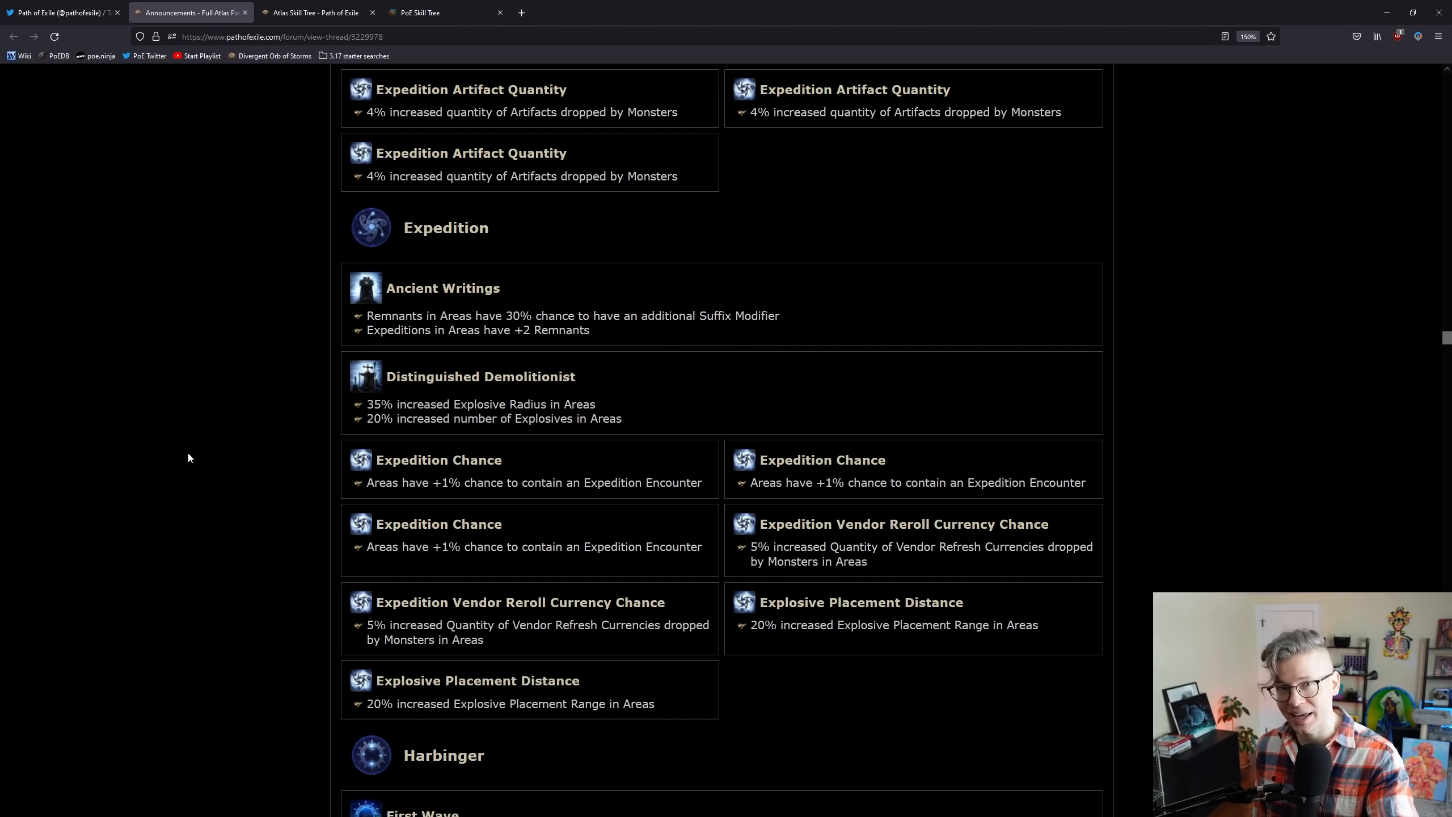
Step: Scroll through the Expedition passives down to the Harbinger notables
{"action": "scroll", "scroll_direction": "up", "scroll_amount": 3}
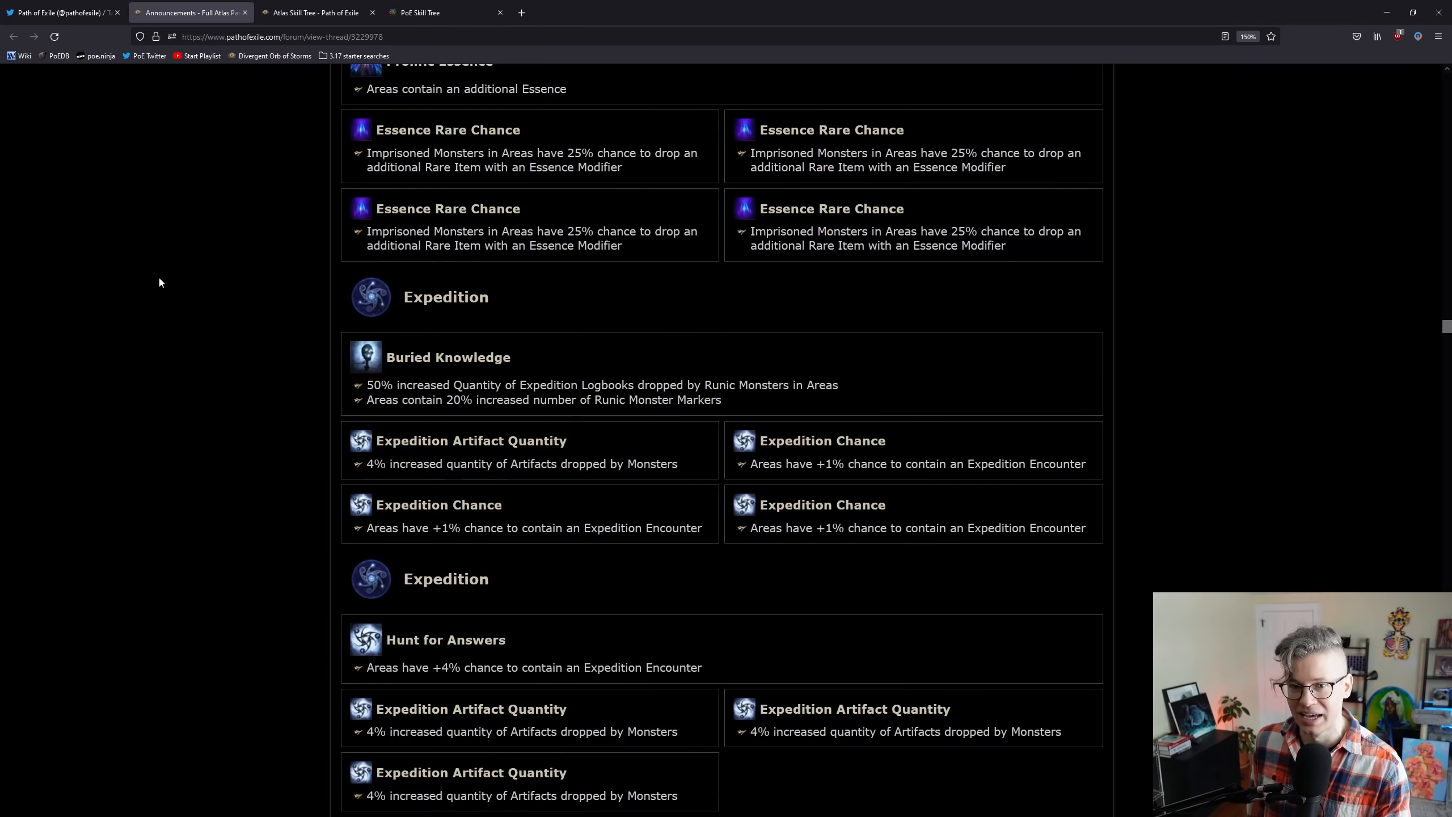
{"action": "scroll", "scroll_direction": "down", "scroll_amount": 3}
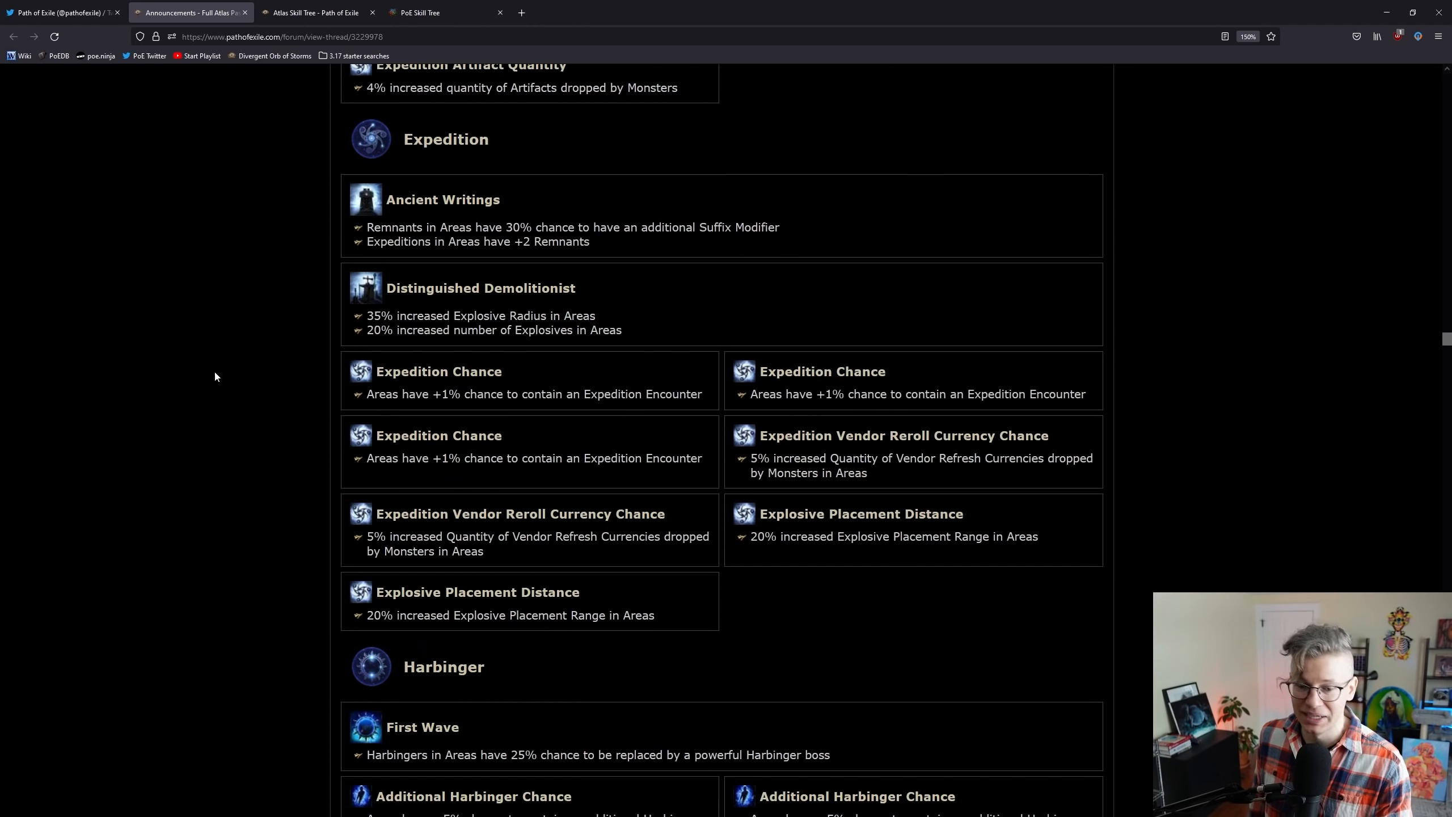
{"action": "scroll", "scroll_direction": "down", "scroll_amount": 3}
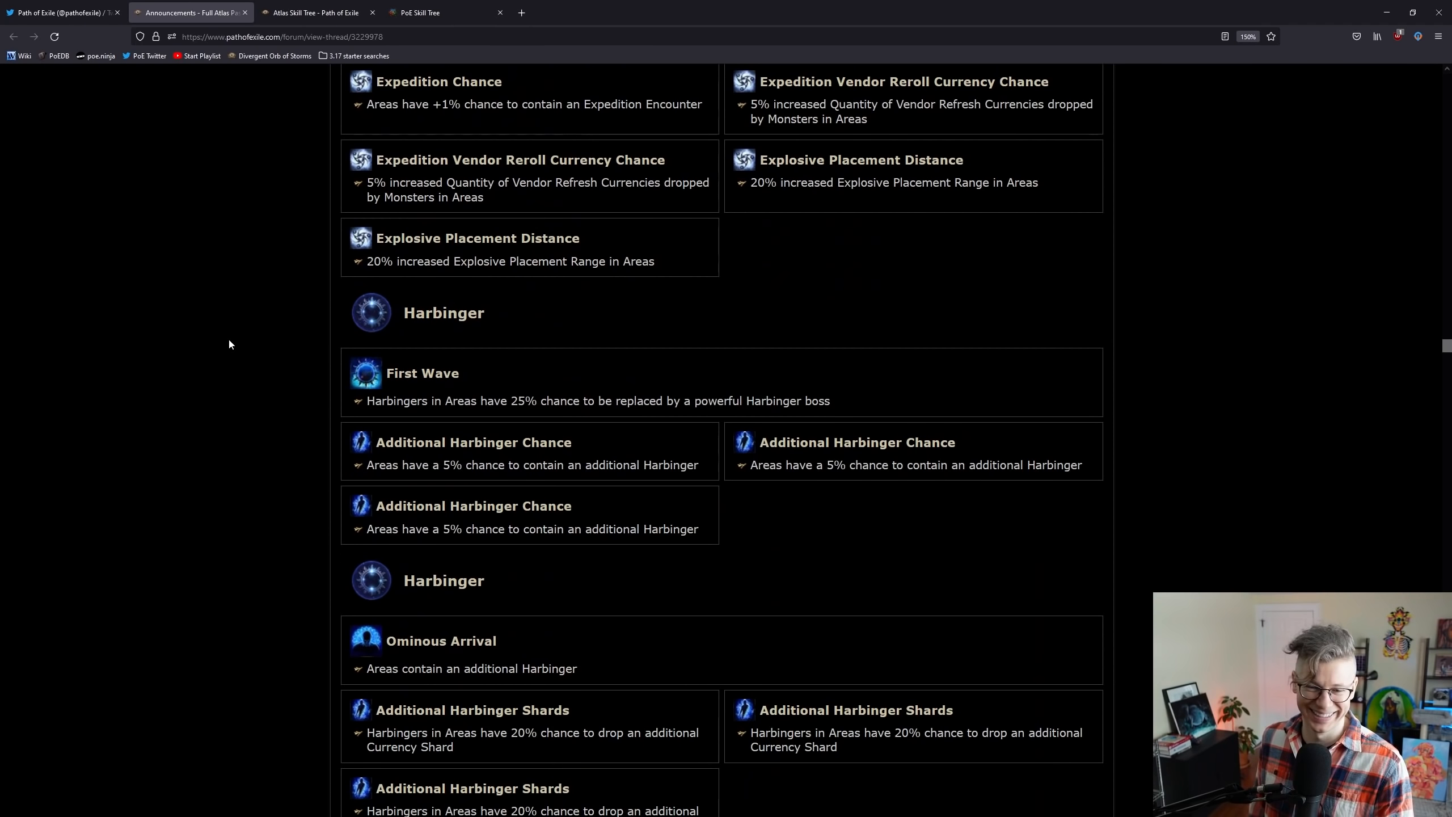
{"action": "scroll", "scroll_direction": "down", "scroll_amount": 3}
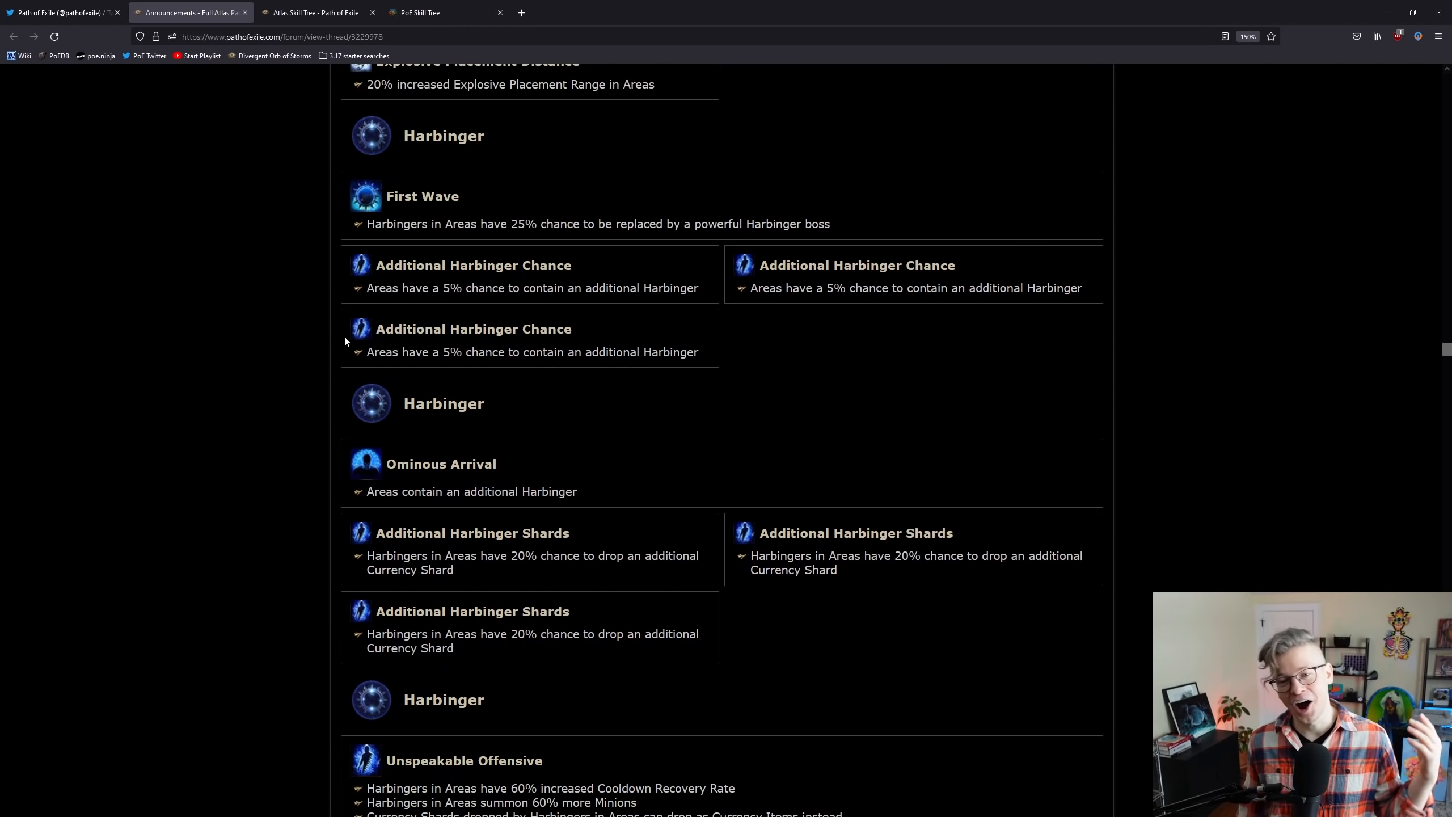
{"action": "scroll", "scroll_direction": "down", "scroll_amount": 3}
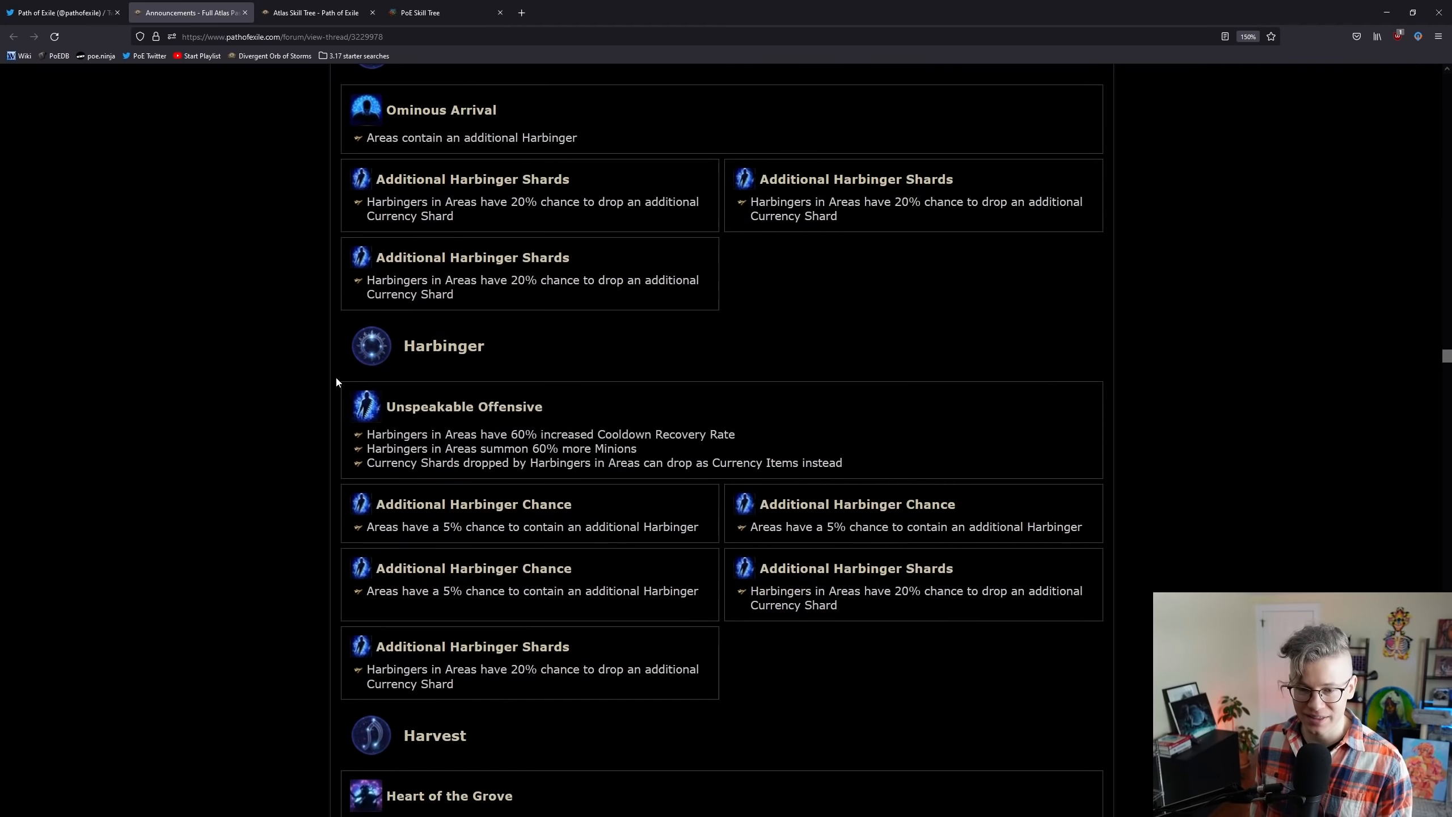
Step: Mark the three Unspeakable Offensive effect lines, then clear the selection
{"action": "left_click_drag", "start_coordinate": [366, 433], "coordinate": [843, 462]}
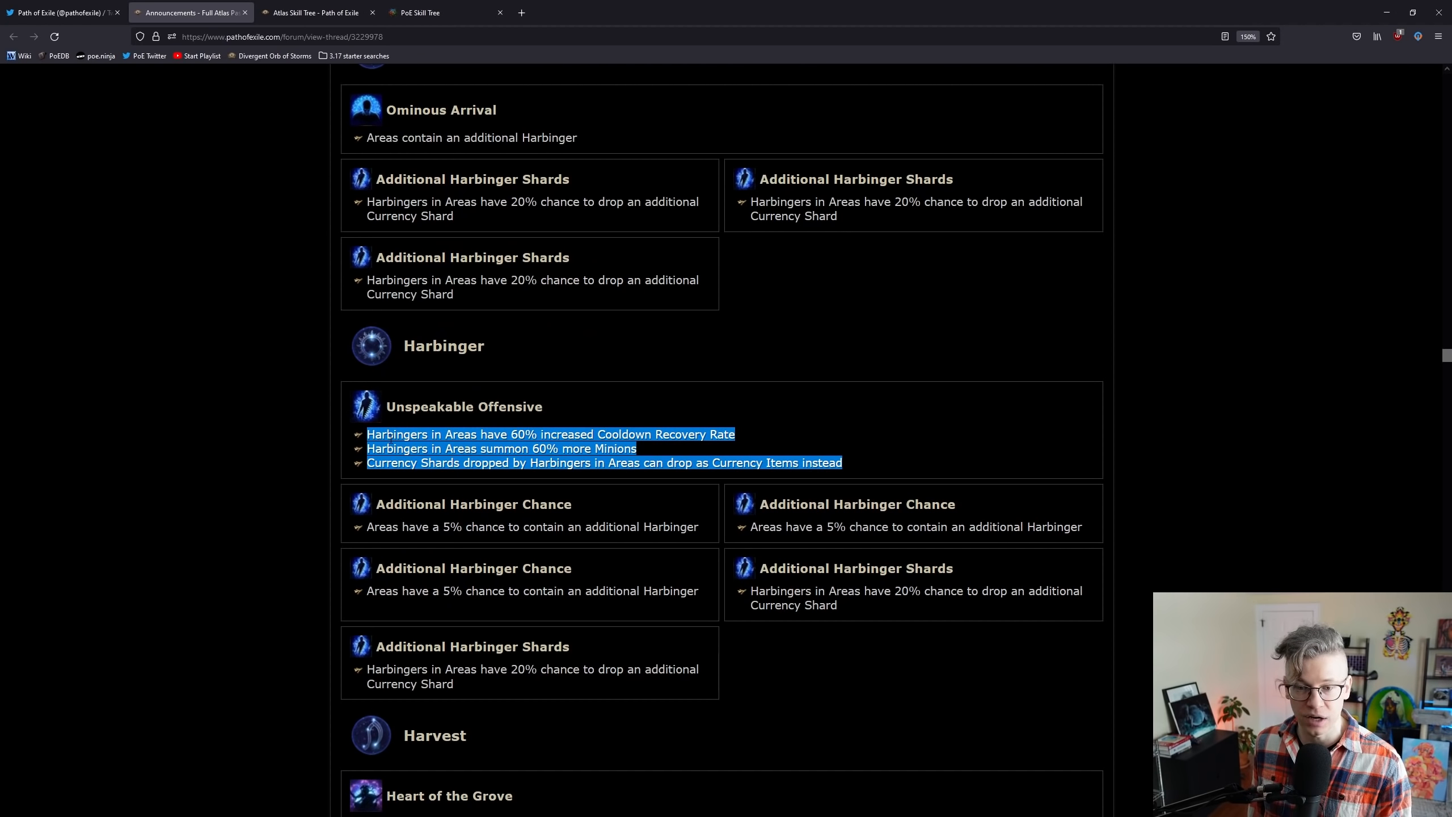
{"action": "left_click", "coordinate": [169, 485]}
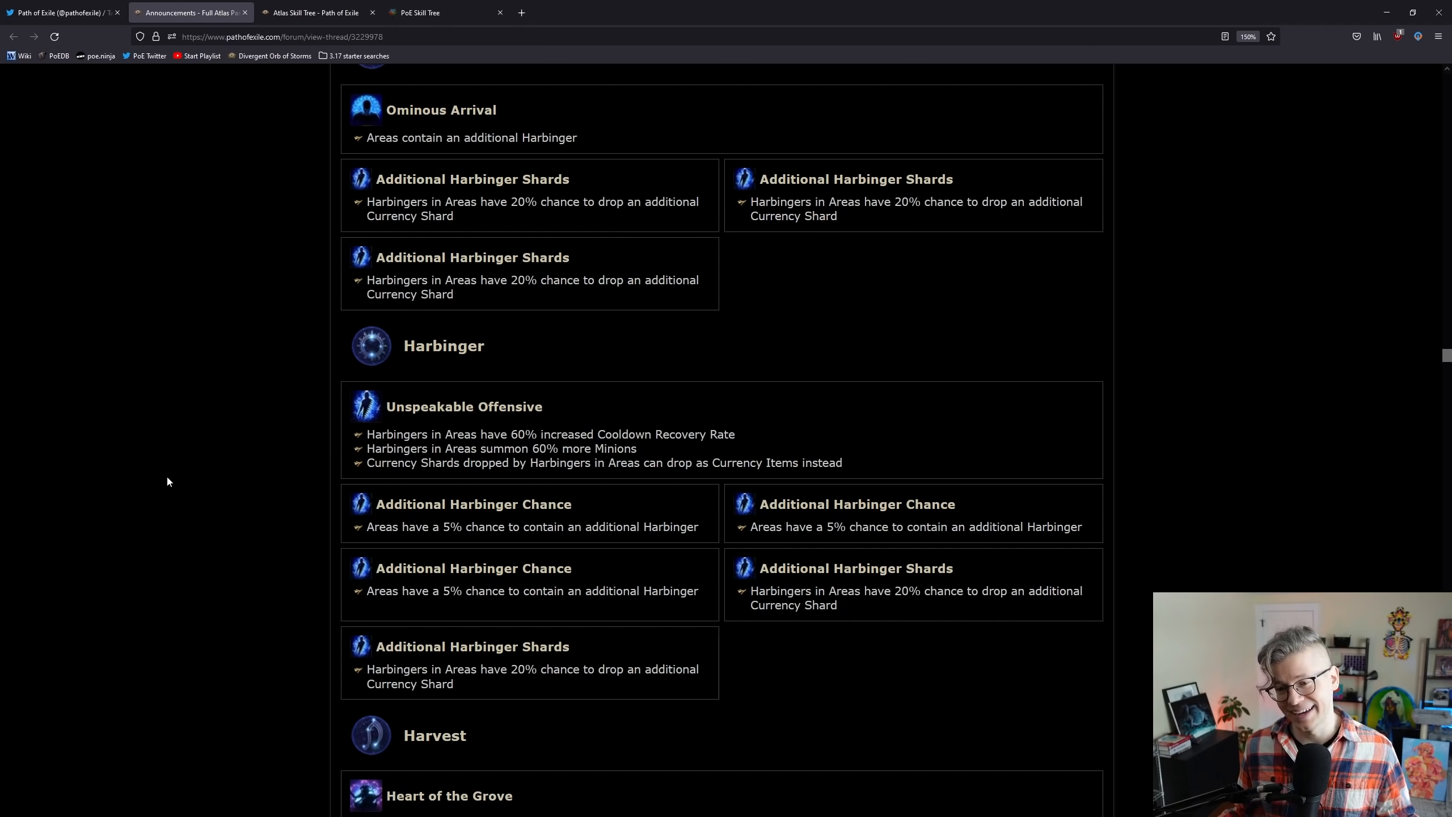
{"action": "mouse_move", "coordinate": [162, 344]}
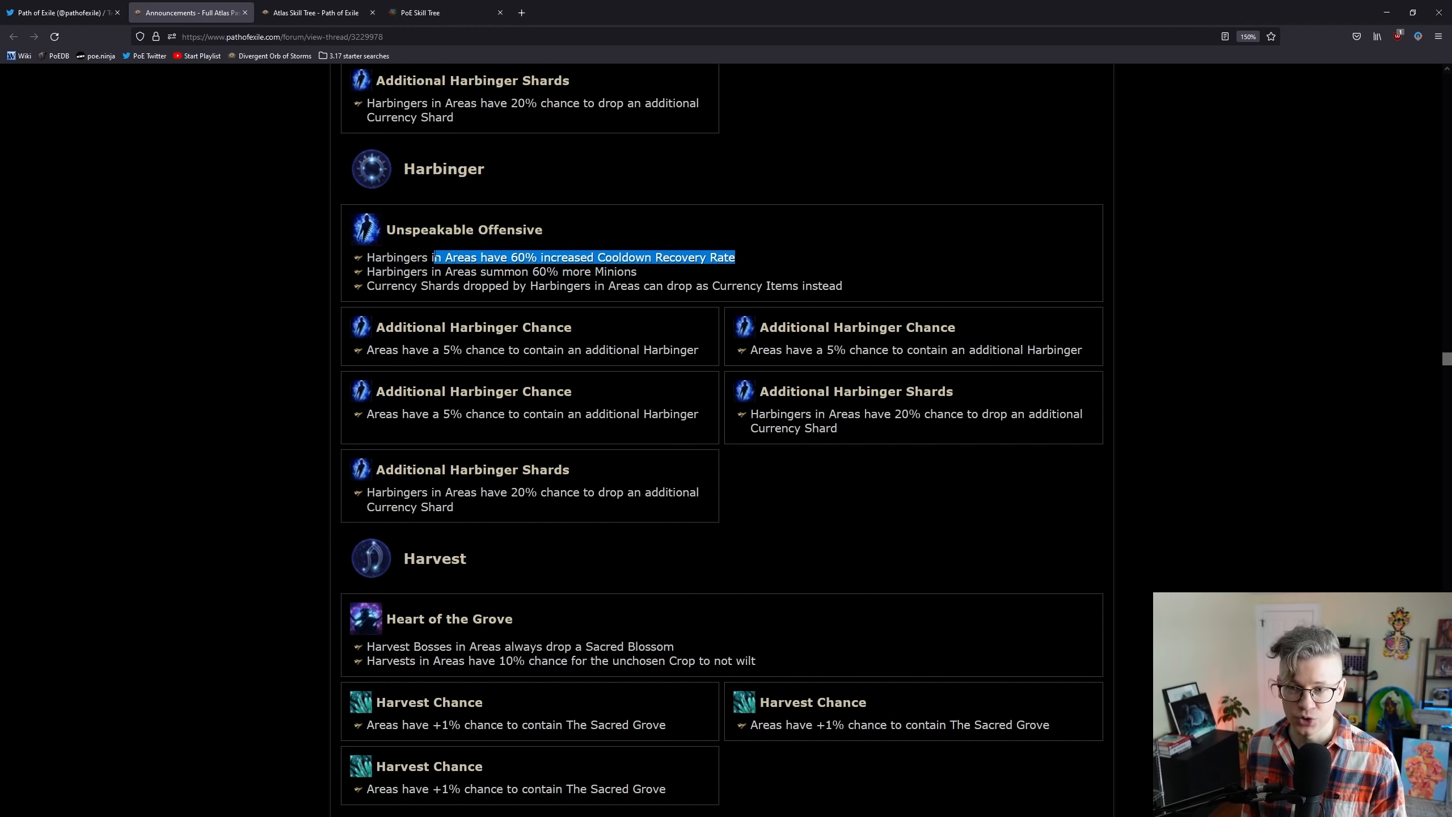
{"action": "left_click", "coordinate": [104, 310]}
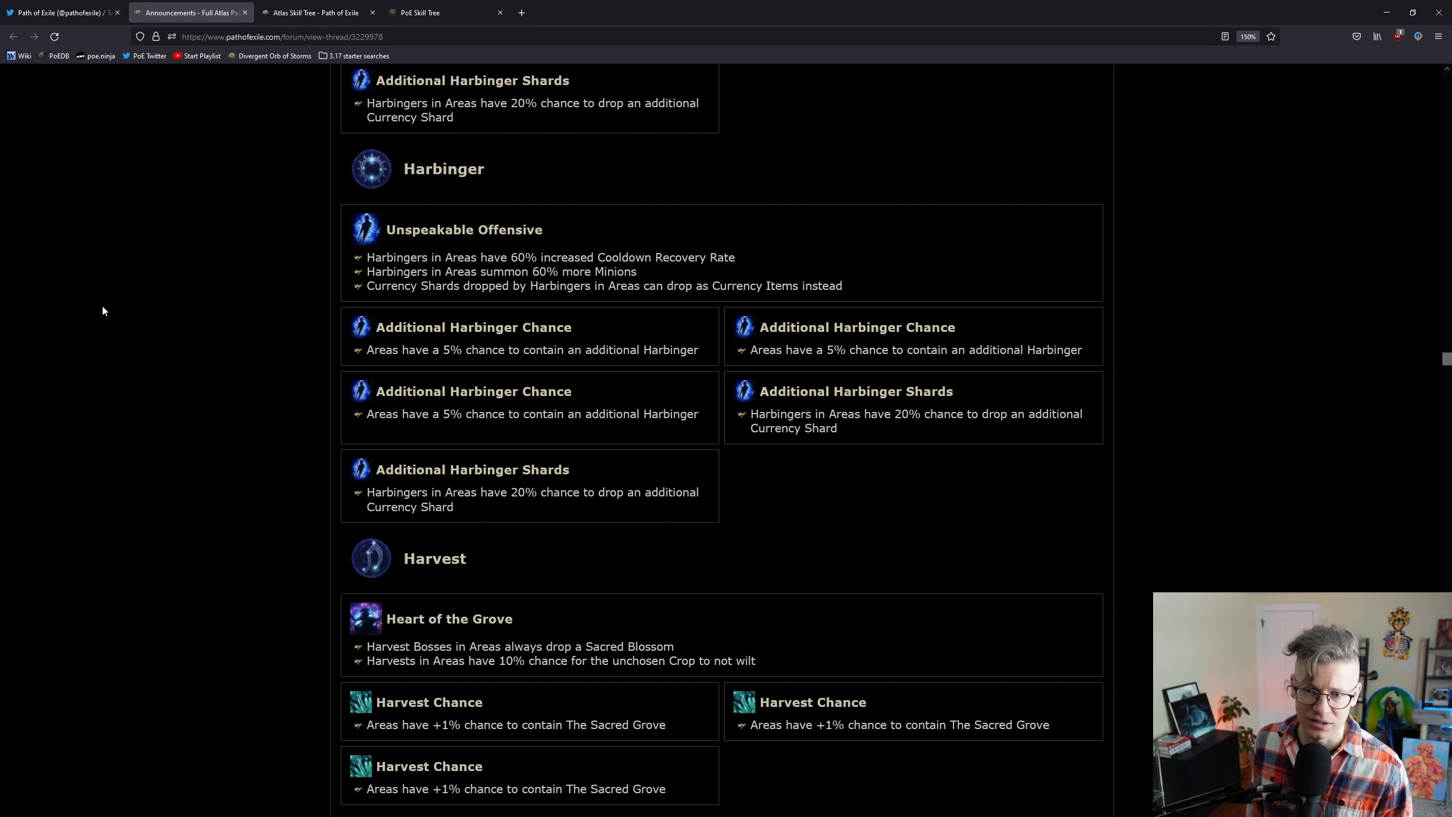
{"action": "mouse_move", "coordinate": [107, 314]}
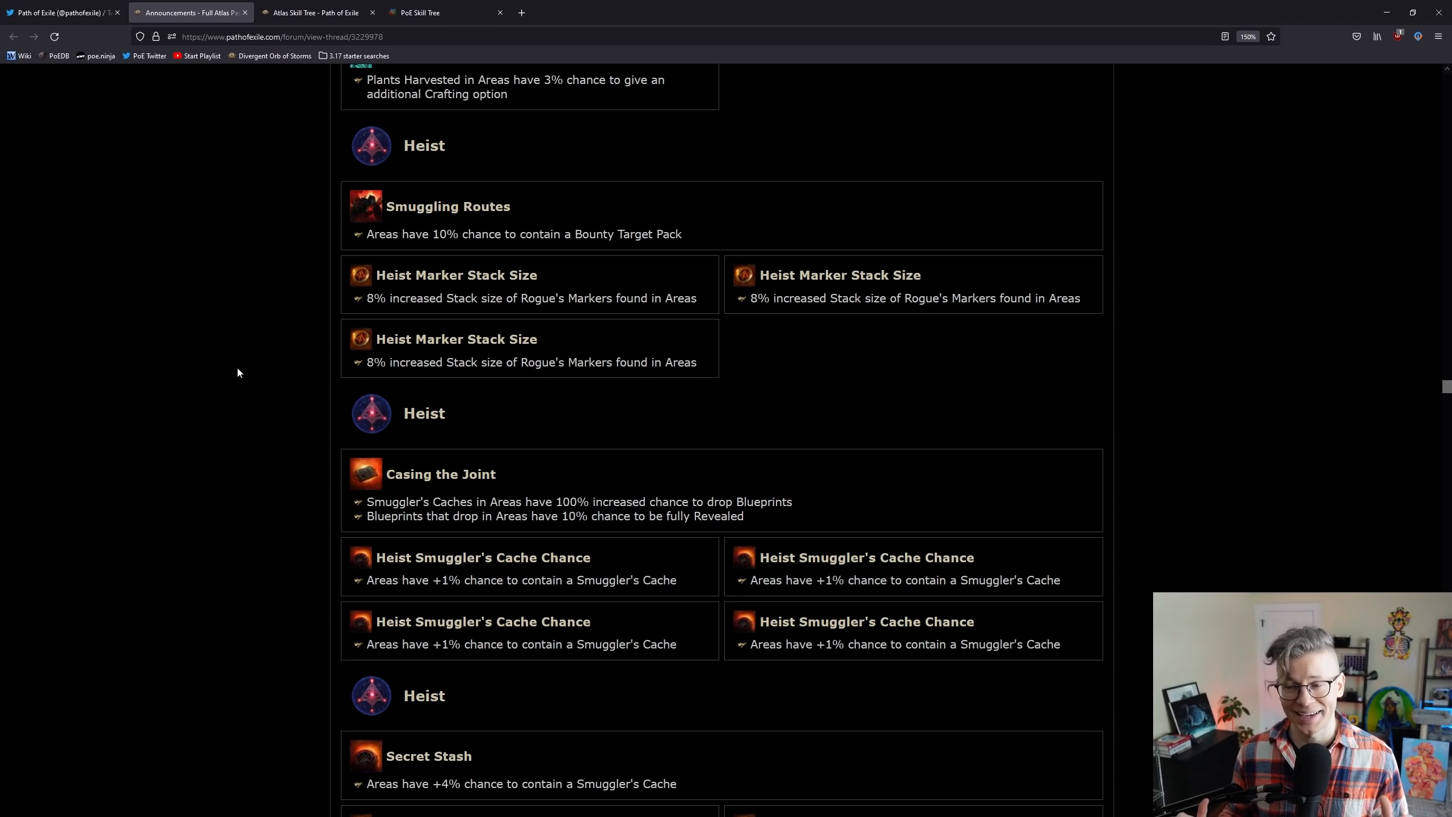
Step: Scroll past Harvest and Heist to Incursion's Artefacts of the Vaal and Time Dilation
{"action": "scroll", "scroll_direction": "down", "scroll_amount": 3}
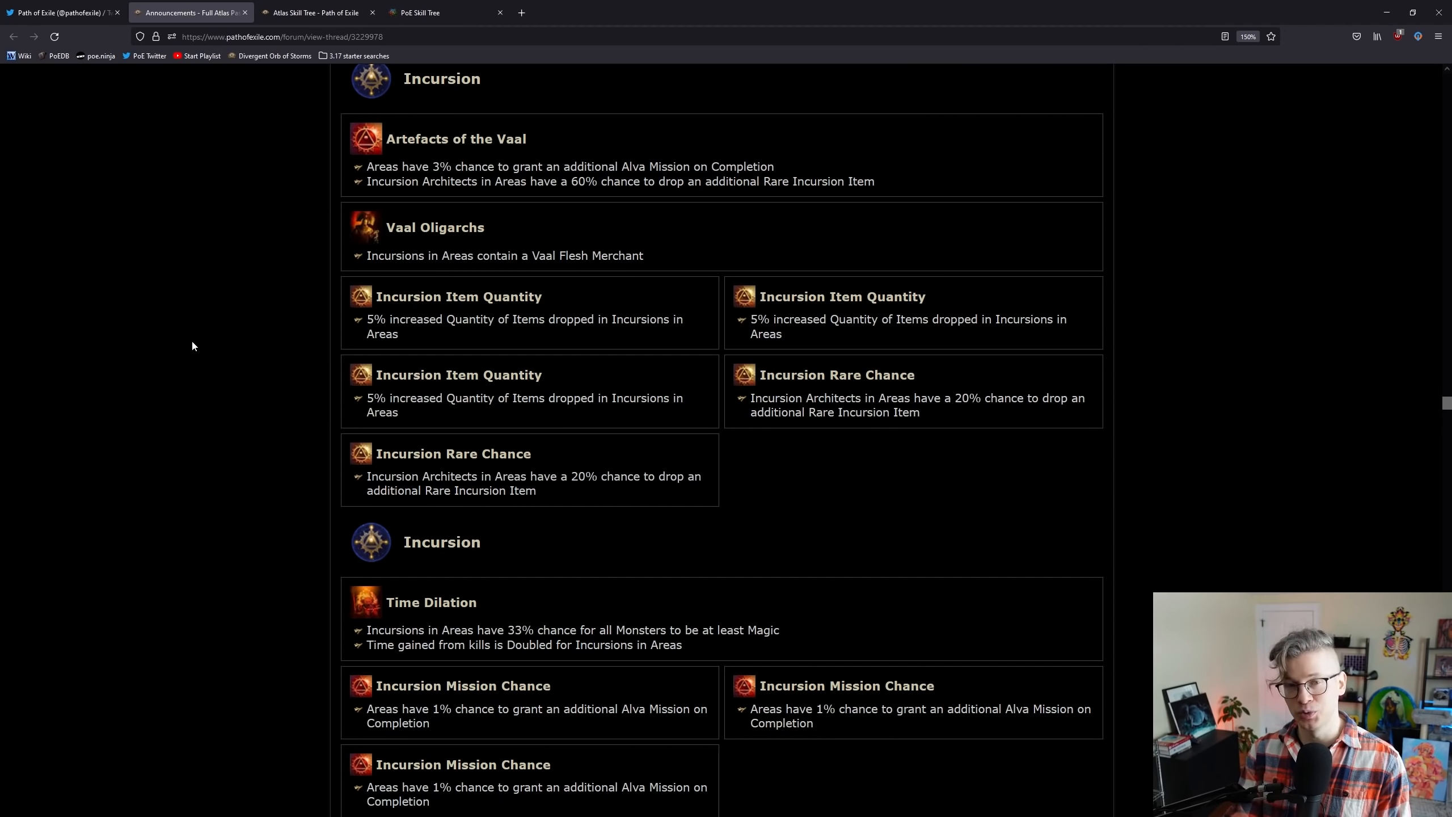
{"action": "mouse_move", "coordinate": [147, 317]}
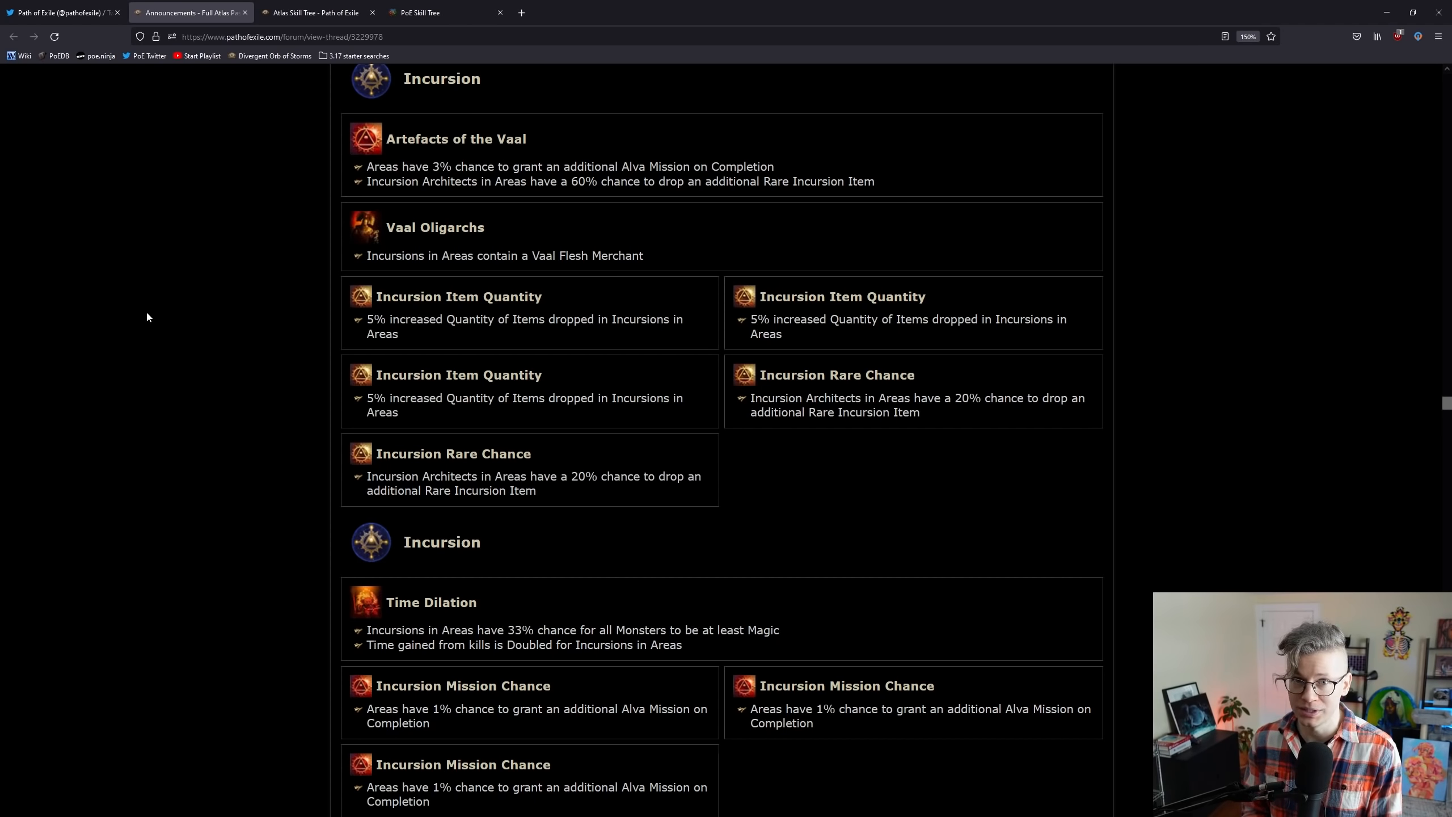
Step: Scroll past Incursion and Kirac to Labyrinth's Trial of Glory and Legion's Monumental
{"action": "scroll", "scroll_direction": "down", "scroll_amount": 3}
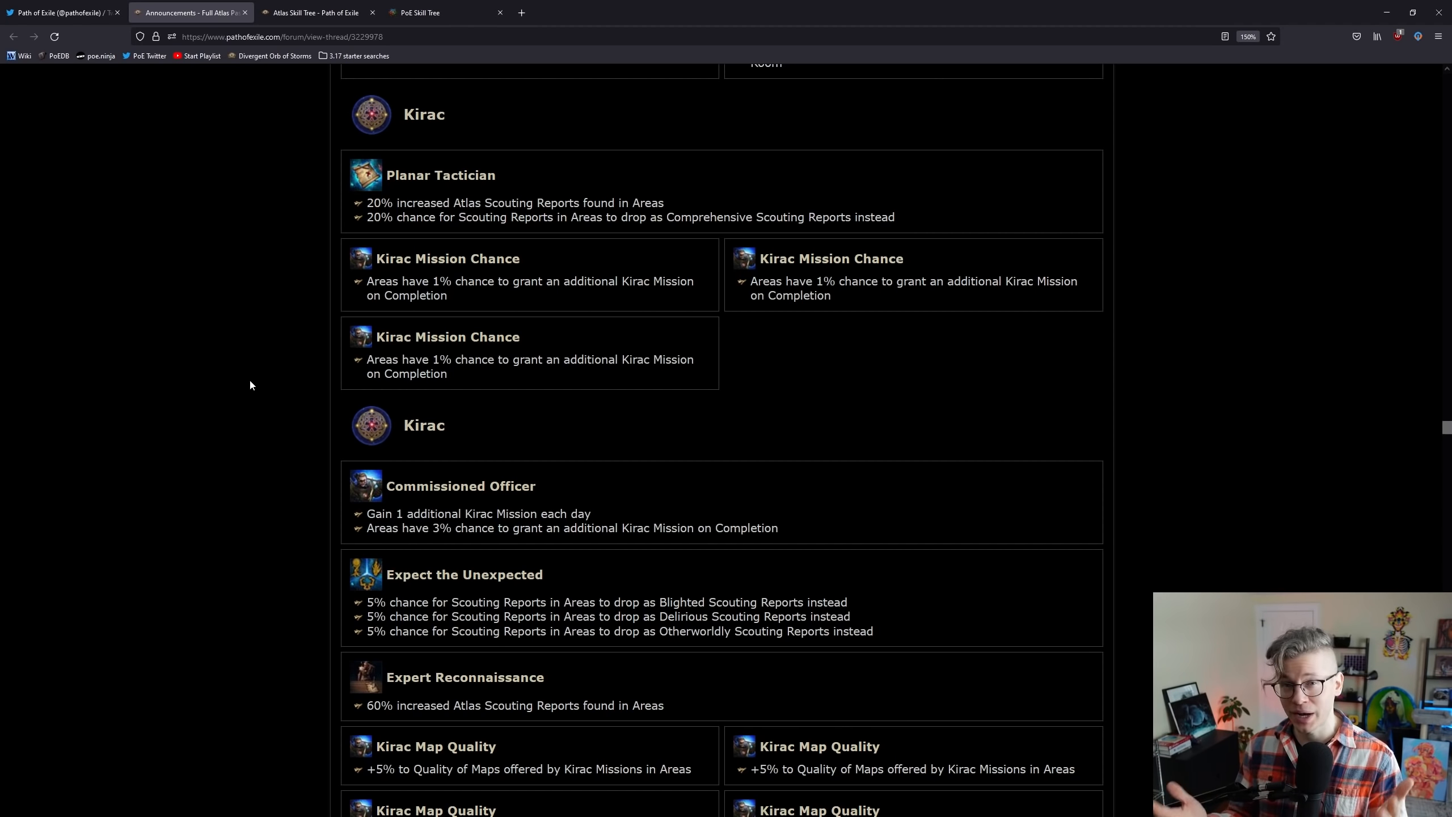
{"action": "scroll", "scroll_direction": "down", "scroll_amount": 3}
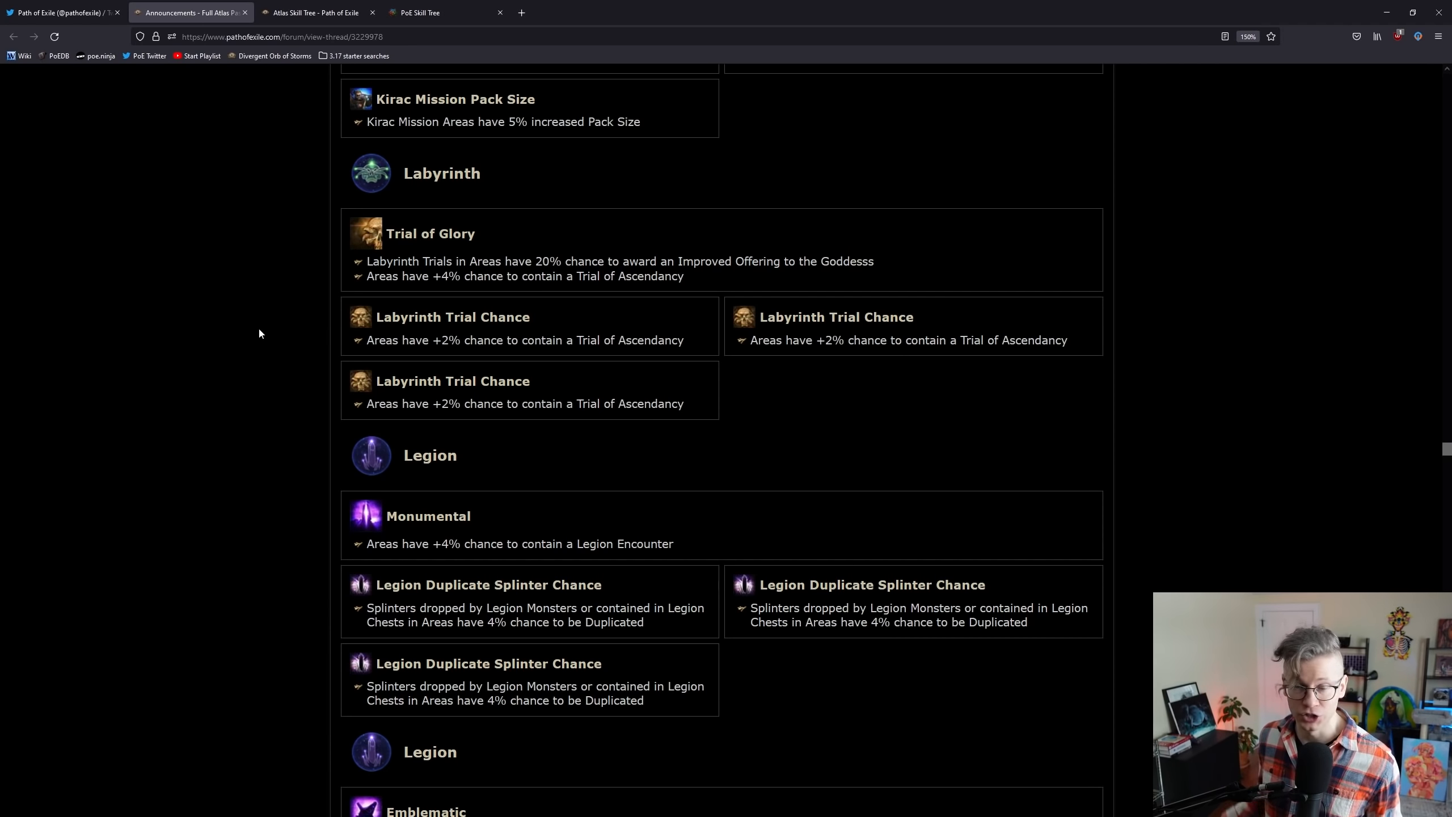
Step: Scroll through Legion, Map Boss and Maps notables, revisiting Map Boss, down to Rare Monsters and Ritual
{"action": "scroll", "scroll_direction": "down", "scroll_amount": 3}
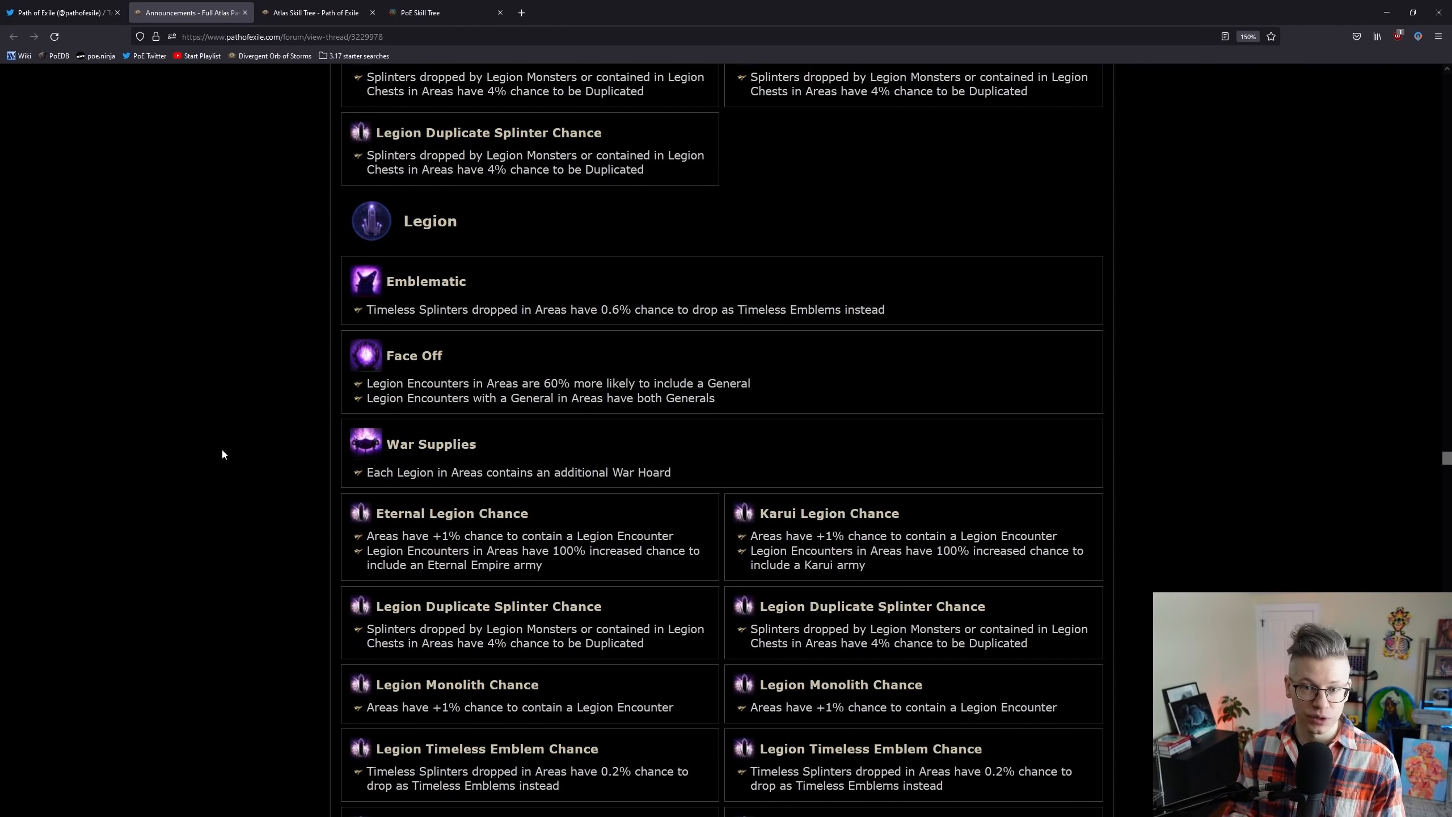
{"action": "scroll", "scroll_direction": "down", "scroll_amount": 3}
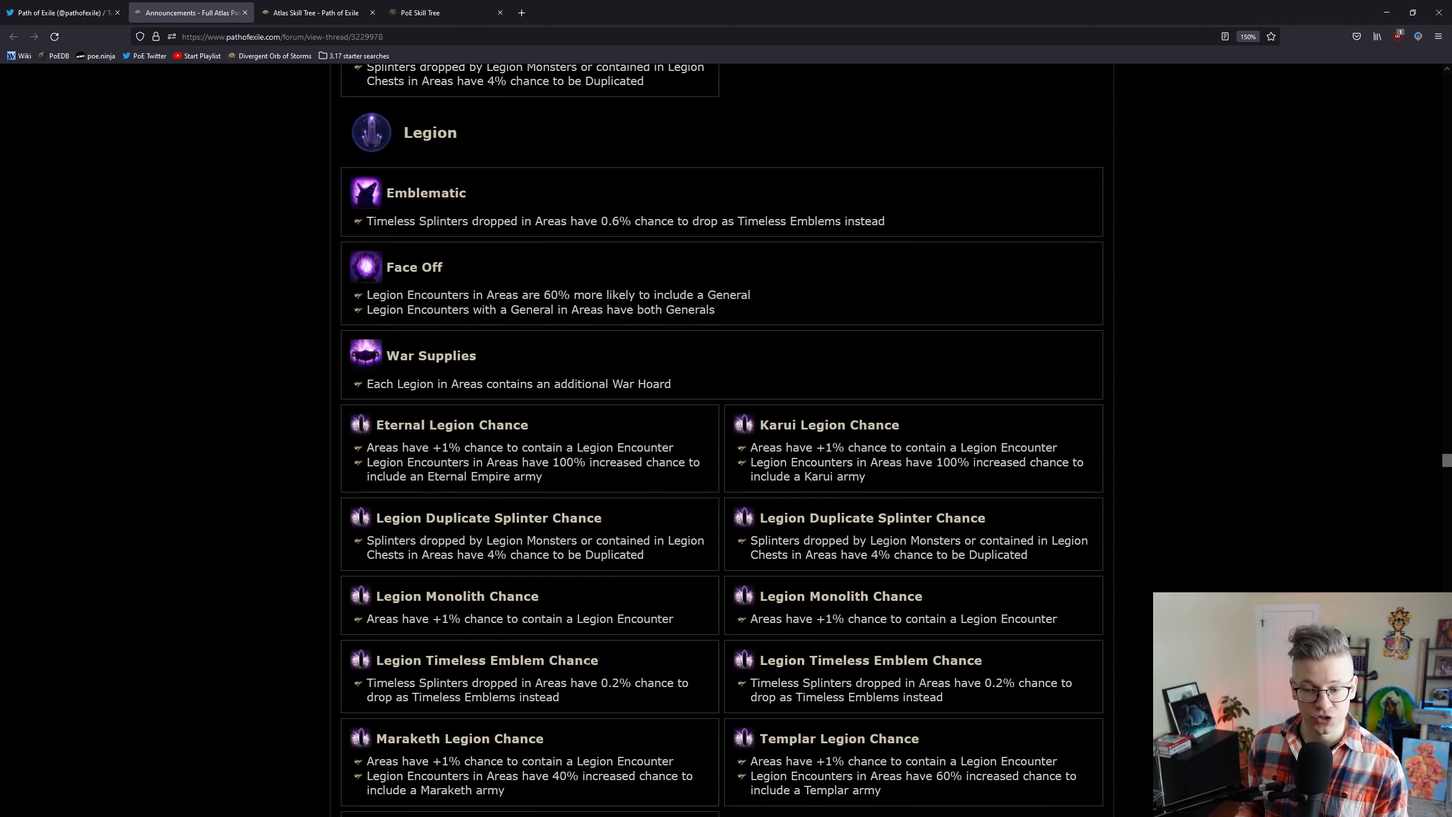
{"action": "scroll", "scroll_direction": "up", "scroll_amount": 3}
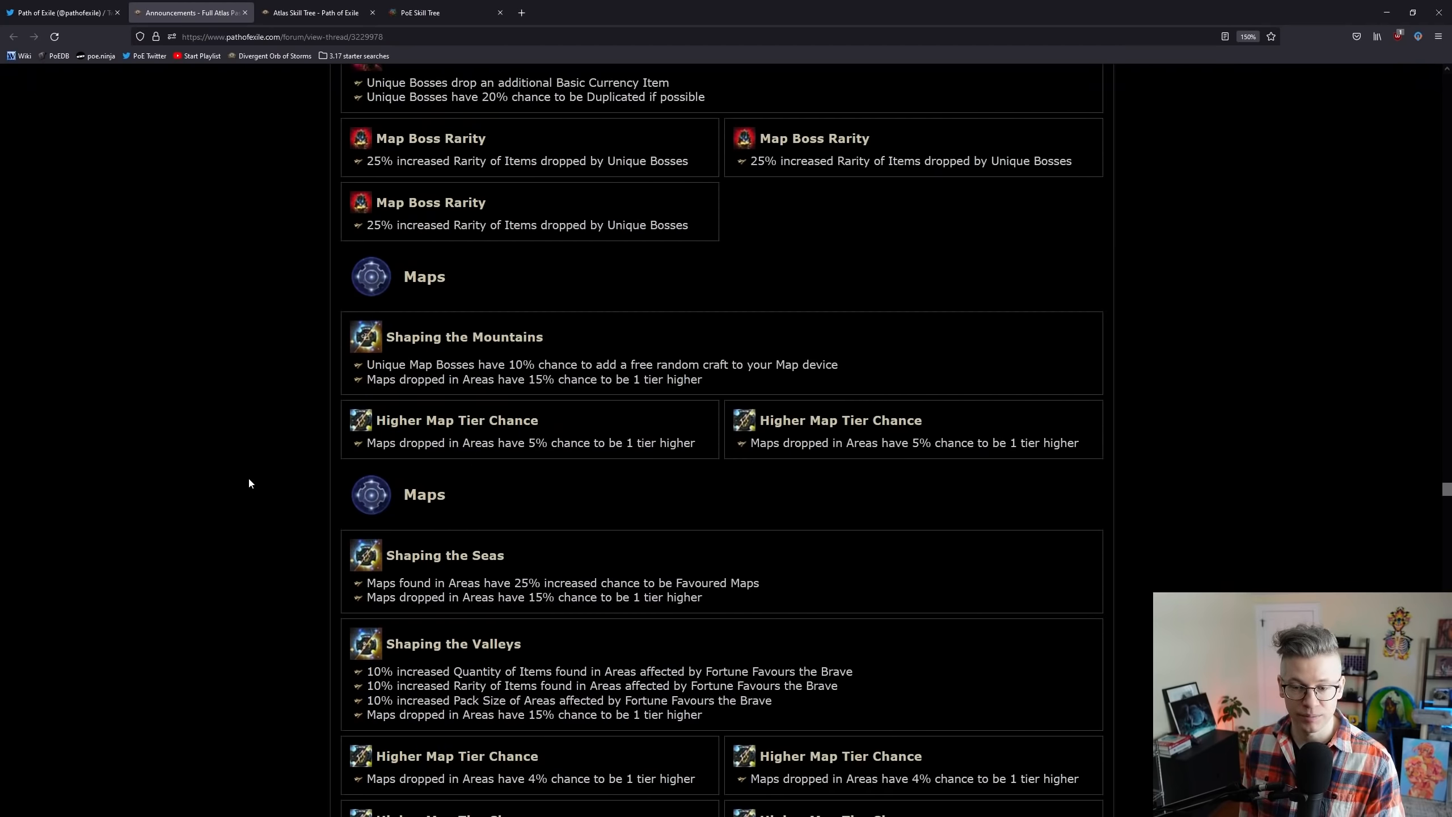
{"action": "scroll", "scroll_direction": "up", "scroll_amount": 3}
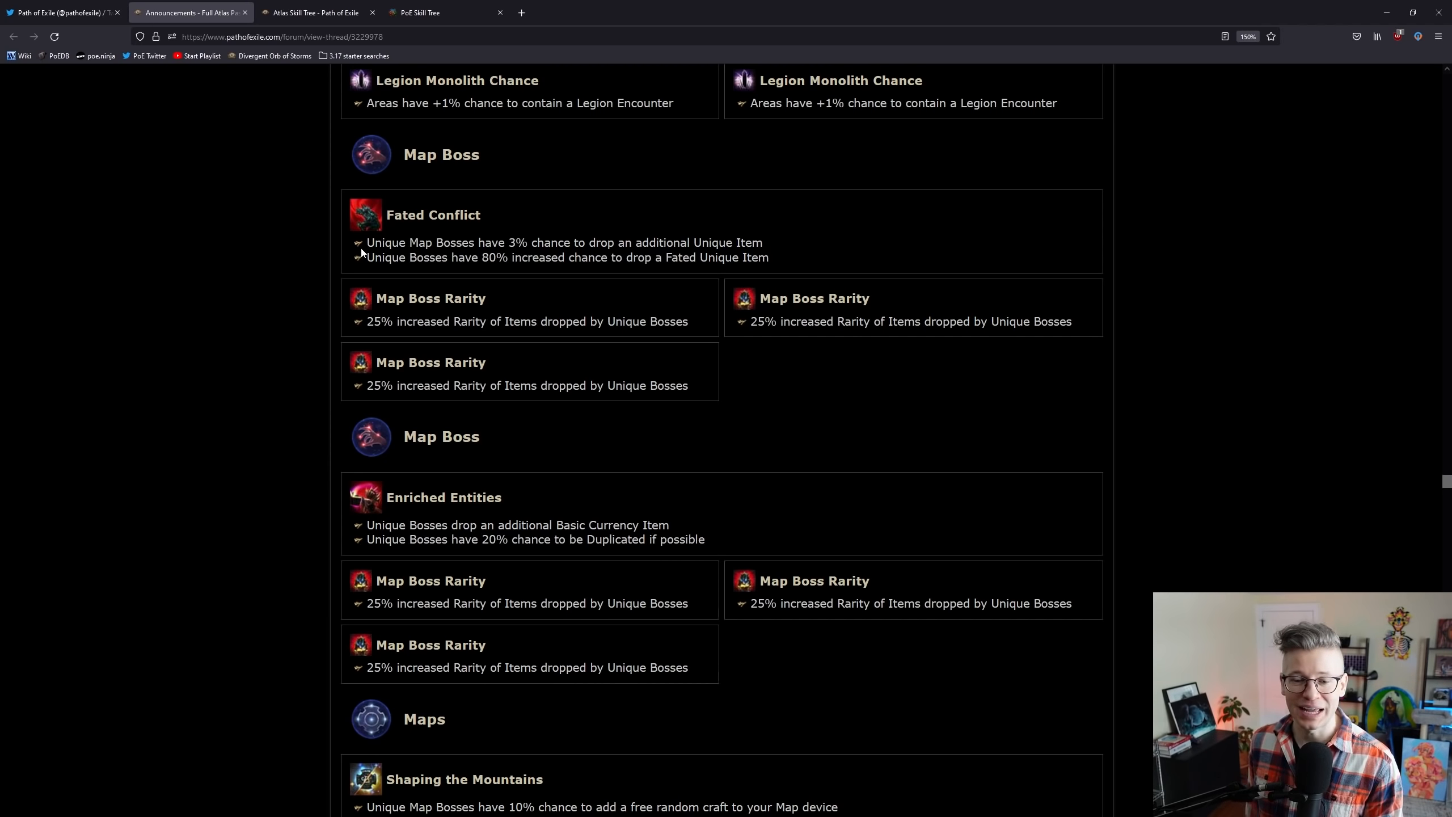
{"action": "scroll", "scroll_direction": "down", "scroll_amount": 3}
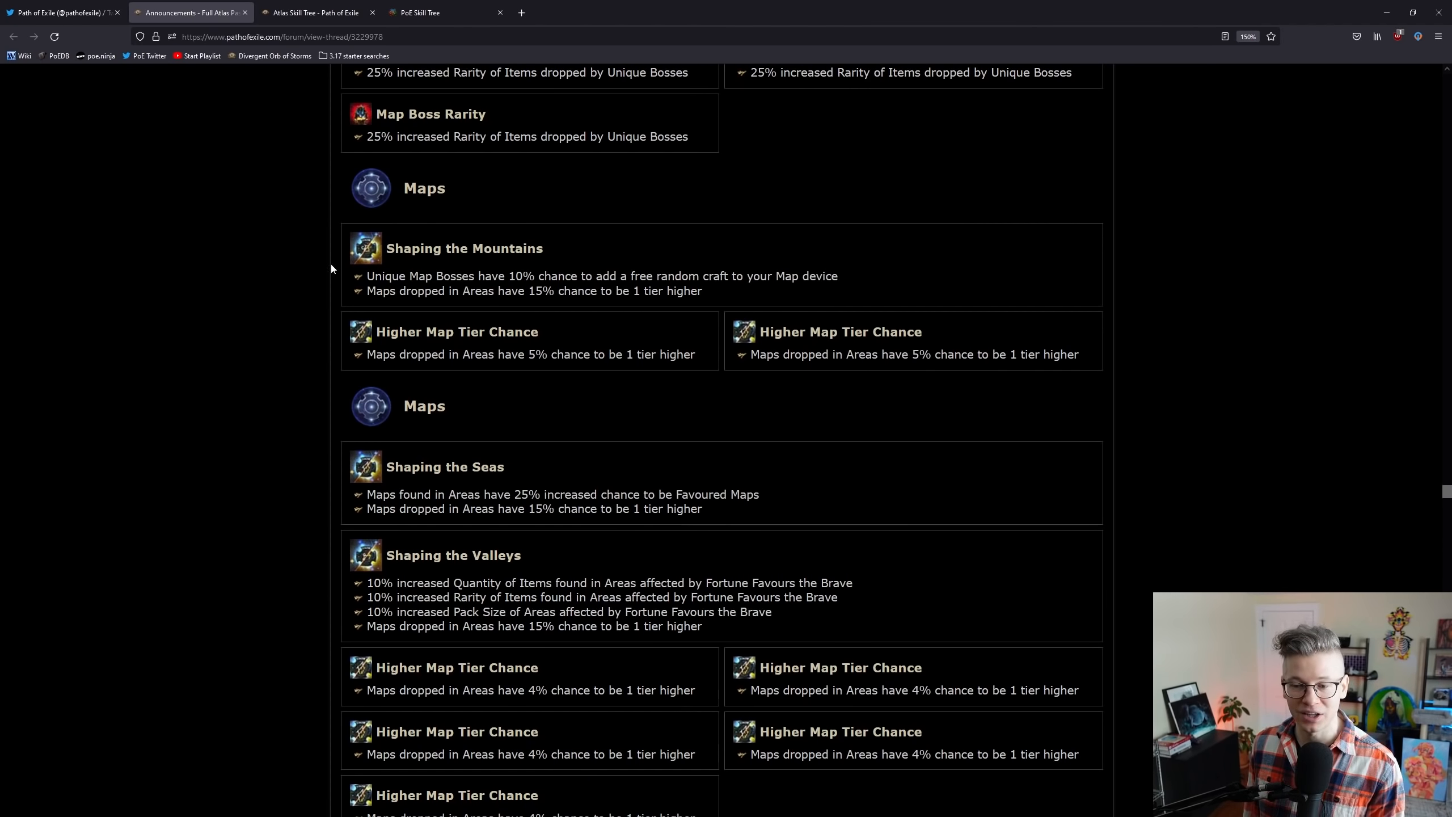
{"action": "scroll", "scroll_direction": "up", "scroll_amount": 3}
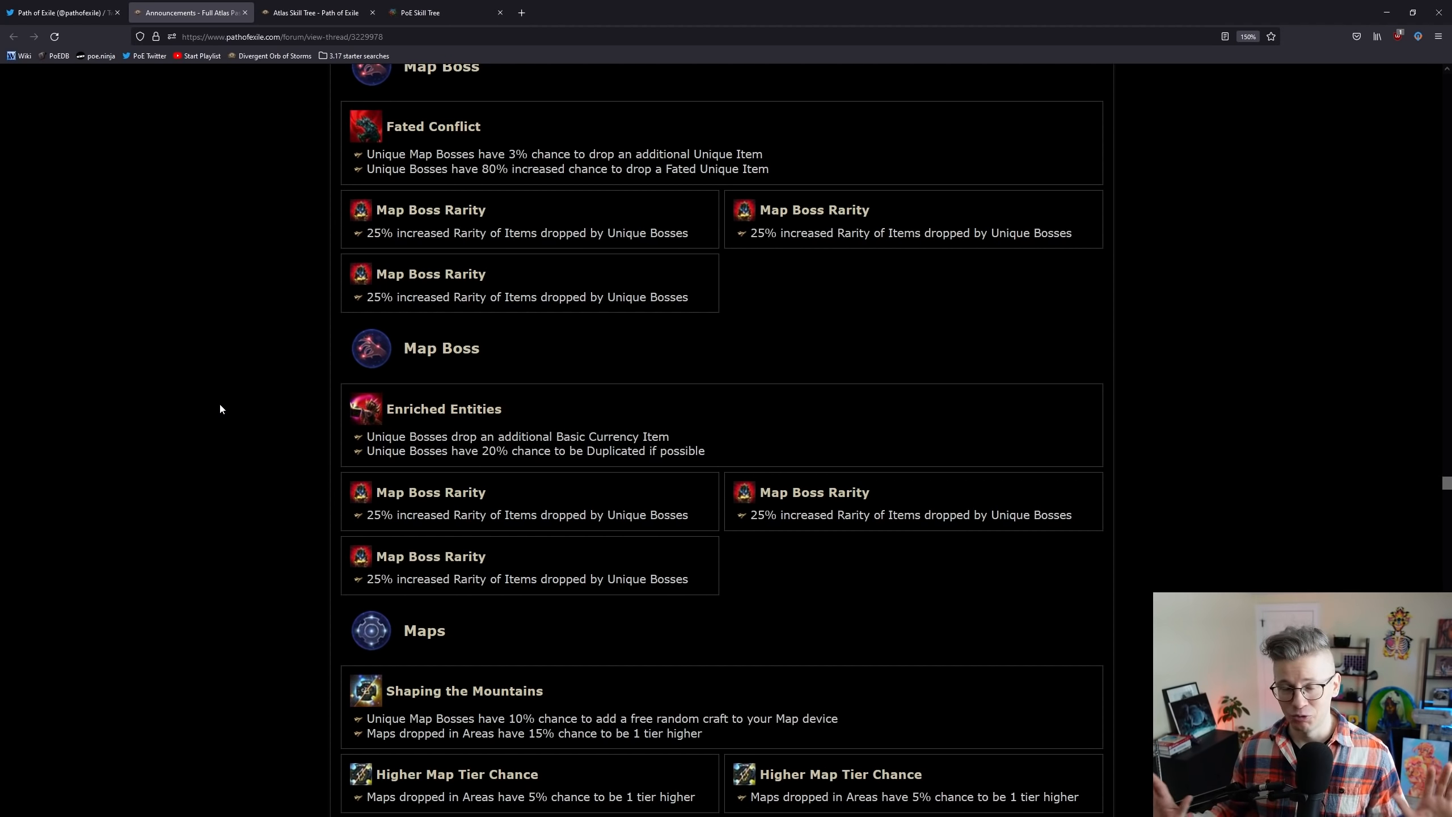
{"action": "scroll", "scroll_direction": "down", "scroll_amount": 3}
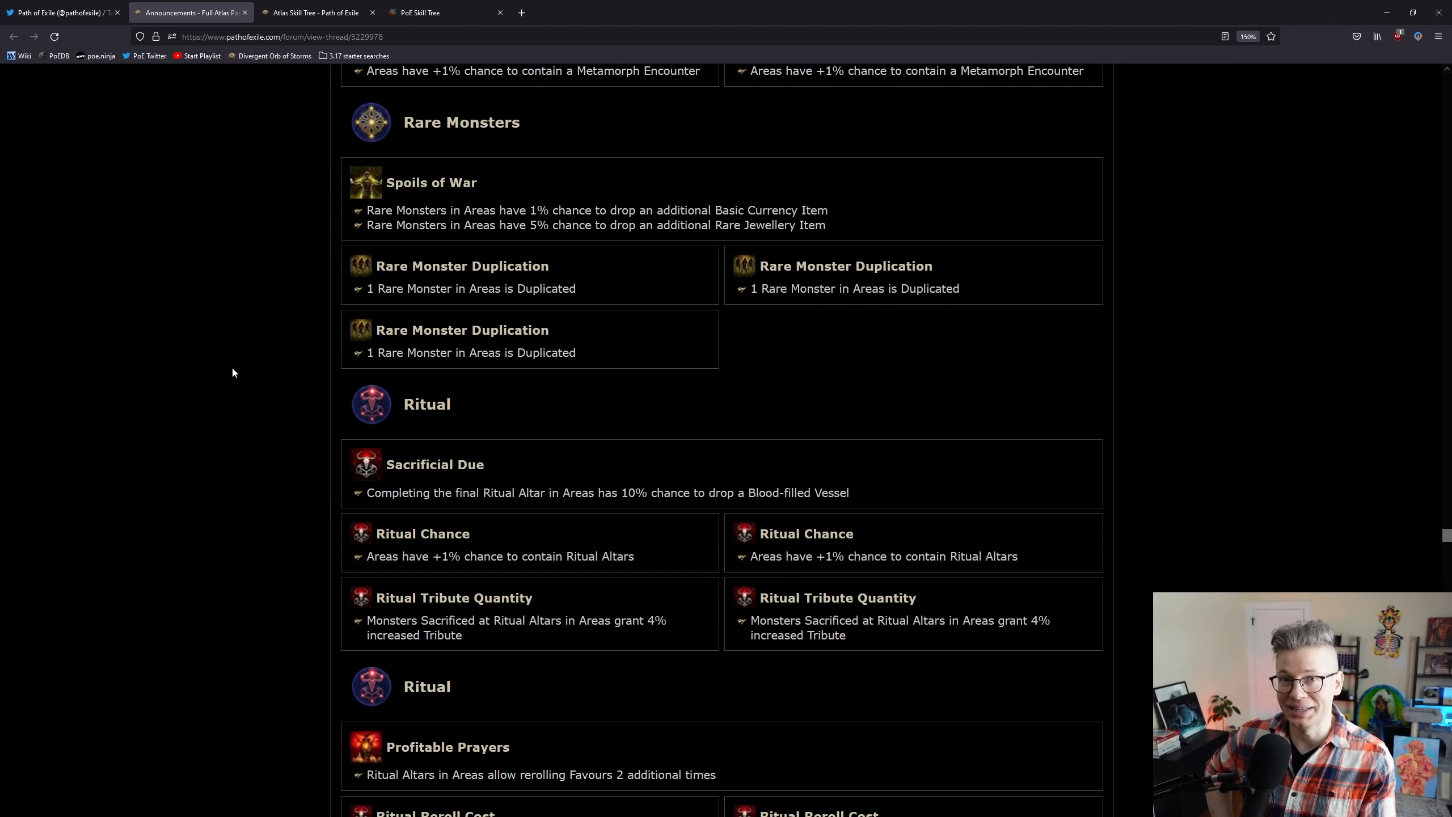
{"action": "mouse_move", "coordinate": [225, 343]}
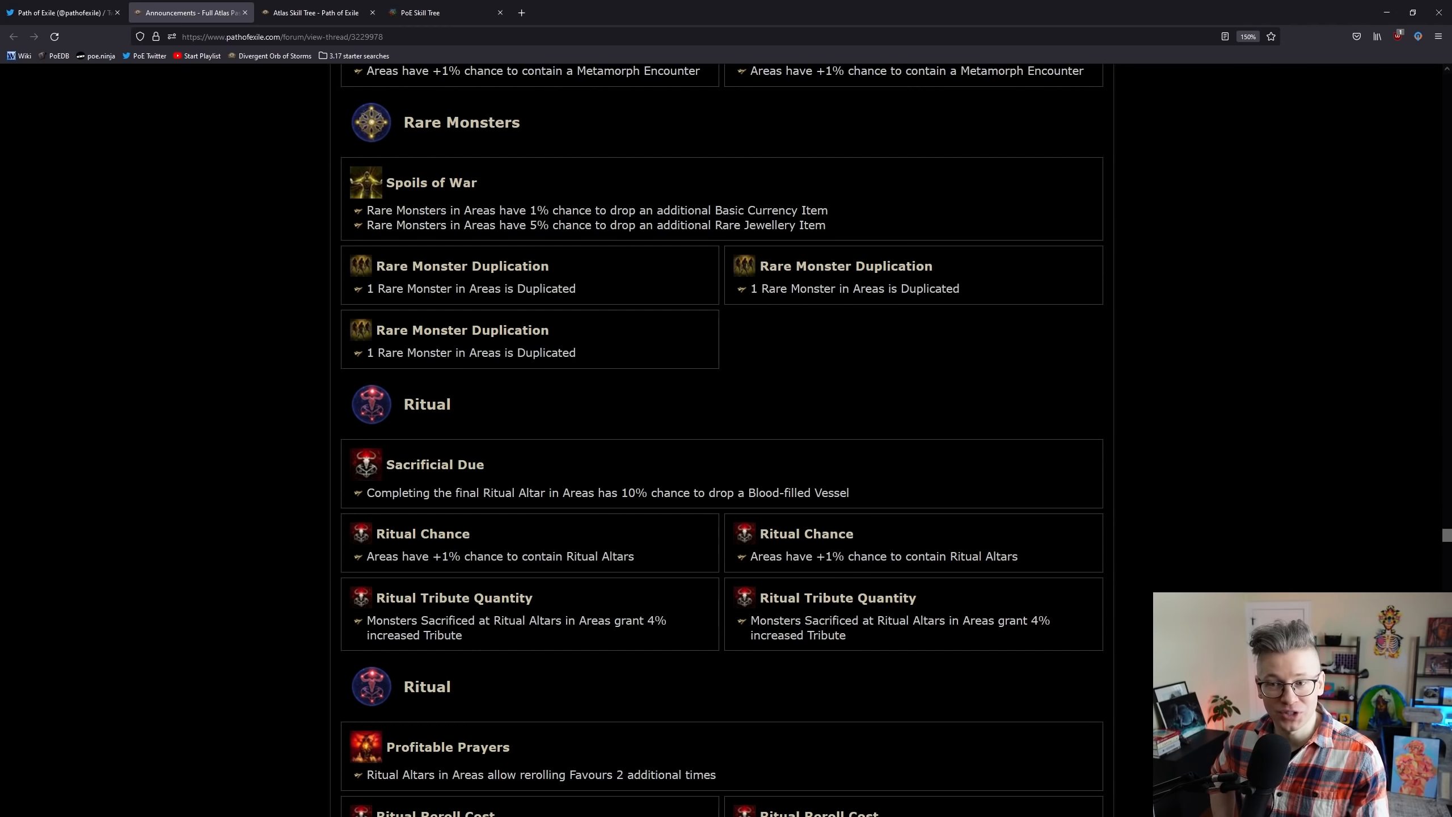
Step: Mark Spoils of War's extra Basic Currency wording, then scroll past Ritual to Rogue Exiles
{"action": "left_click_drag", "start_coordinate": [687, 210], "coordinate": [783, 210]}
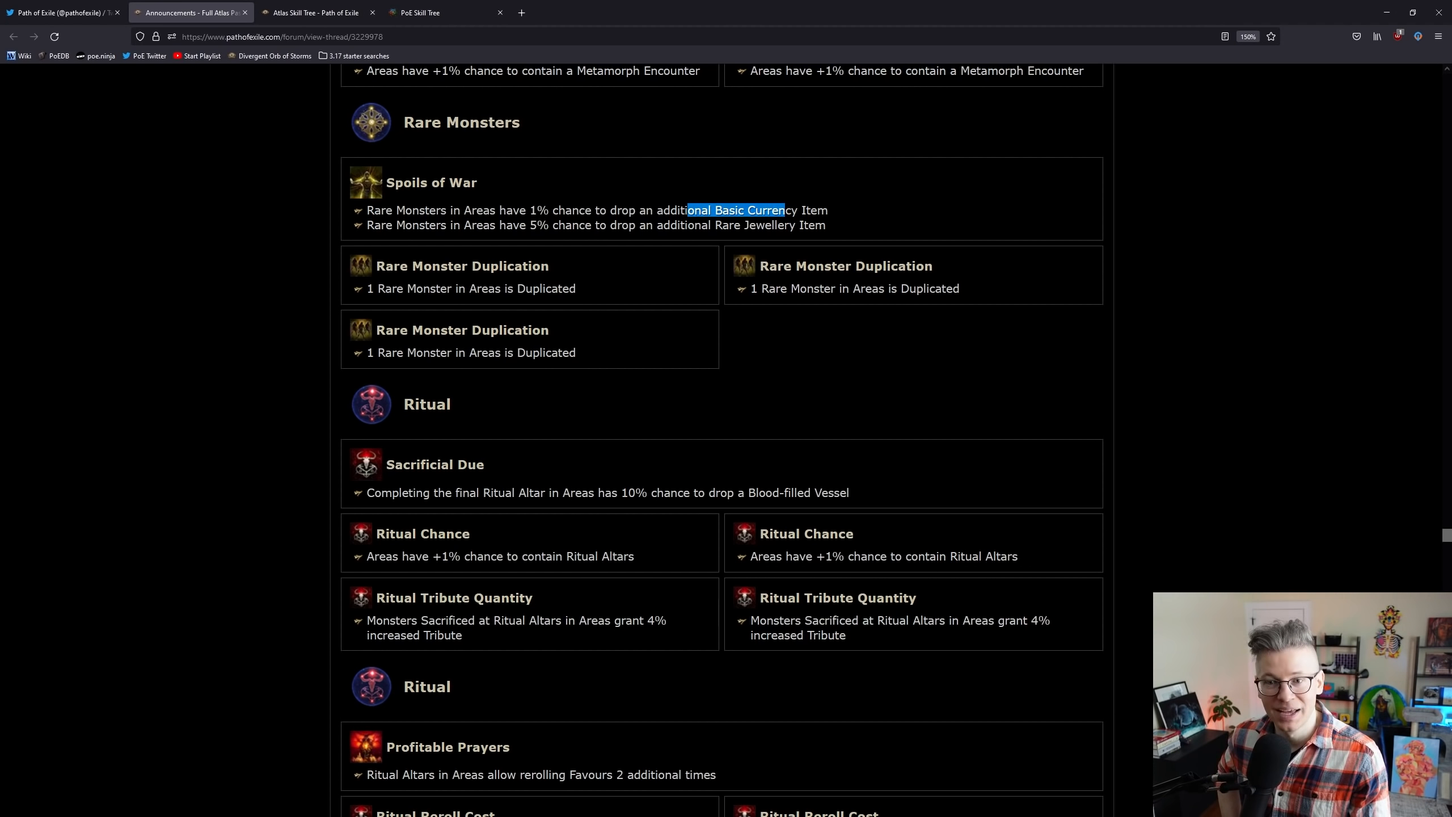
{"action": "left_click", "coordinate": [750, 306]}
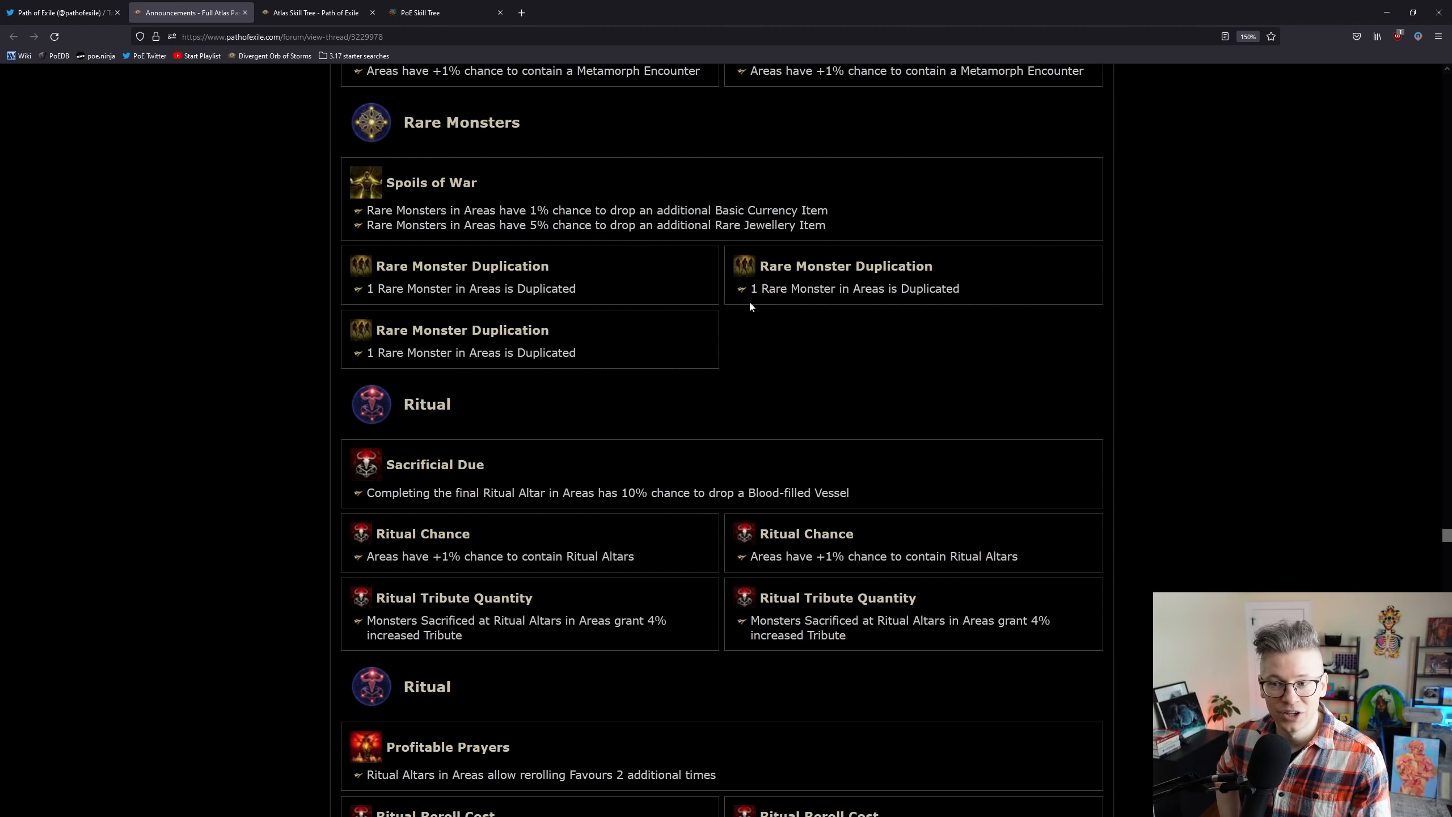
{"action": "mouse_move", "coordinate": [220, 396]}
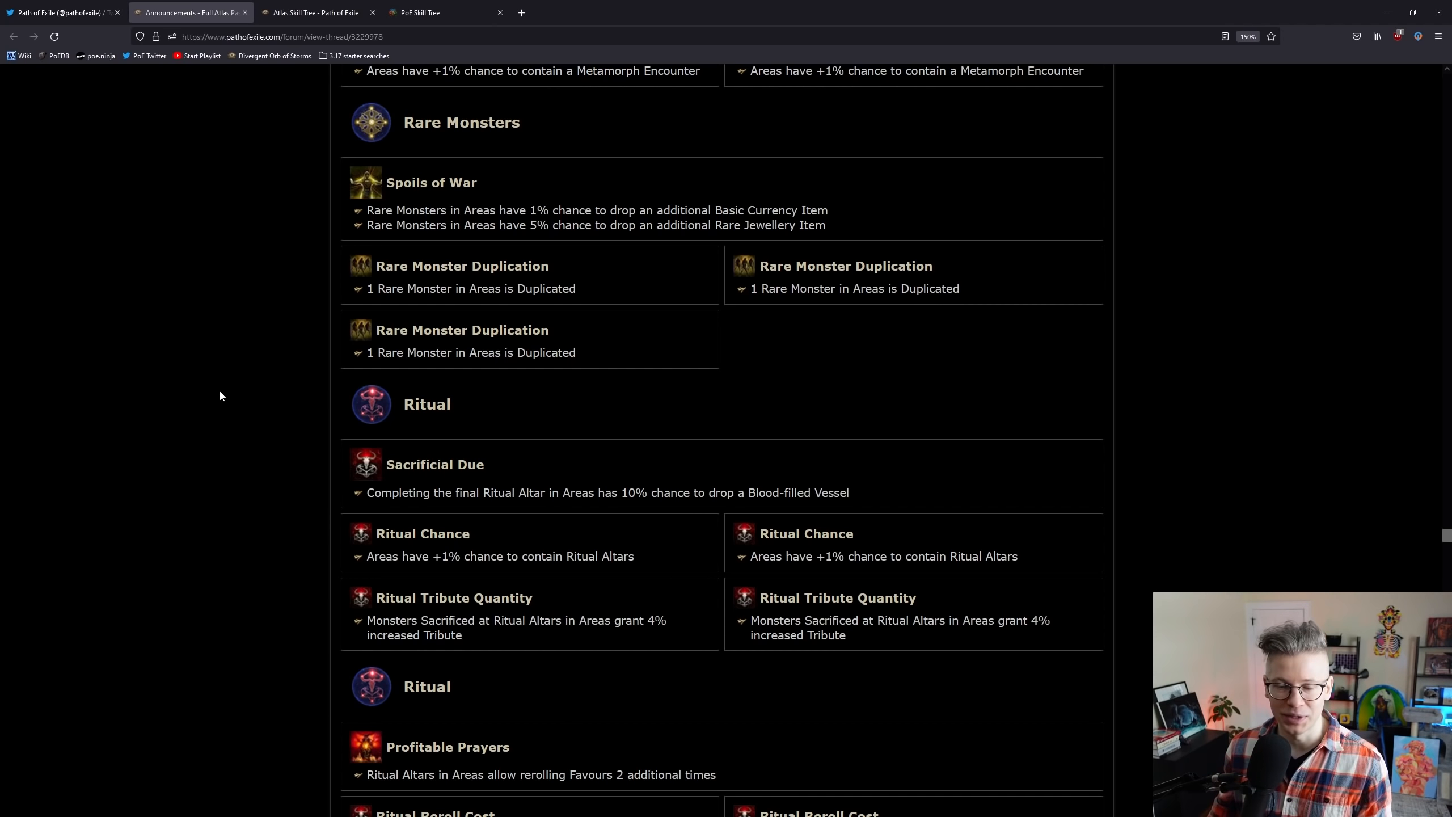
{"action": "scroll", "scroll_direction": "down", "scroll_amount": 3}
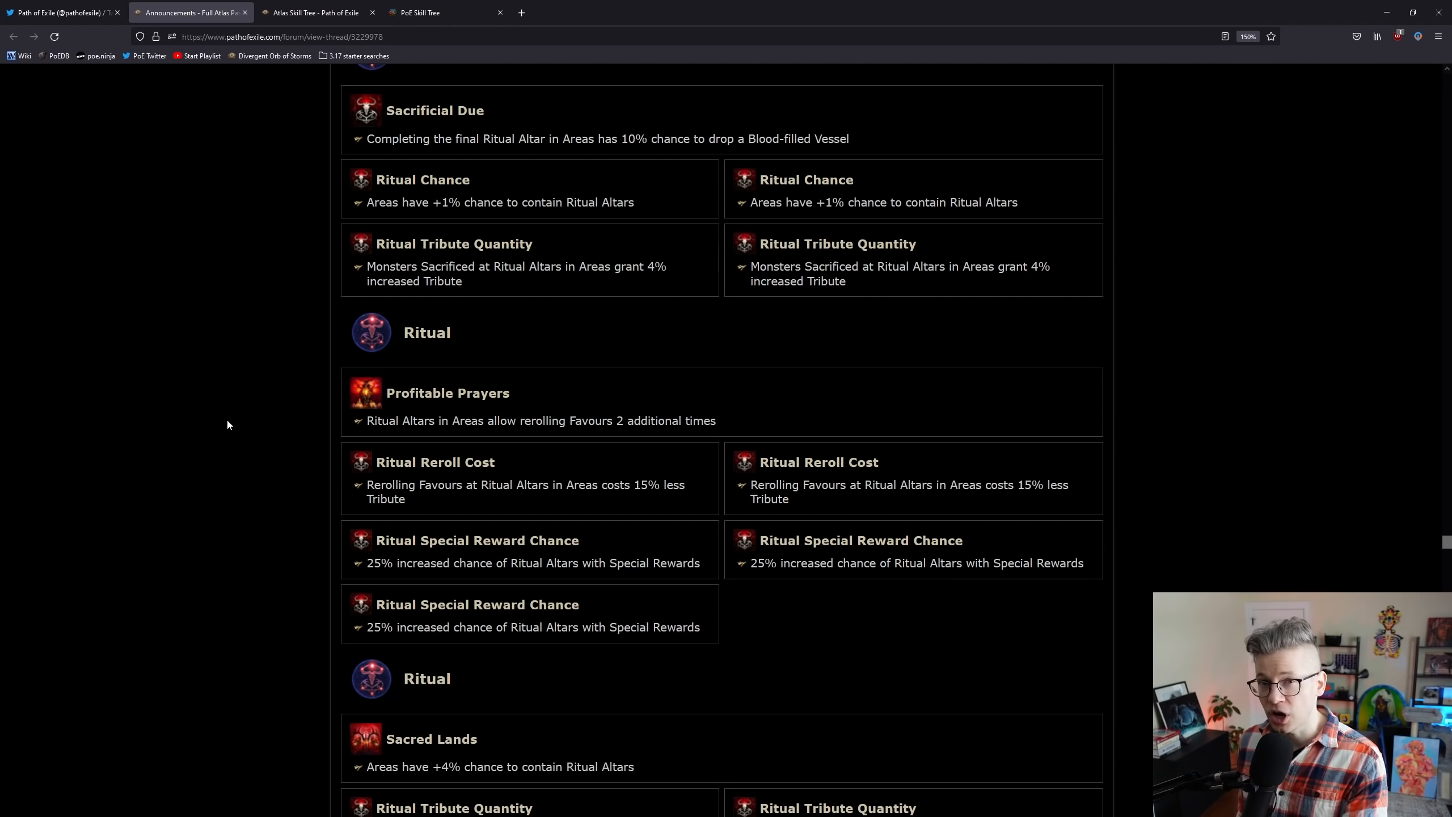
{"action": "scroll", "scroll_direction": "down", "scroll_amount": 3}
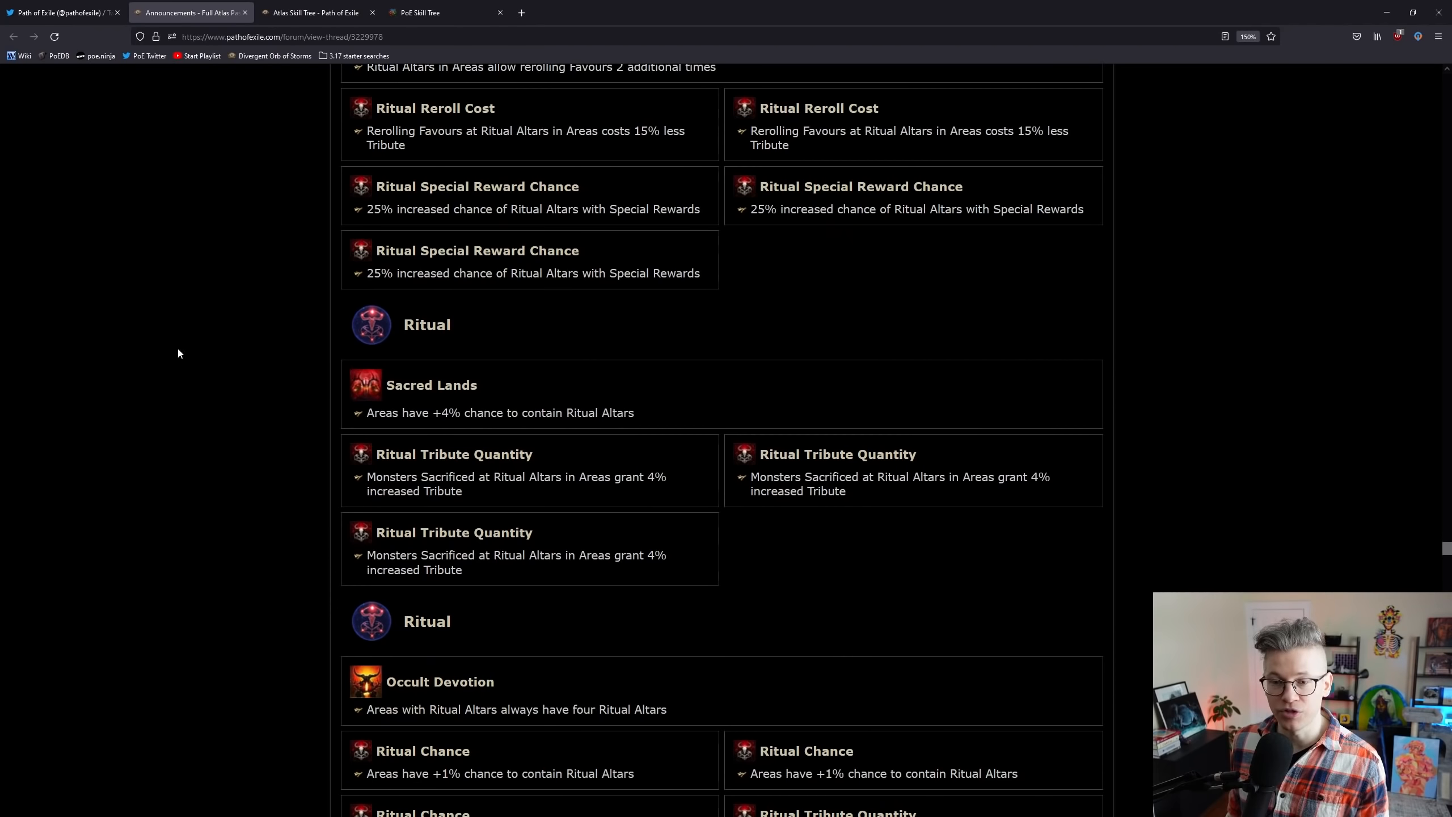
{"action": "mouse_move", "coordinate": [195, 390]}
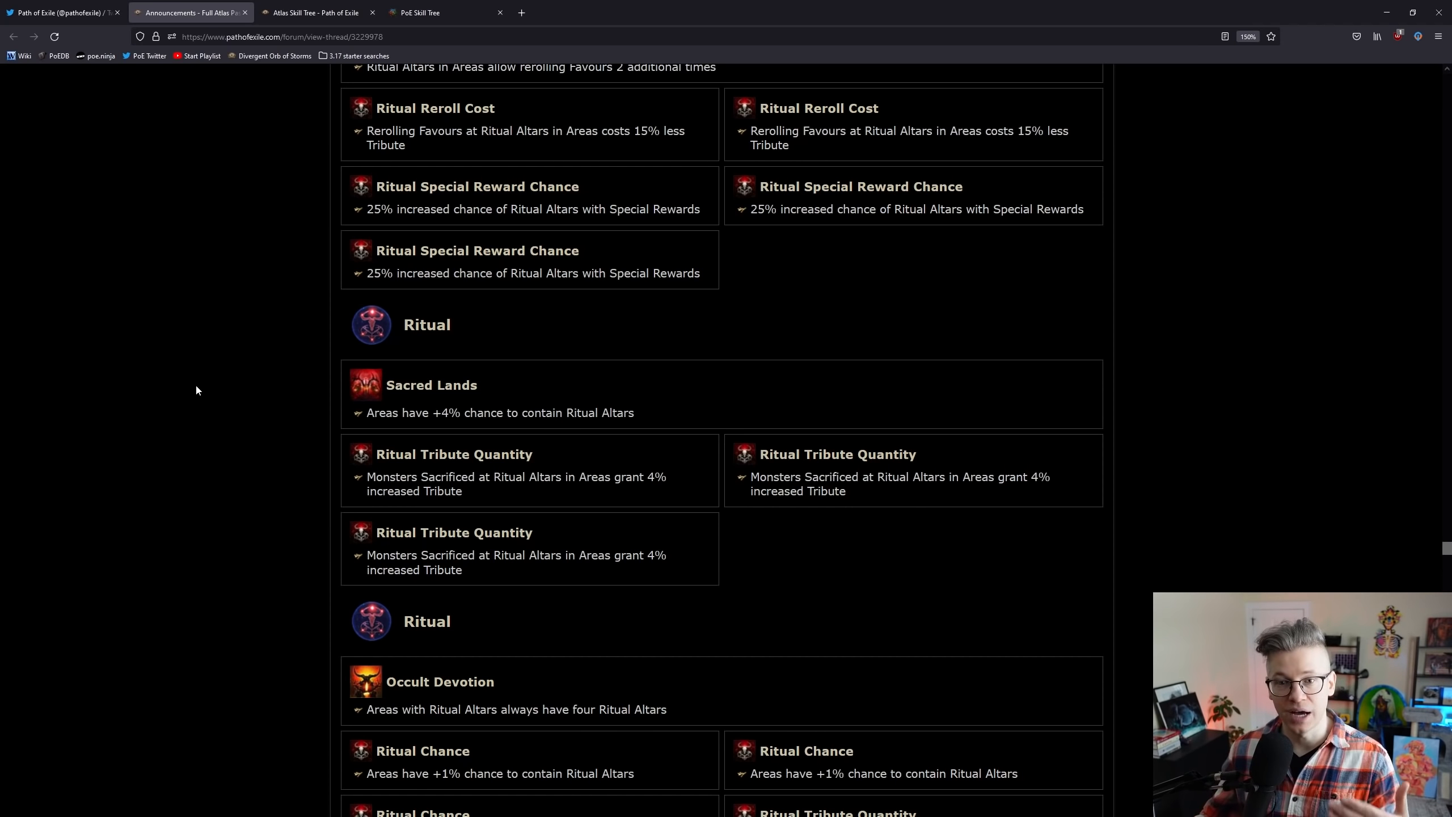
{"action": "scroll", "scroll_direction": "down", "scroll_amount": 3}
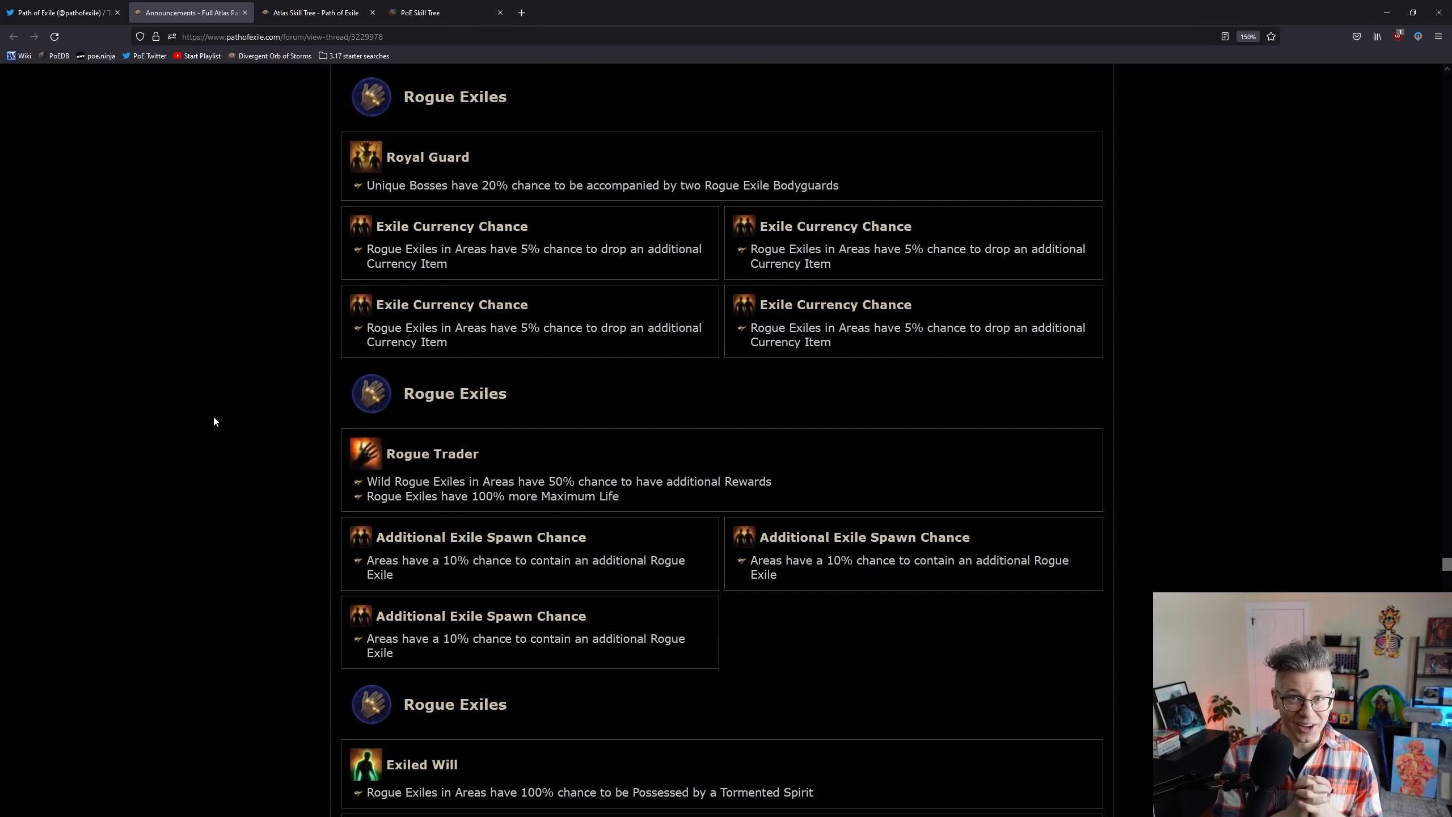
{"action": "mouse_move", "coordinate": [295, 333]}
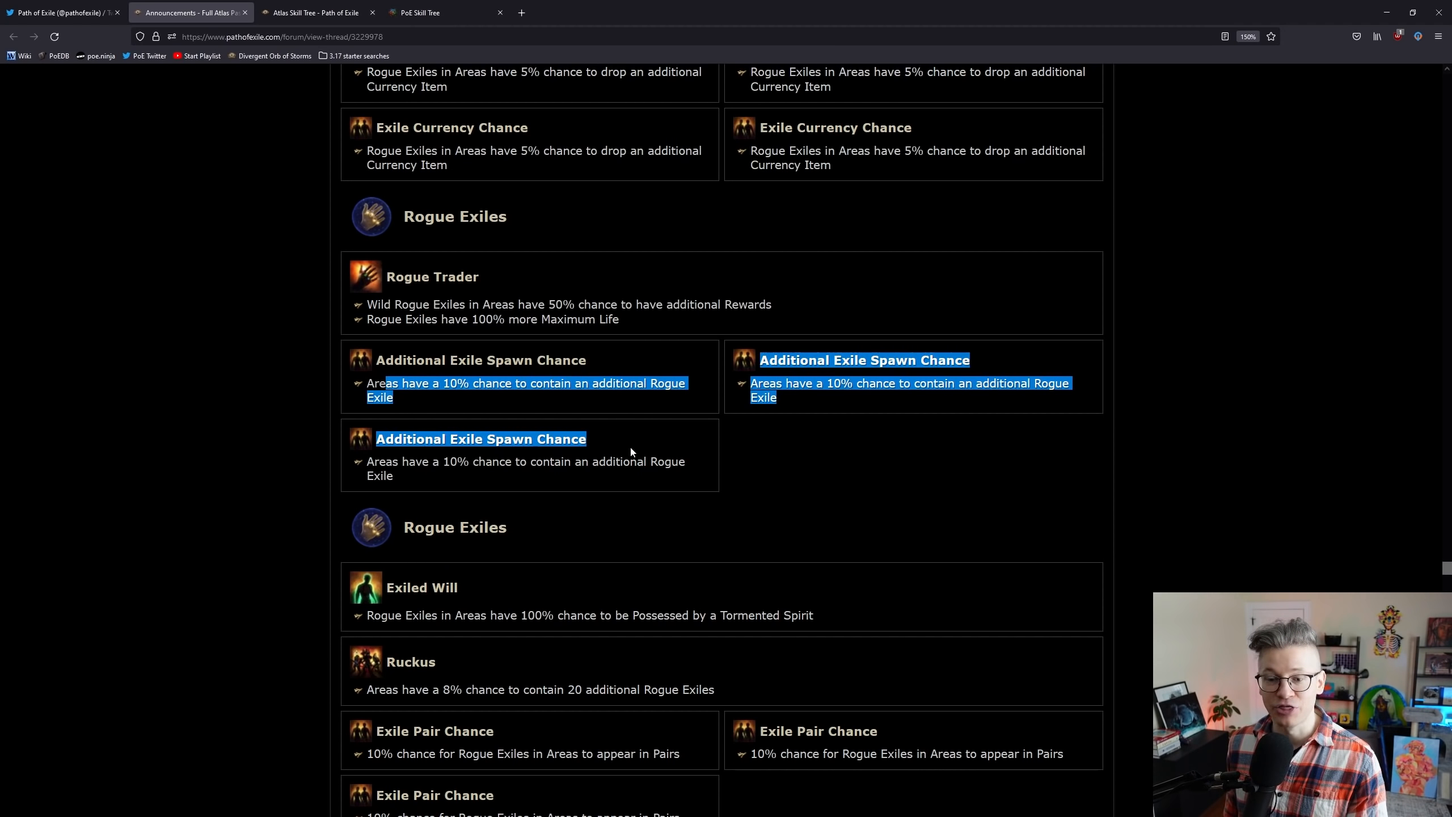
Step: Mark the three Additional Exile Spawn Chance passives above Exiled Will, Ruckus and Scarabs
{"action": "left_click", "coordinate": [629, 453]}
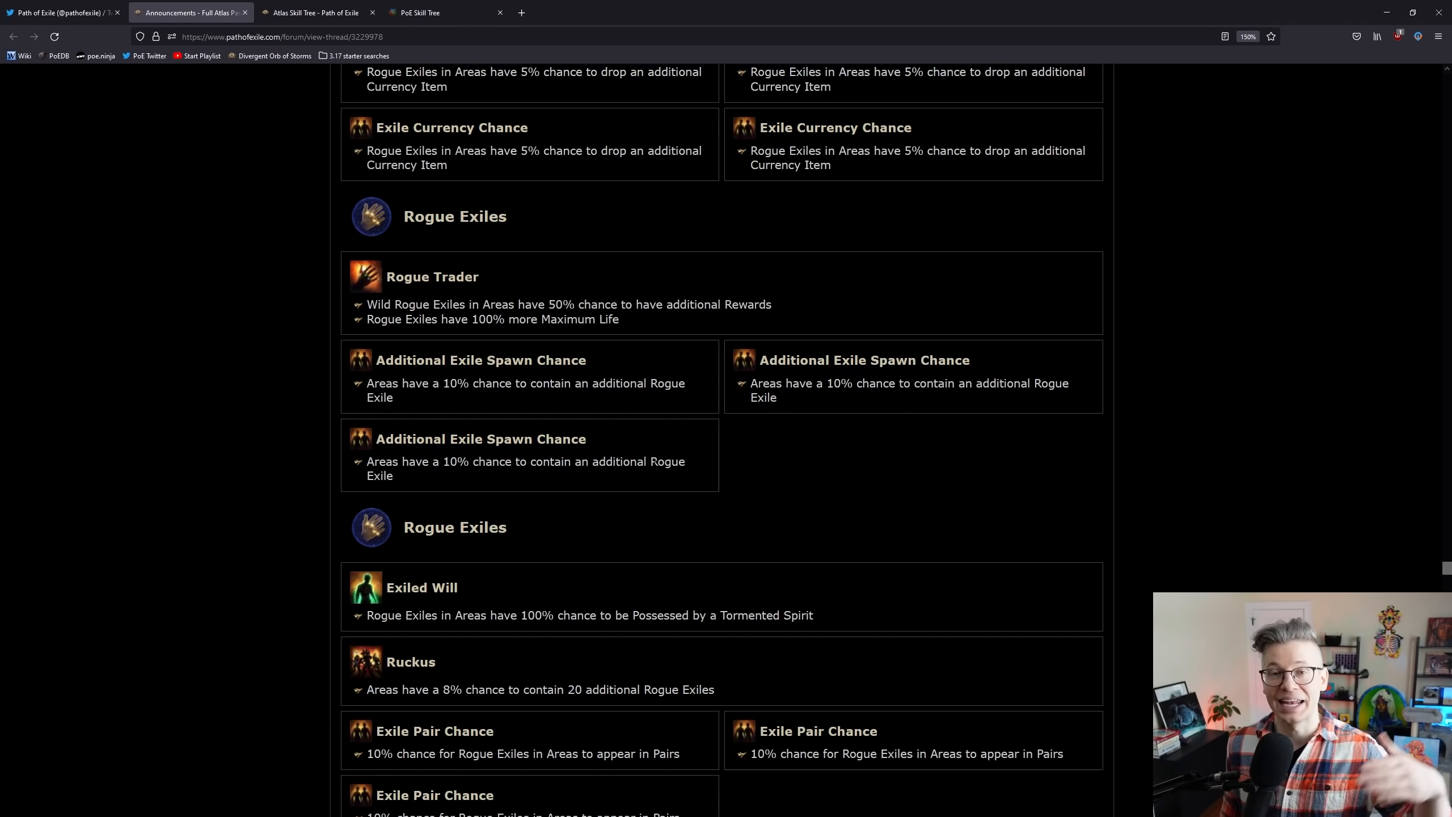
{"action": "scroll", "scroll_direction": "down", "scroll_amount": 3}
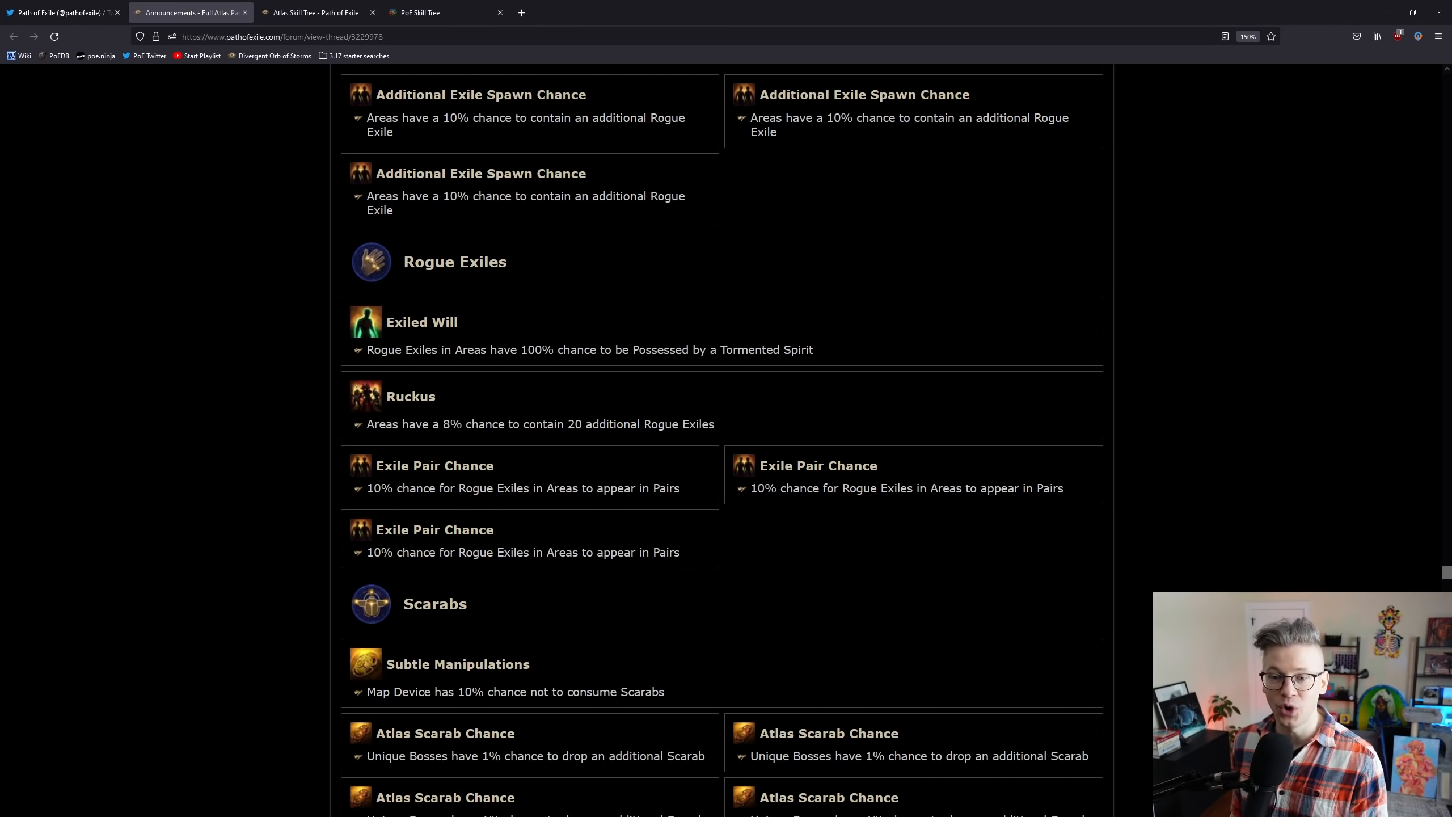
{"action": "mouse_move", "coordinate": [267, 407]}
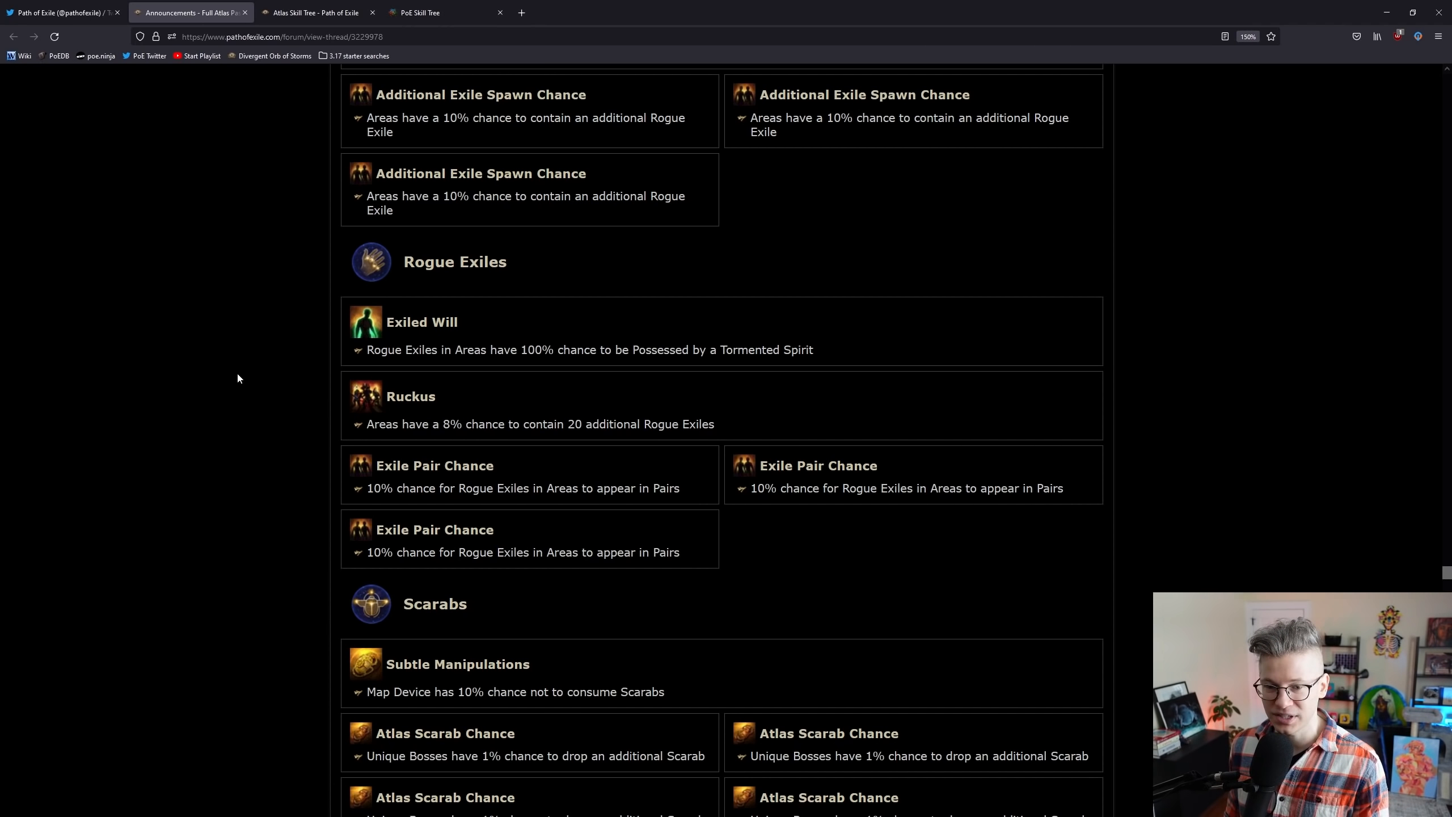
{"action": "left_click_drag", "start_coordinate": [376, 424], "coordinate": [611, 424]}
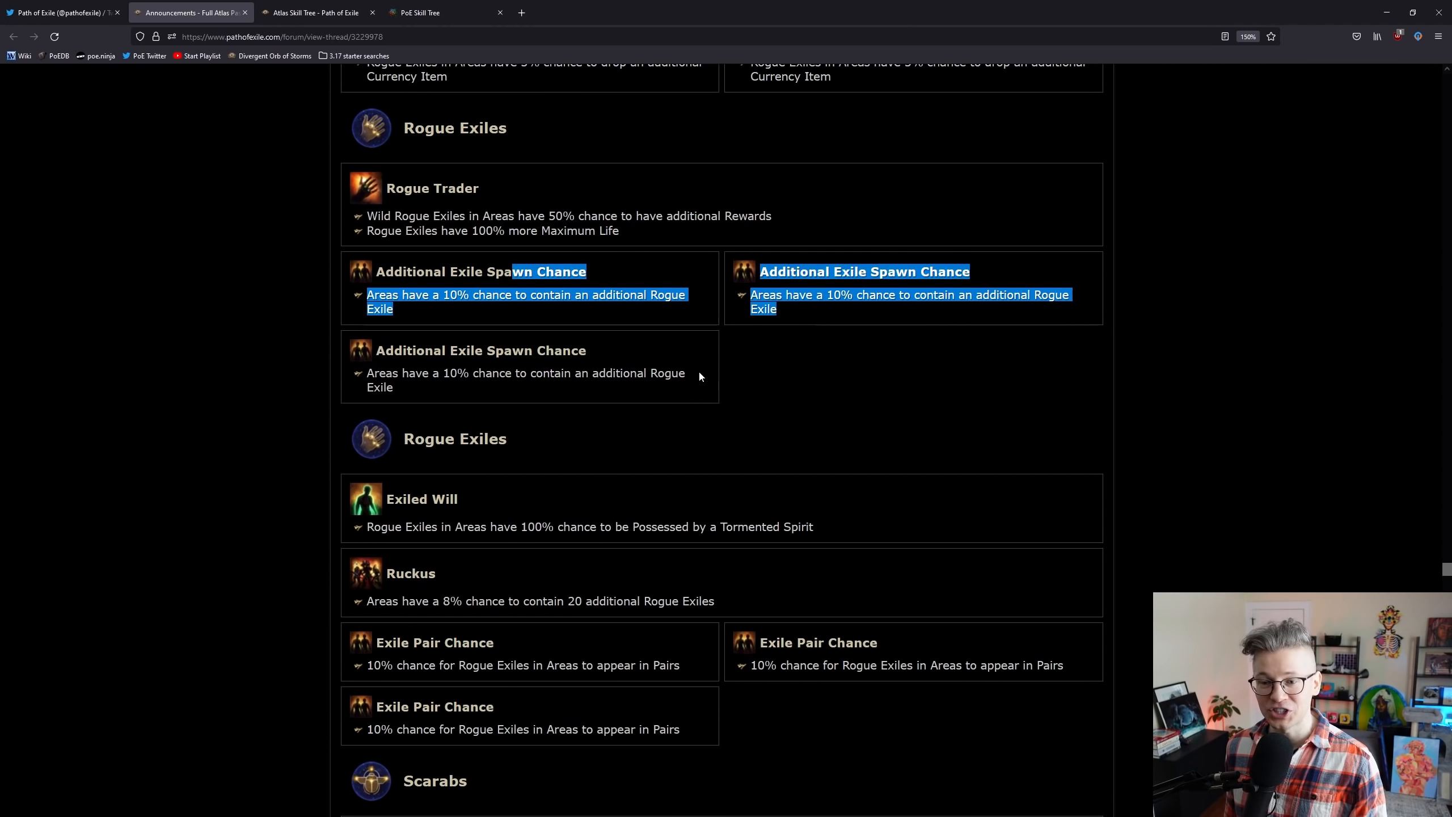
Step: Reach the Torment section and highlight the Unrelenting Torment passive text
{"action": "scroll", "scroll_direction": "down", "scroll_amount": 3}
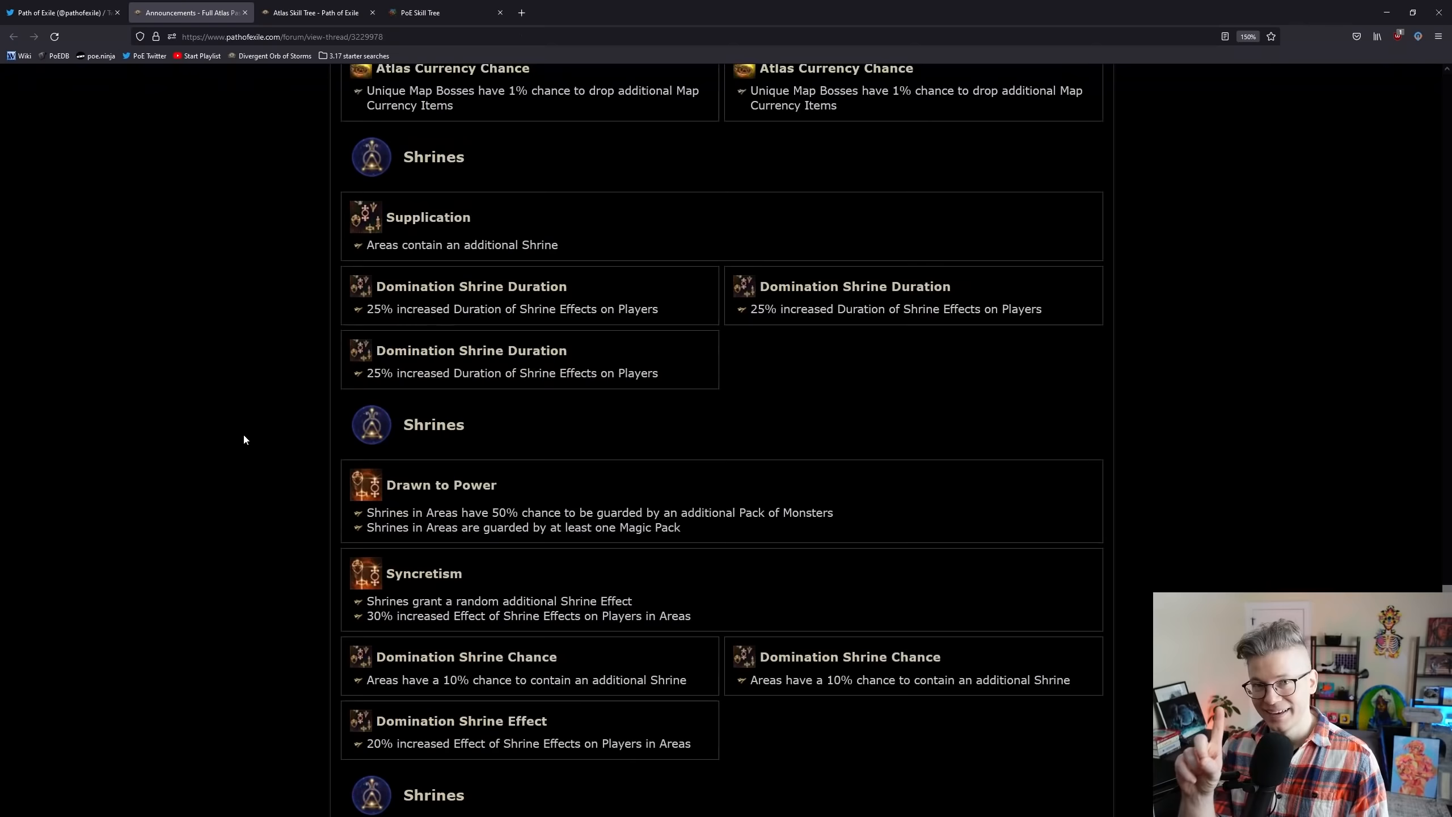
{"action": "scroll", "scroll_direction": "down", "scroll_amount": 3}
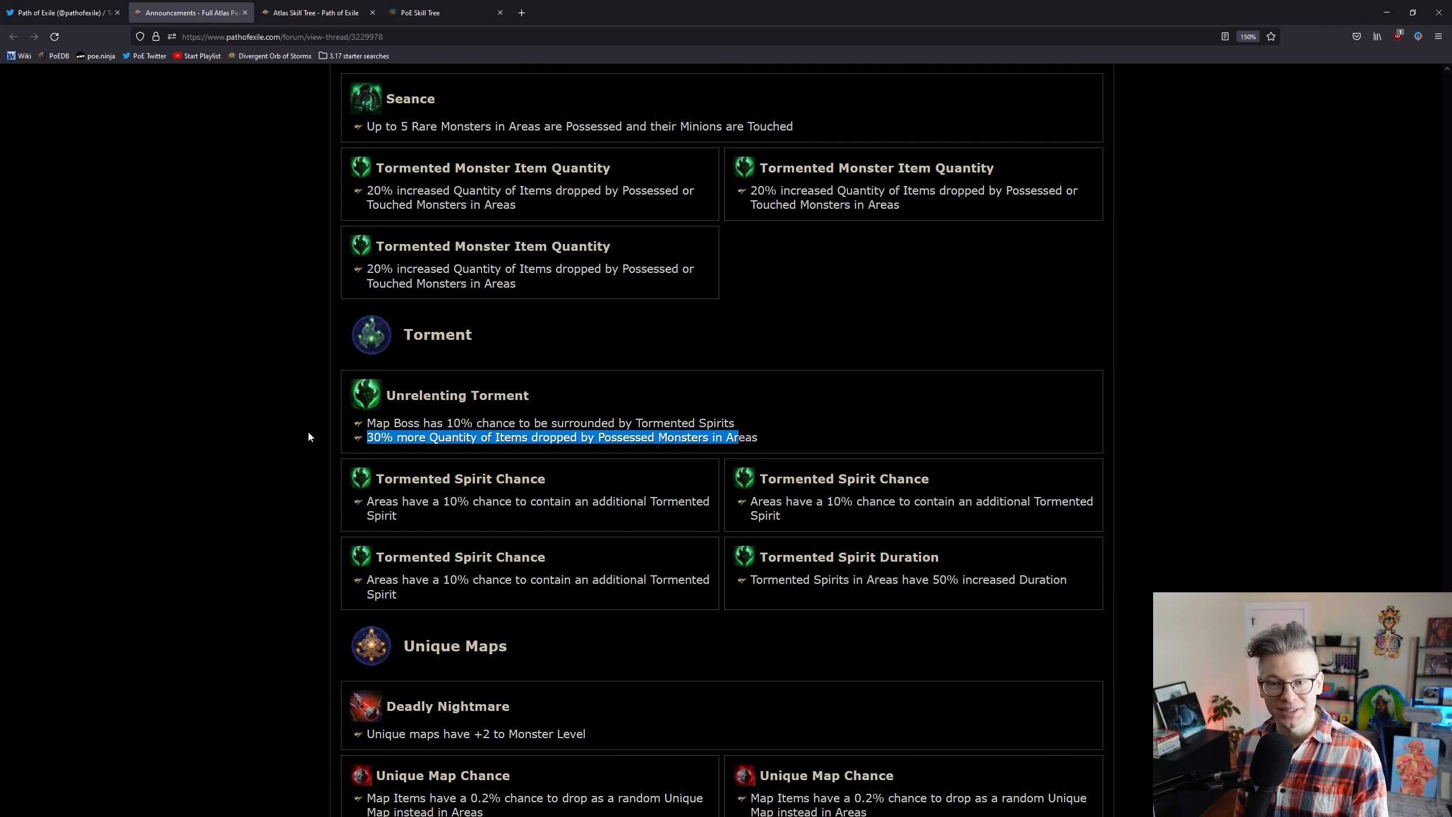
{"action": "left_click", "coordinate": [672, 206]}
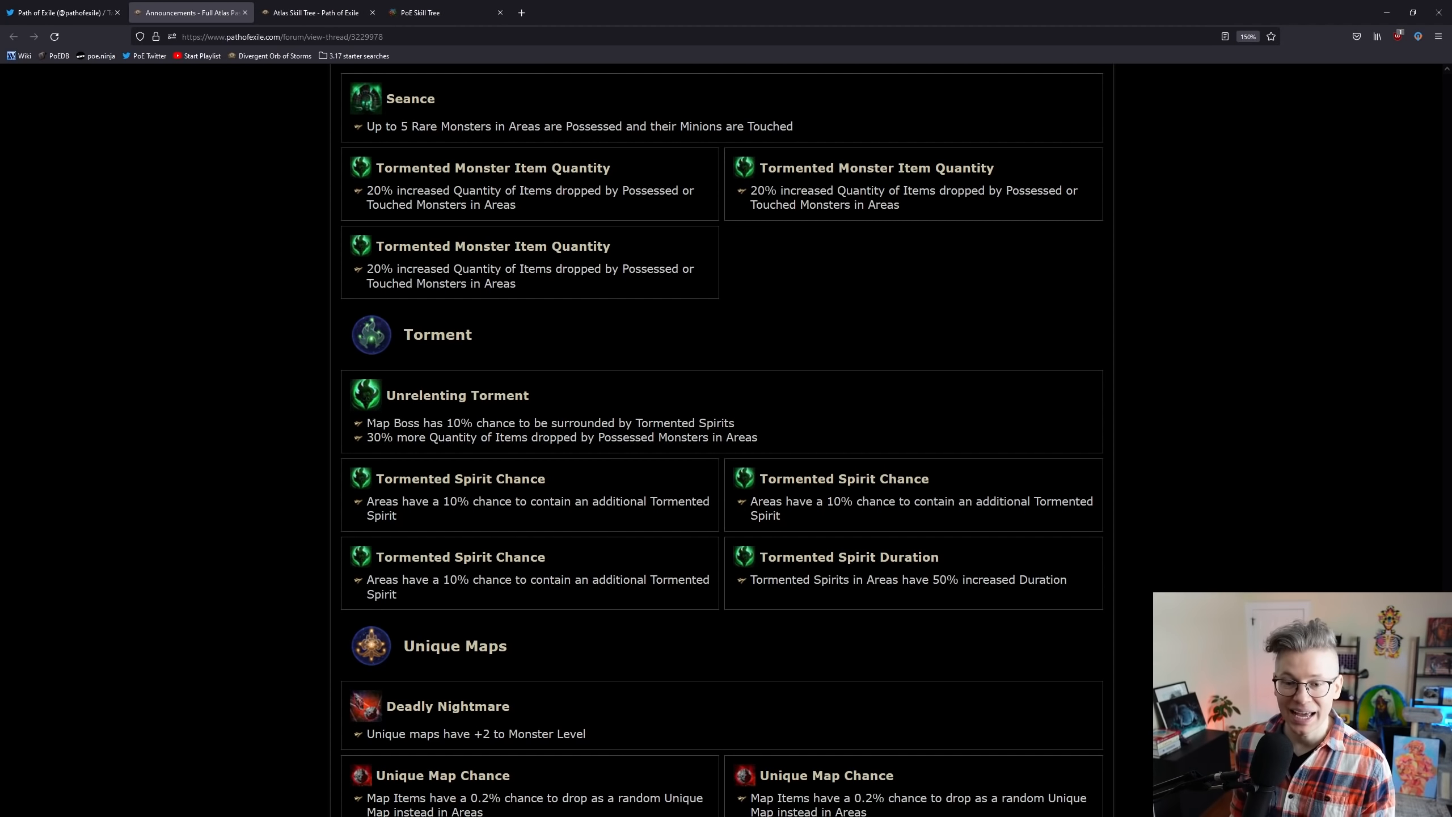
{"action": "left_click_drag", "start_coordinate": [367, 437], "coordinate": [495, 437]}
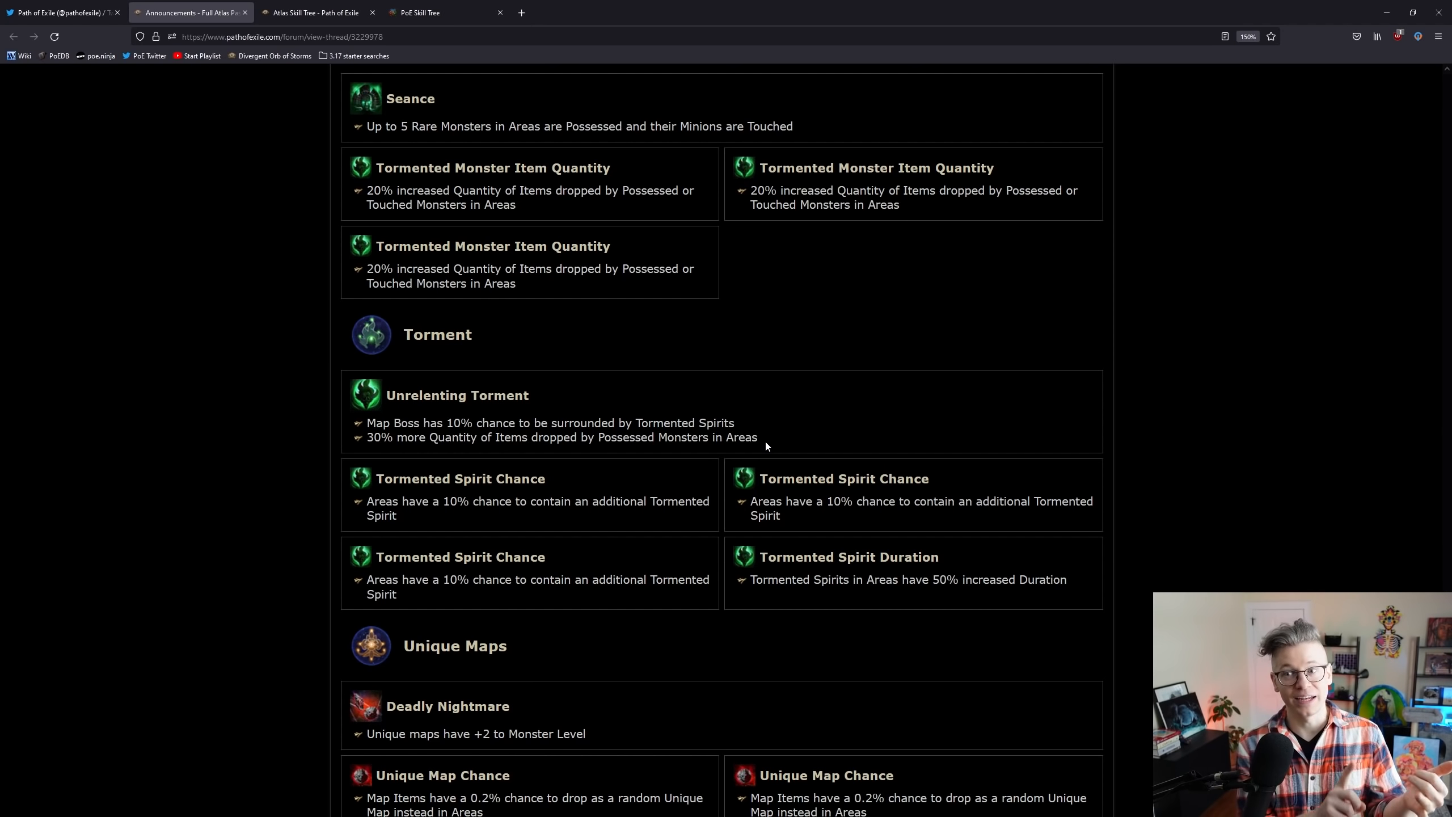
{"action": "mouse_move", "coordinate": [270, 406]}
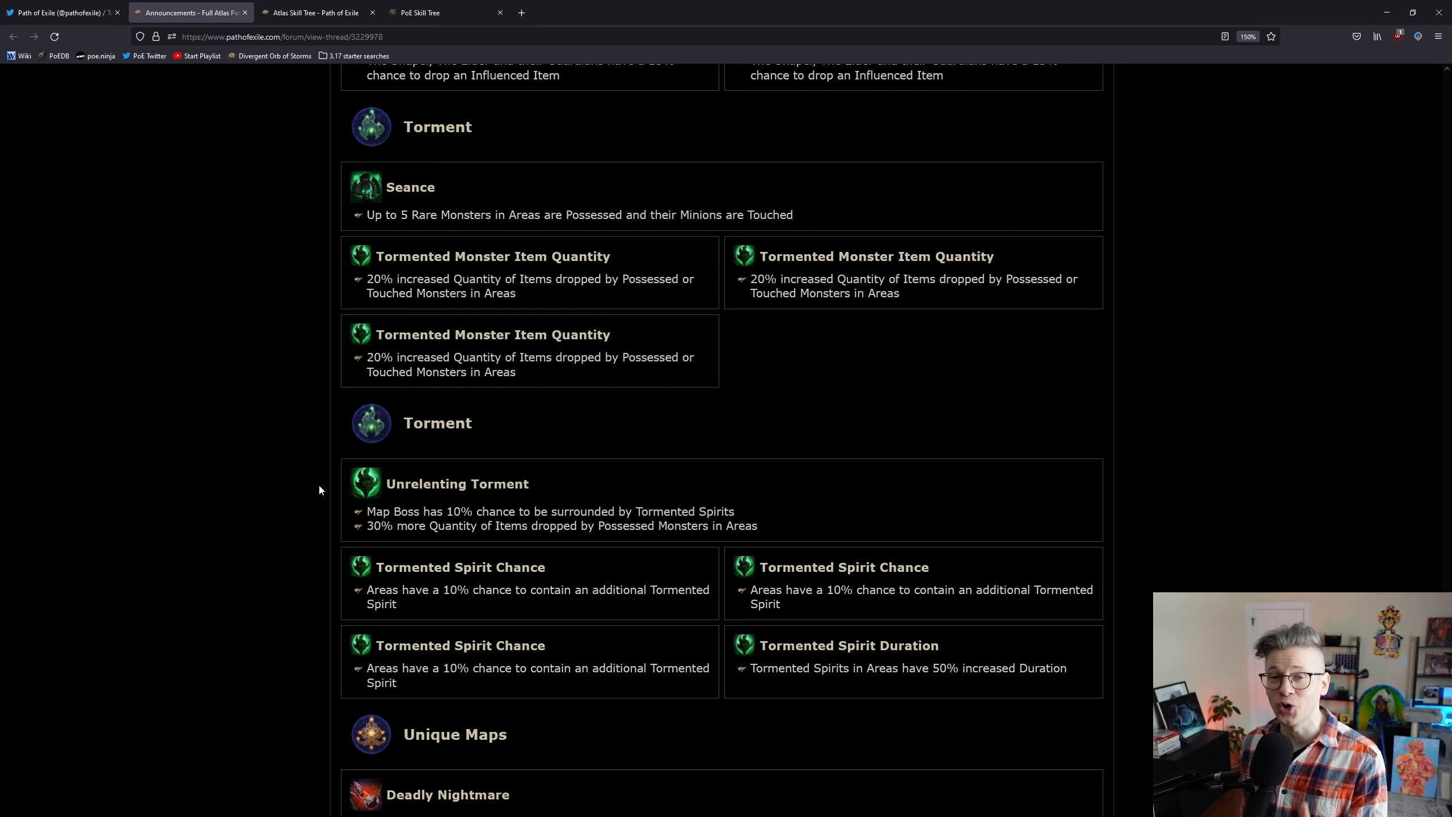
Step: Scroll the announcement down to the Scarabs and Sextants notables
{"action": "scroll", "scroll_direction": "down", "scroll_amount": 3}
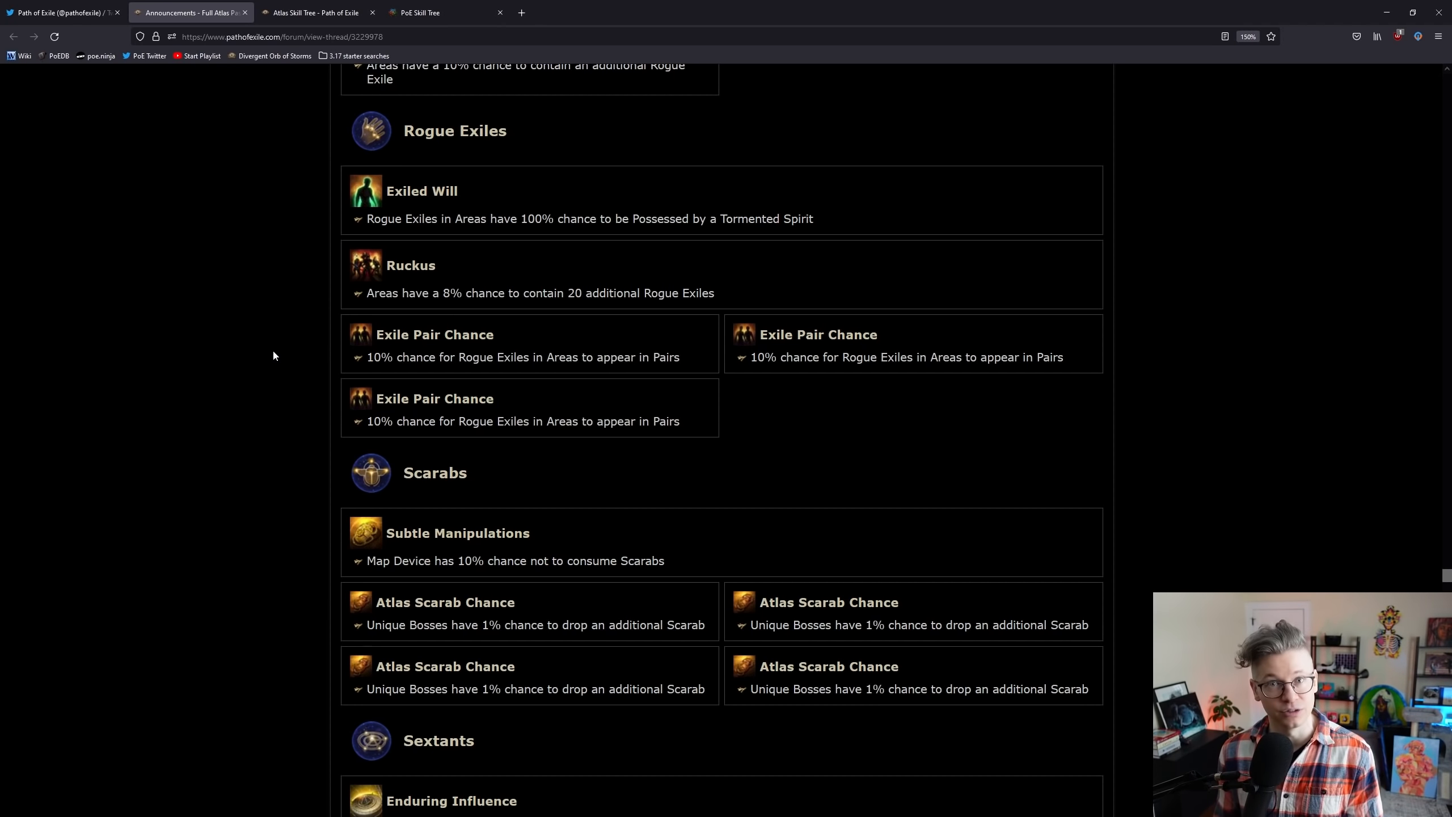
{"action": "scroll", "scroll_direction": "down", "scroll_amount": 3}
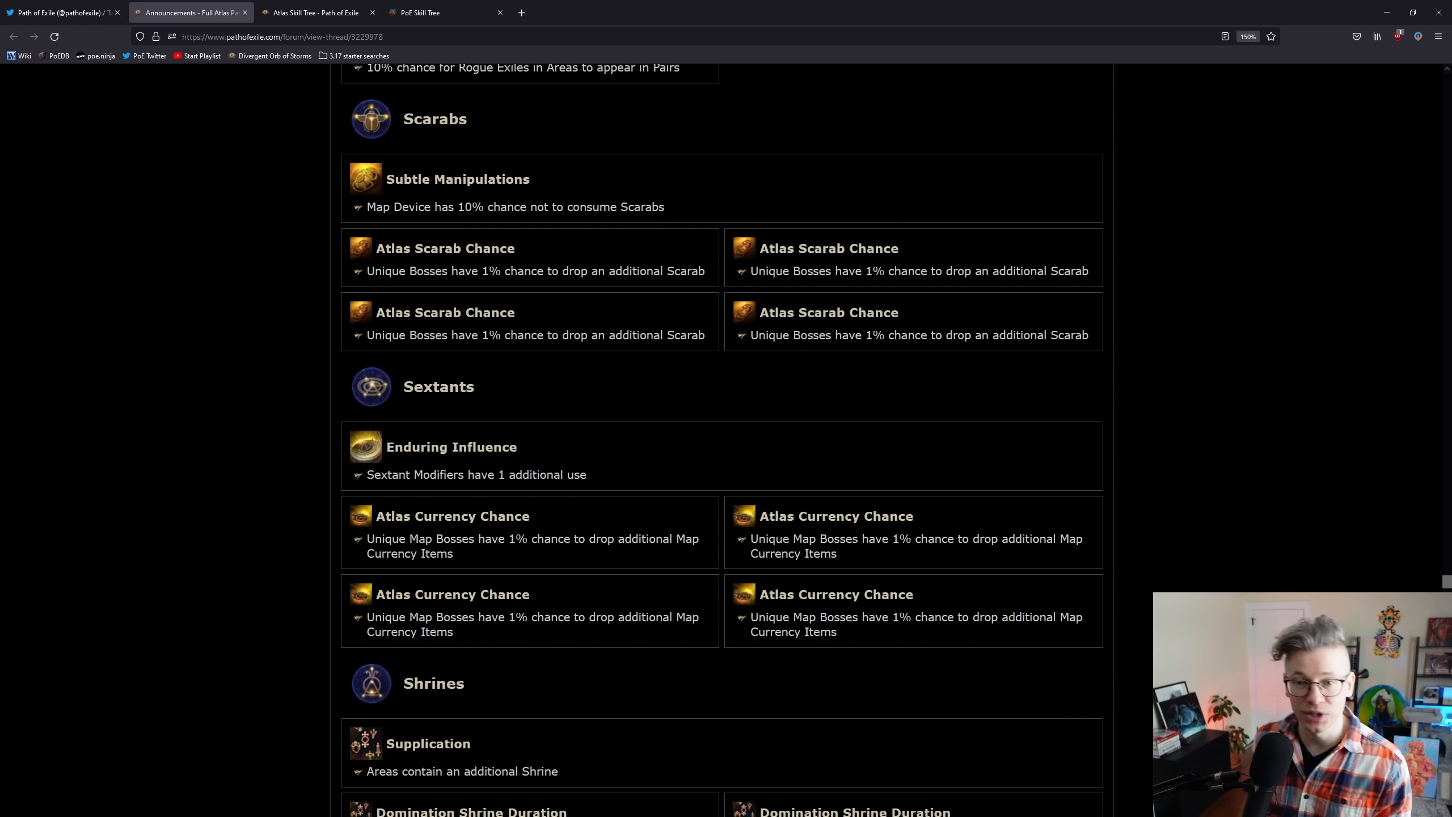
{"action": "mouse_move", "coordinate": [143, 298]}
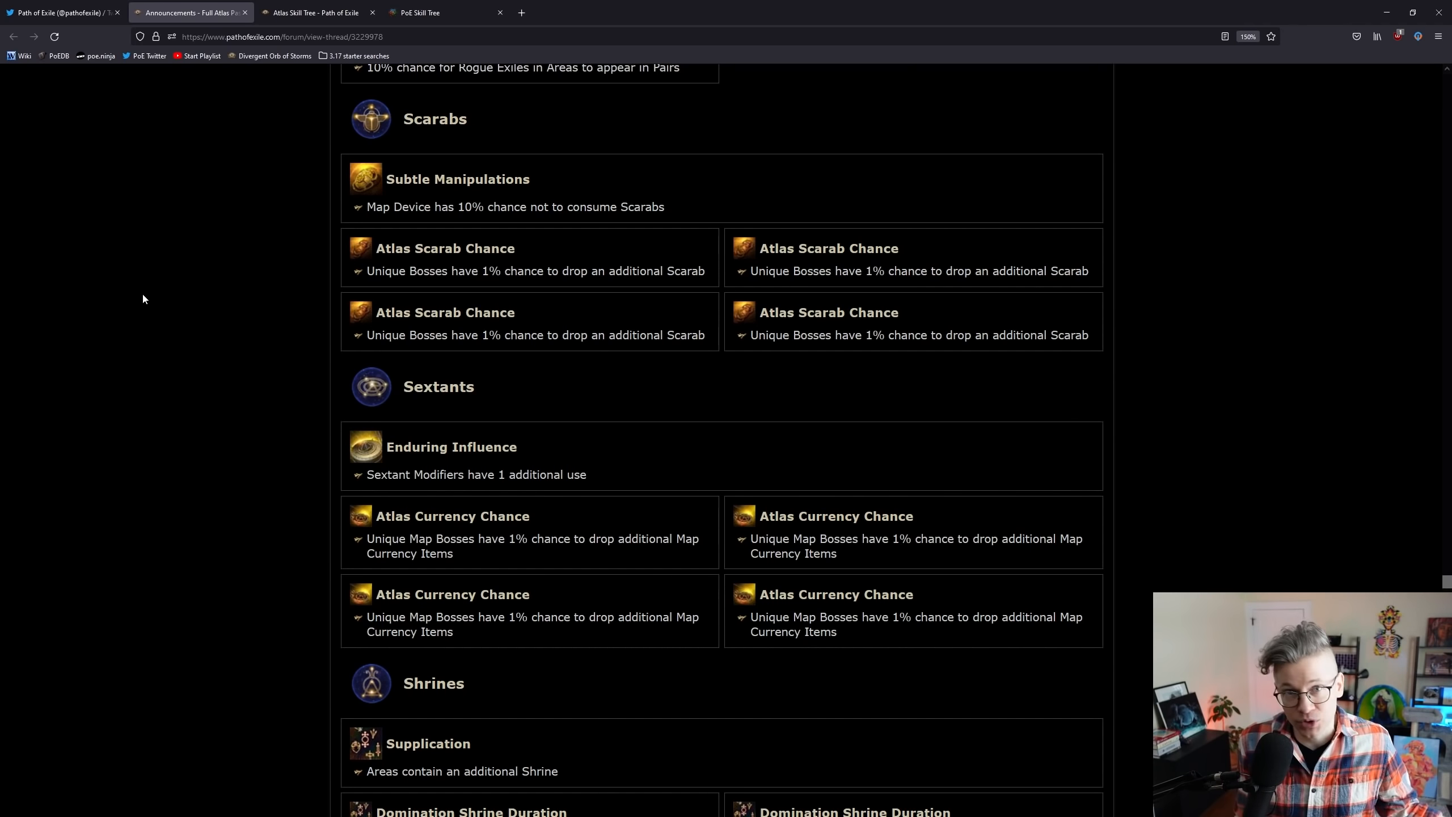
{"action": "mouse_move", "coordinate": [416, 285]}
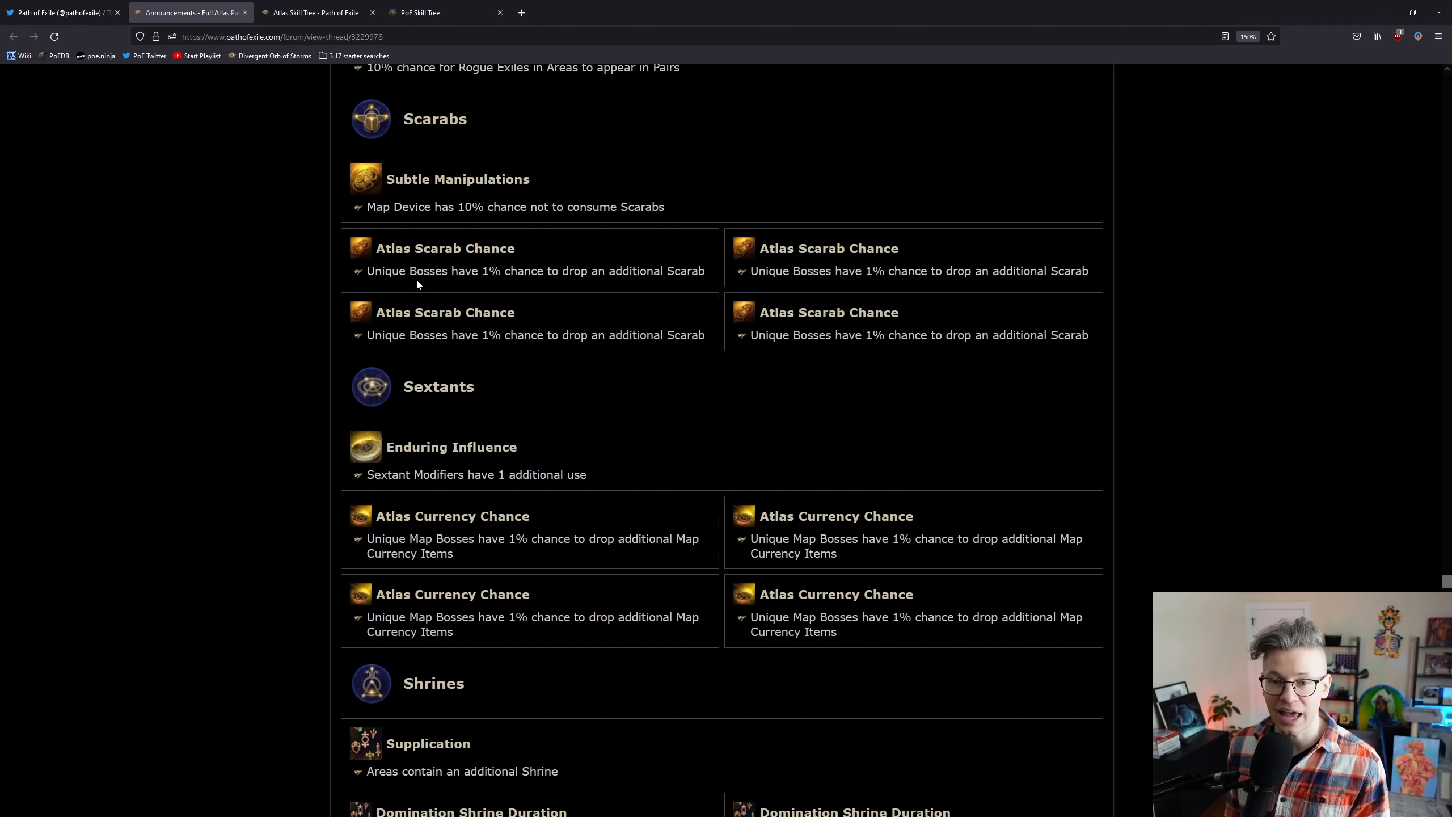
{"action": "mouse_move", "coordinate": [1098, 359]}
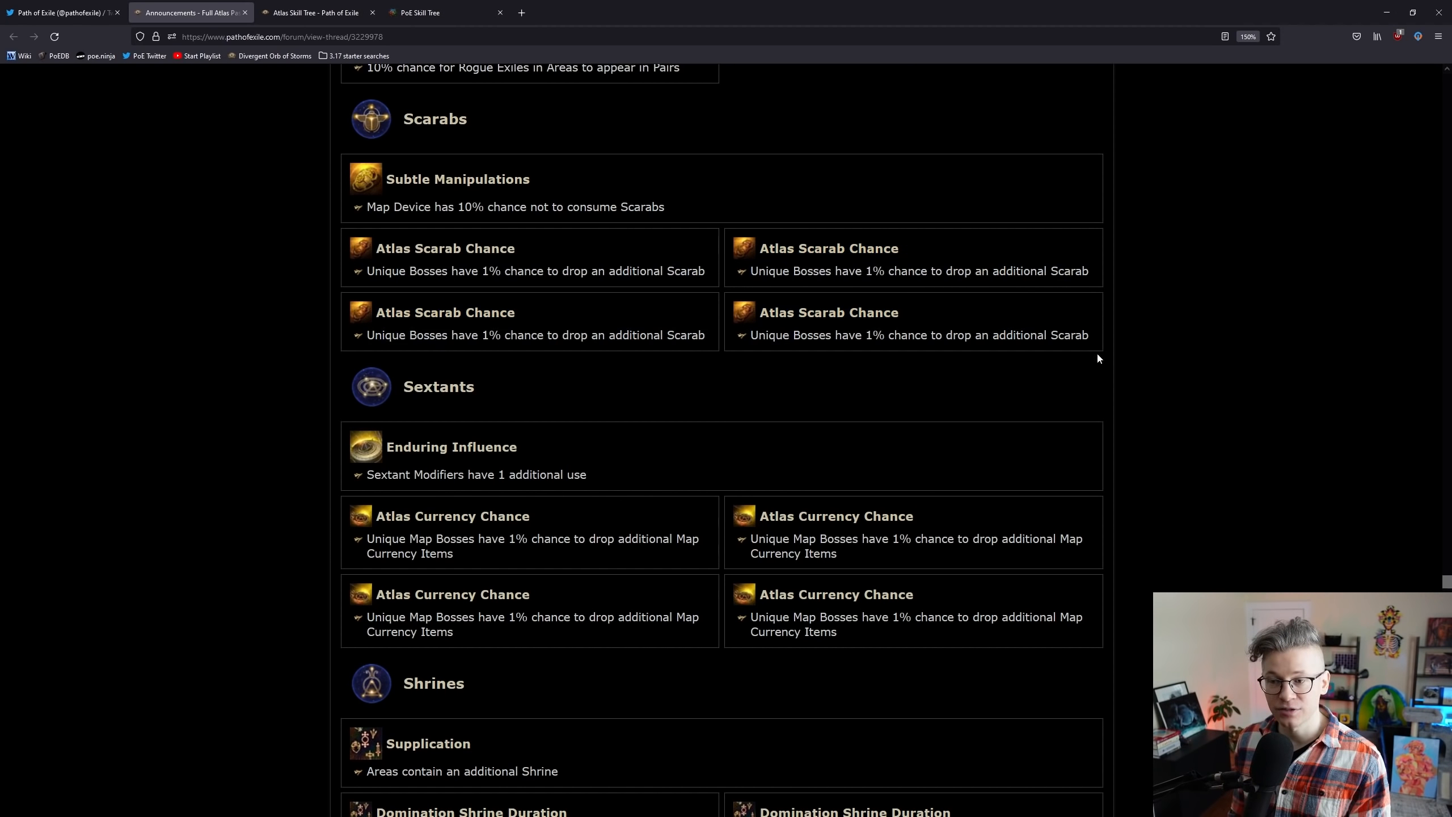
{"action": "mouse_move", "coordinate": [1152, 365]}
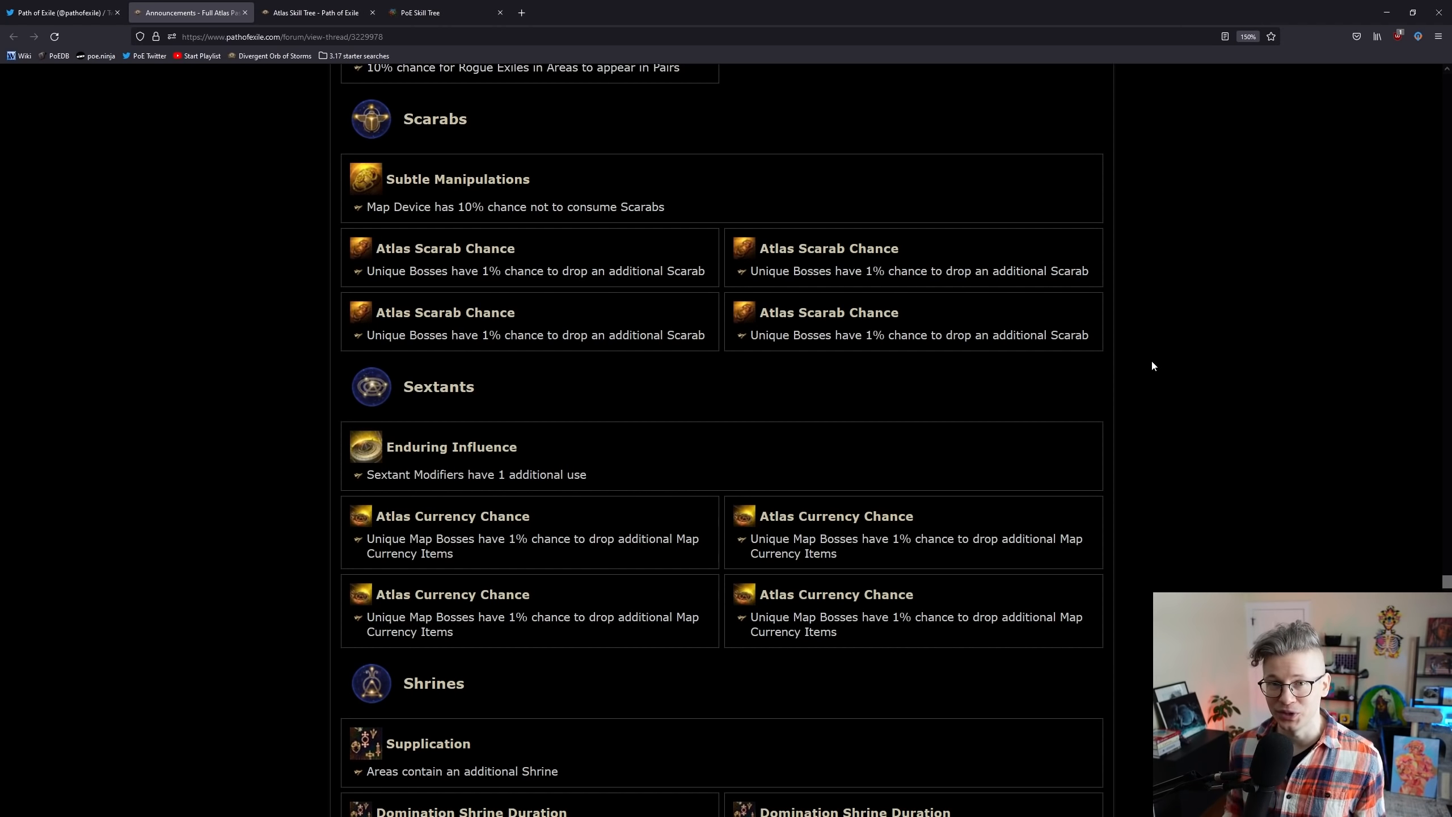
Step: Reach the Shrines notables and highlight a line of their text
{"action": "scroll", "scroll_direction": "down", "scroll_amount": 3}
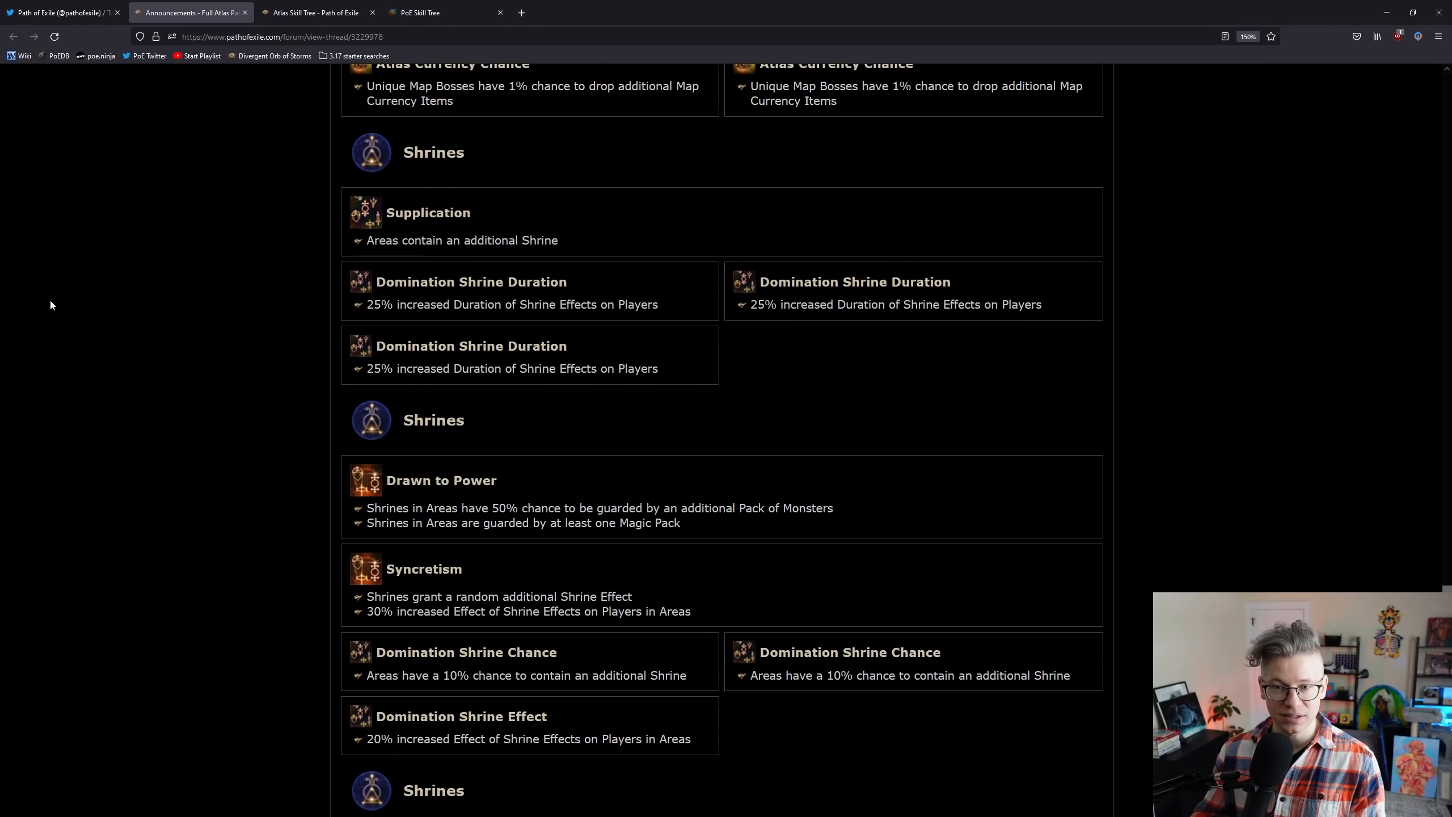
{"action": "left_click_drag", "start_coordinate": [370, 304], "coordinate": [502, 304]}
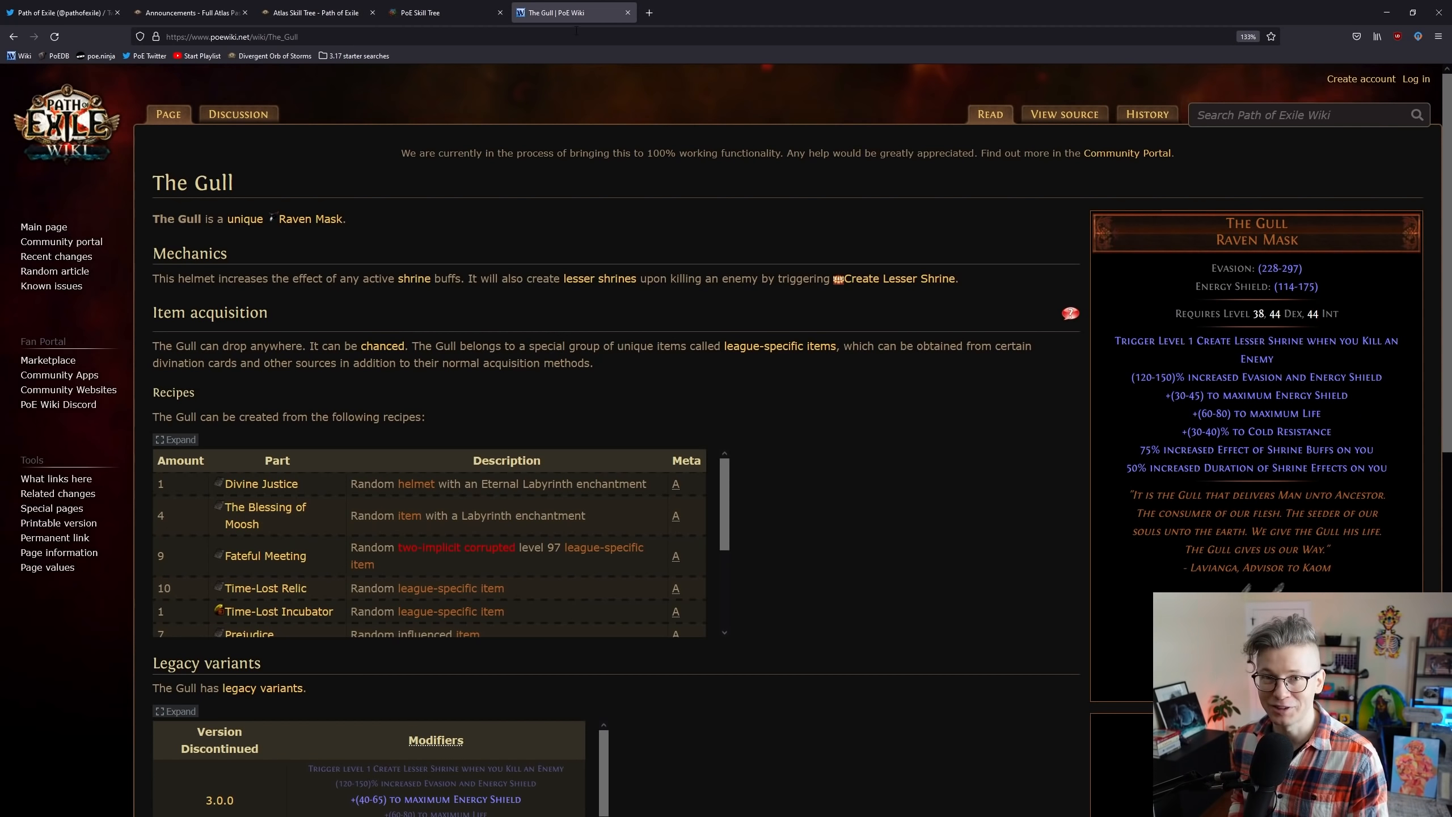
{"action": "mouse_move", "coordinate": [534, 240]}
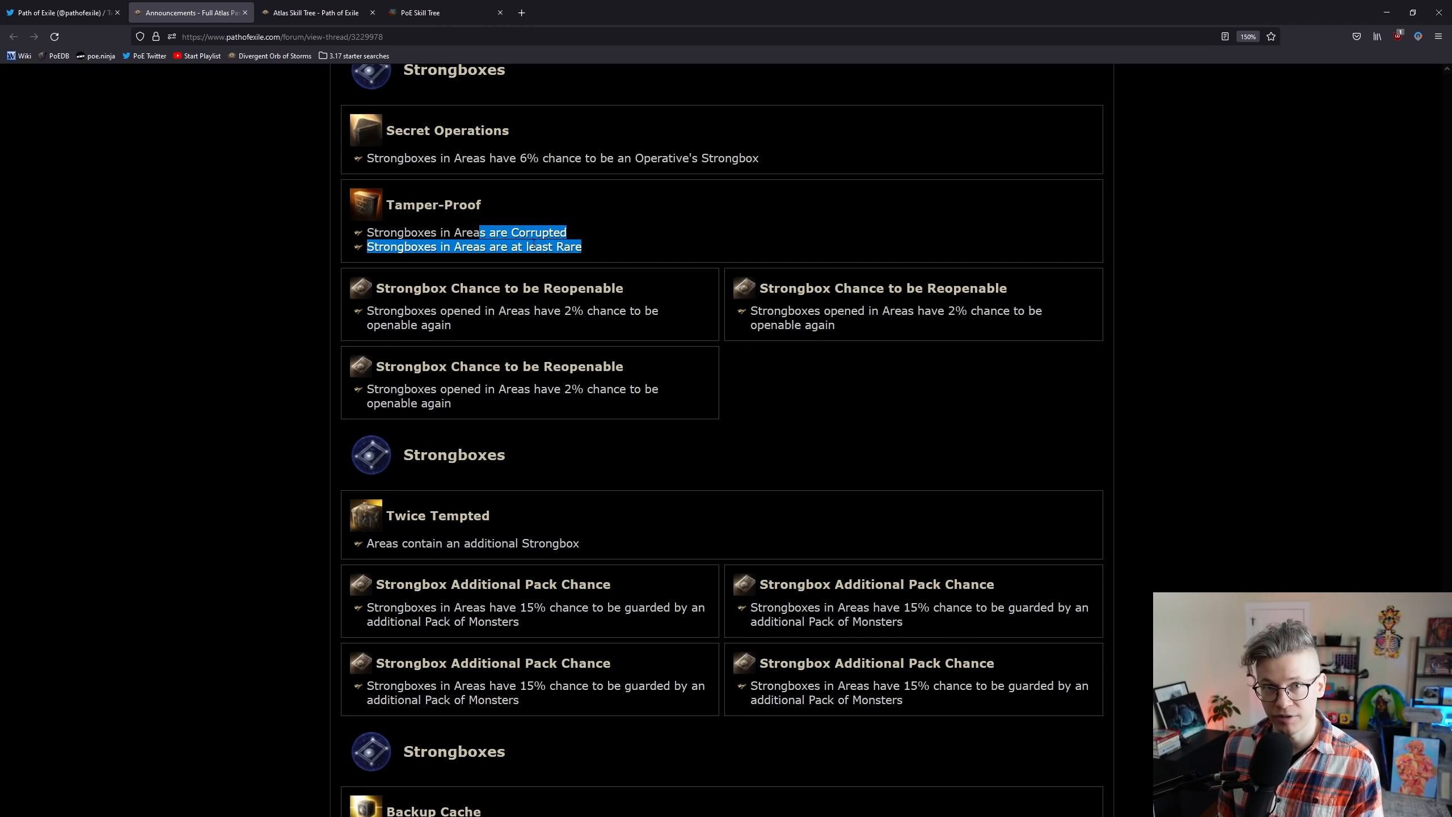
Step: Scroll from the Strongboxes nodes down to the Synthesis notables
{"action": "scroll", "scroll_direction": "down", "scroll_amount": 3}
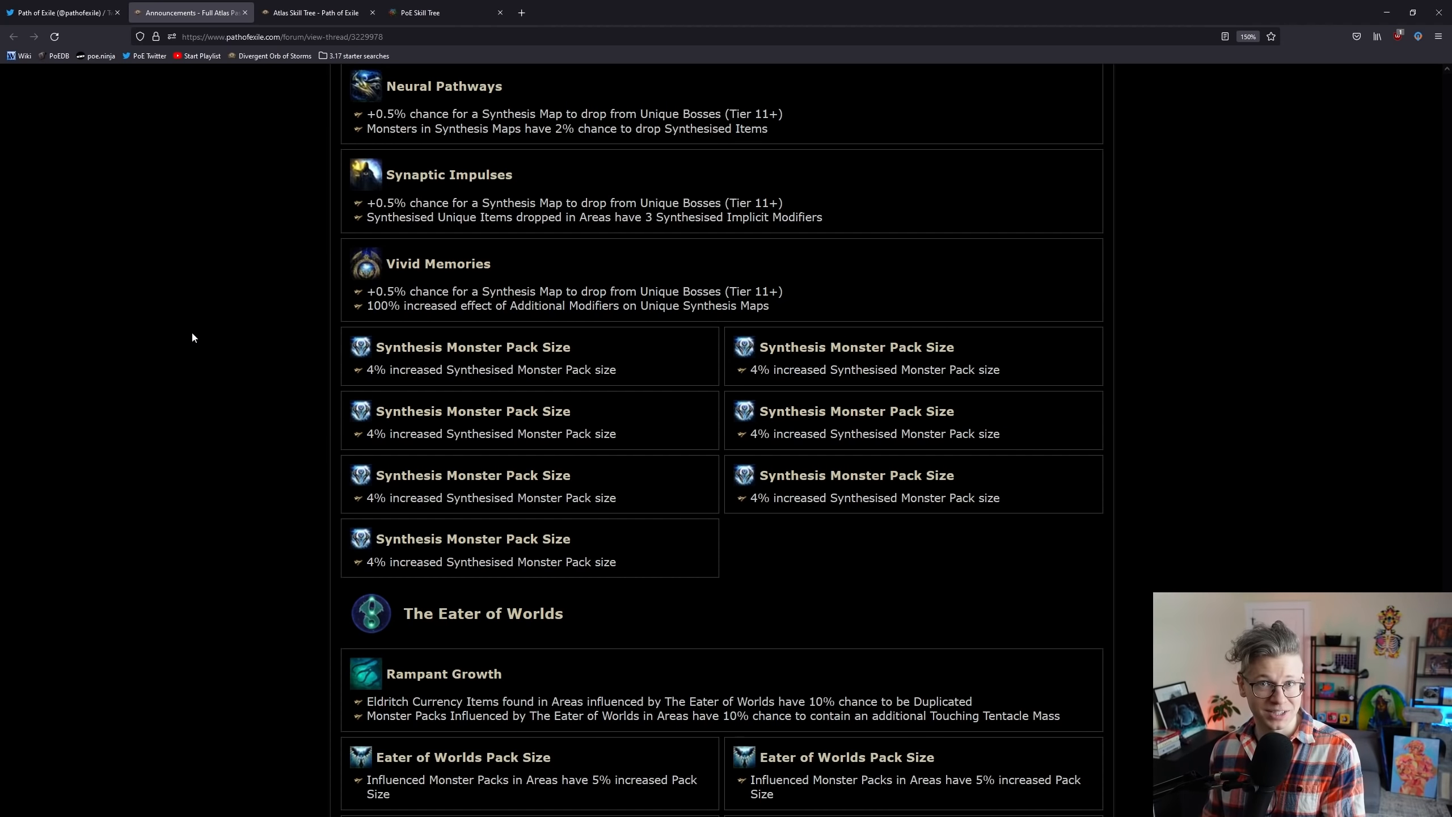
Step: Scroll past The Eater of Worlds and Searing Exarch nodes to The Shaper and Elder section
{"action": "scroll", "scroll_direction": "down", "scroll_amount": 3}
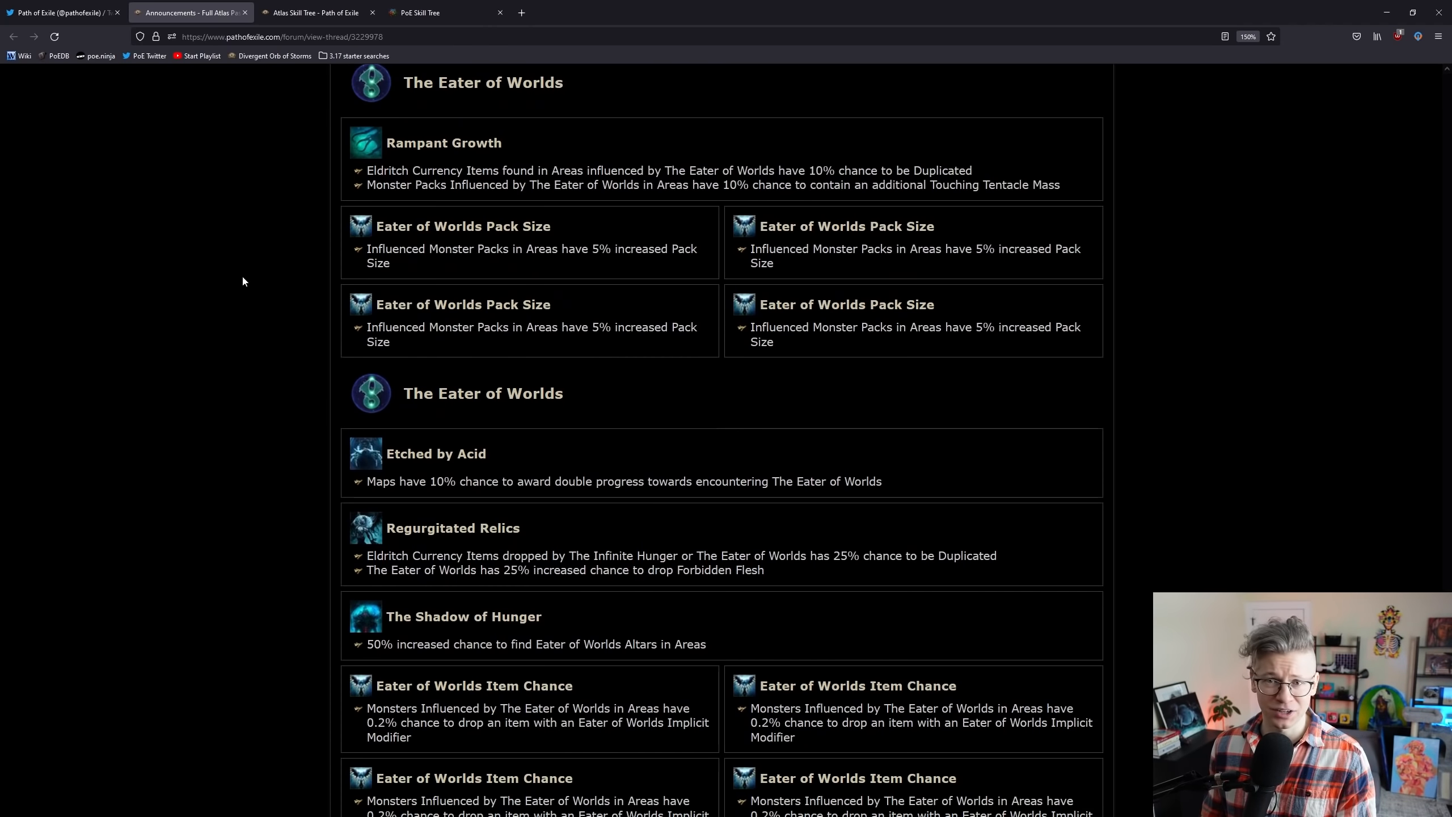
{"action": "scroll", "scroll_direction": "down", "scroll_amount": 3}
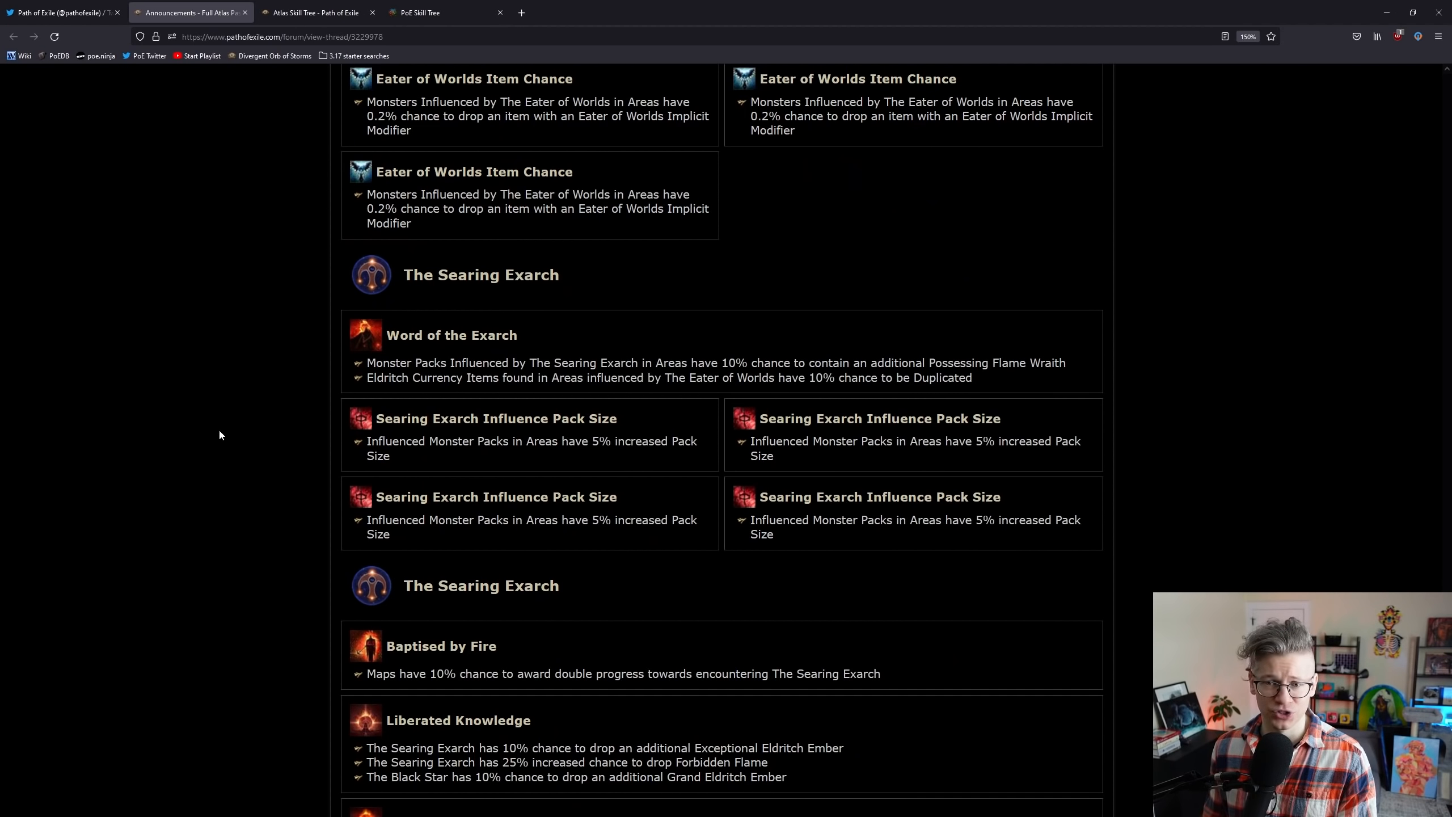
{"action": "scroll", "scroll_direction": "down", "scroll_amount": 3}
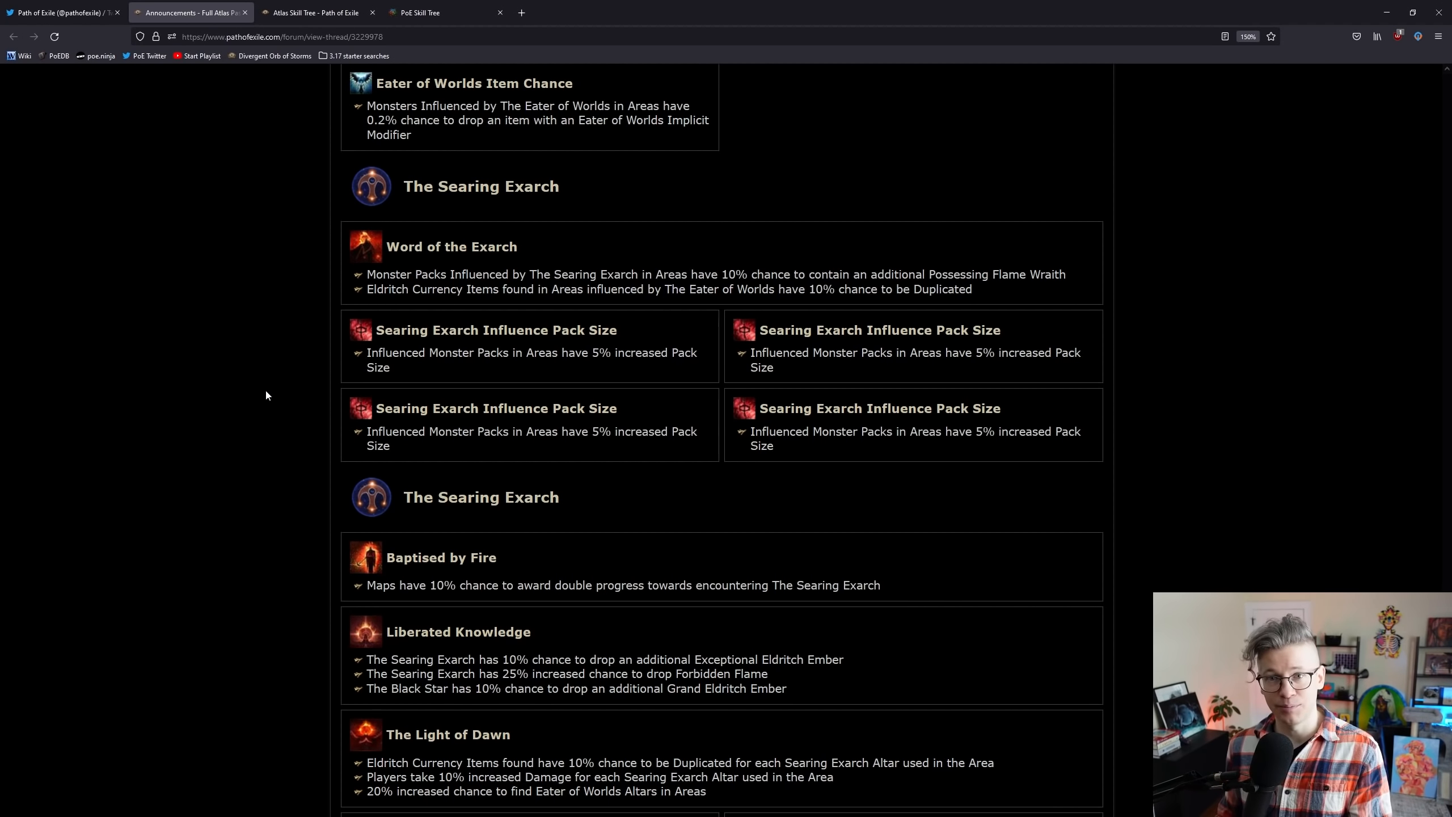
{"action": "scroll", "scroll_direction": "down", "scroll_amount": 3}
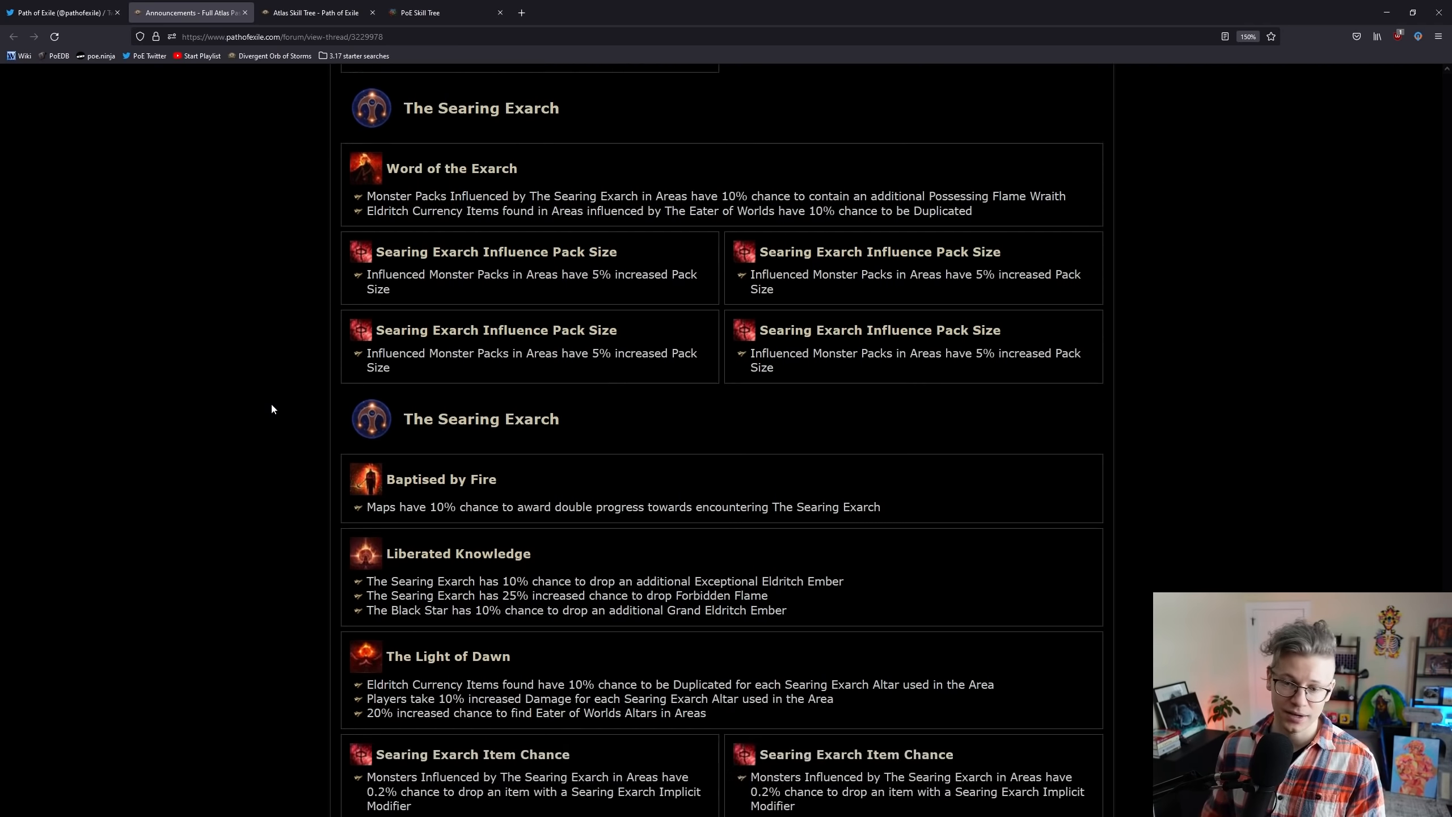
{"action": "scroll", "scroll_direction": "down", "scroll_amount": 3}
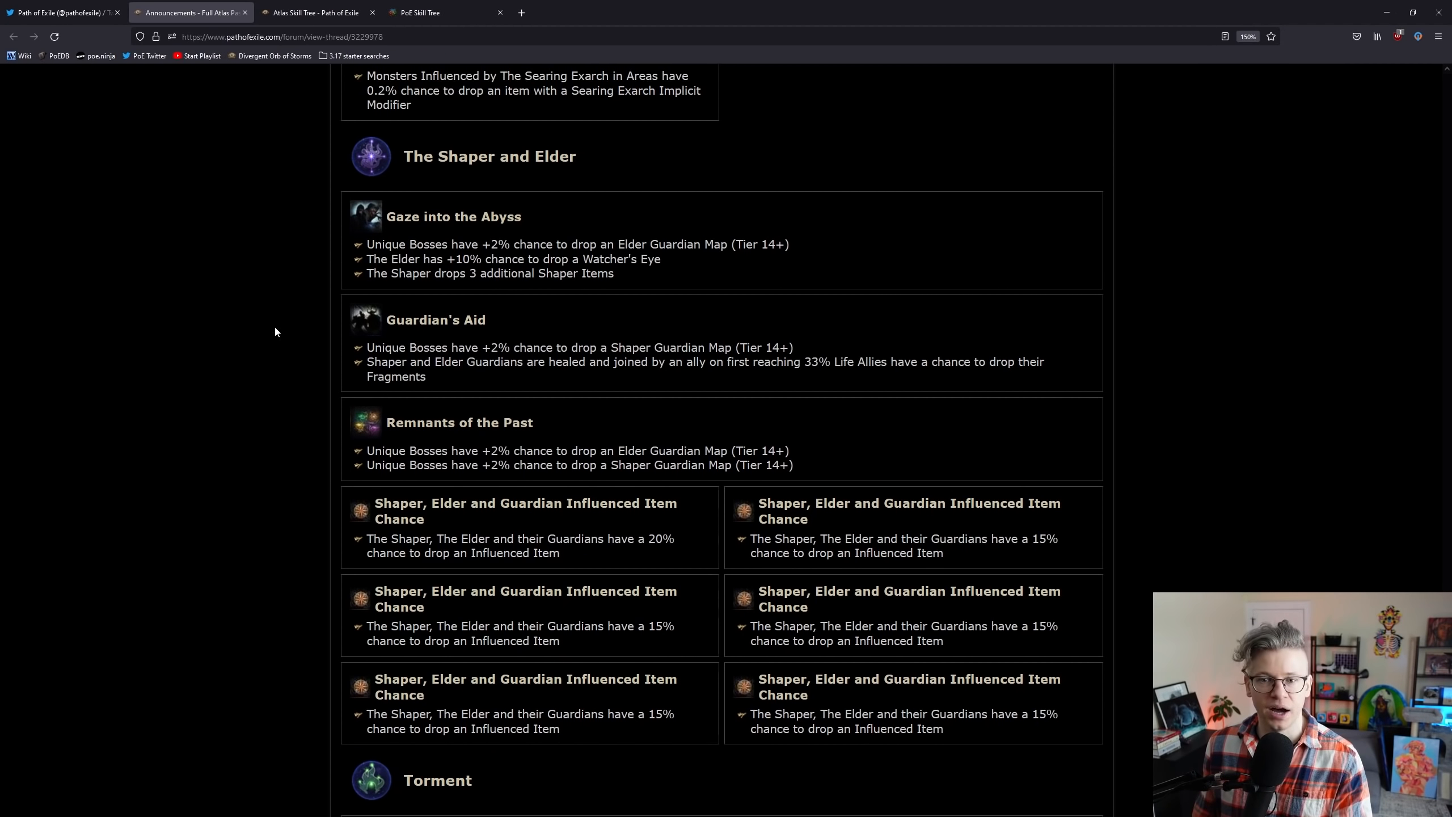
{"action": "double_click", "coordinate": [522, 463]}
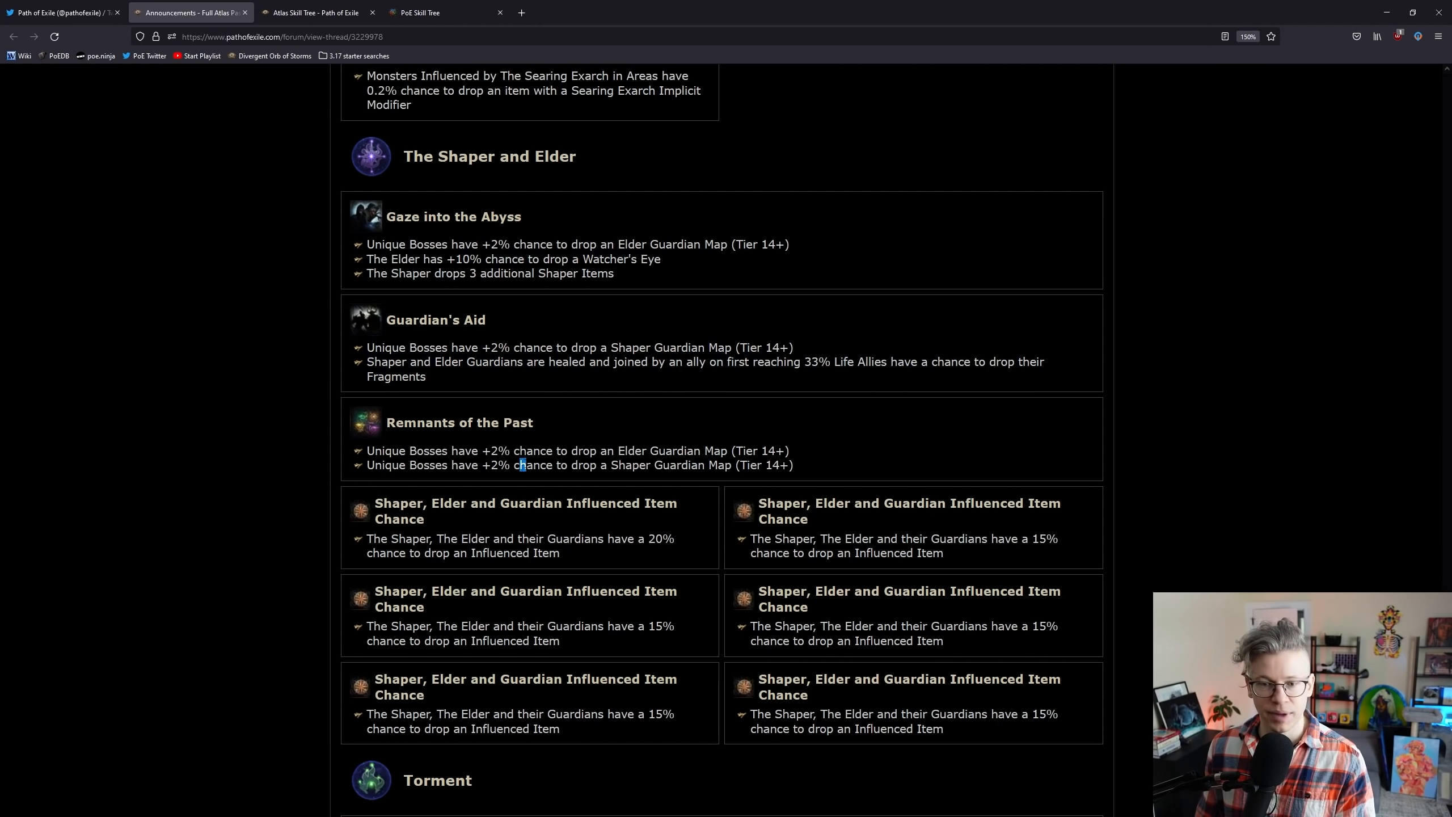
{"action": "left_click_drag", "start_coordinate": [387, 319], "coordinate": [793, 464]}
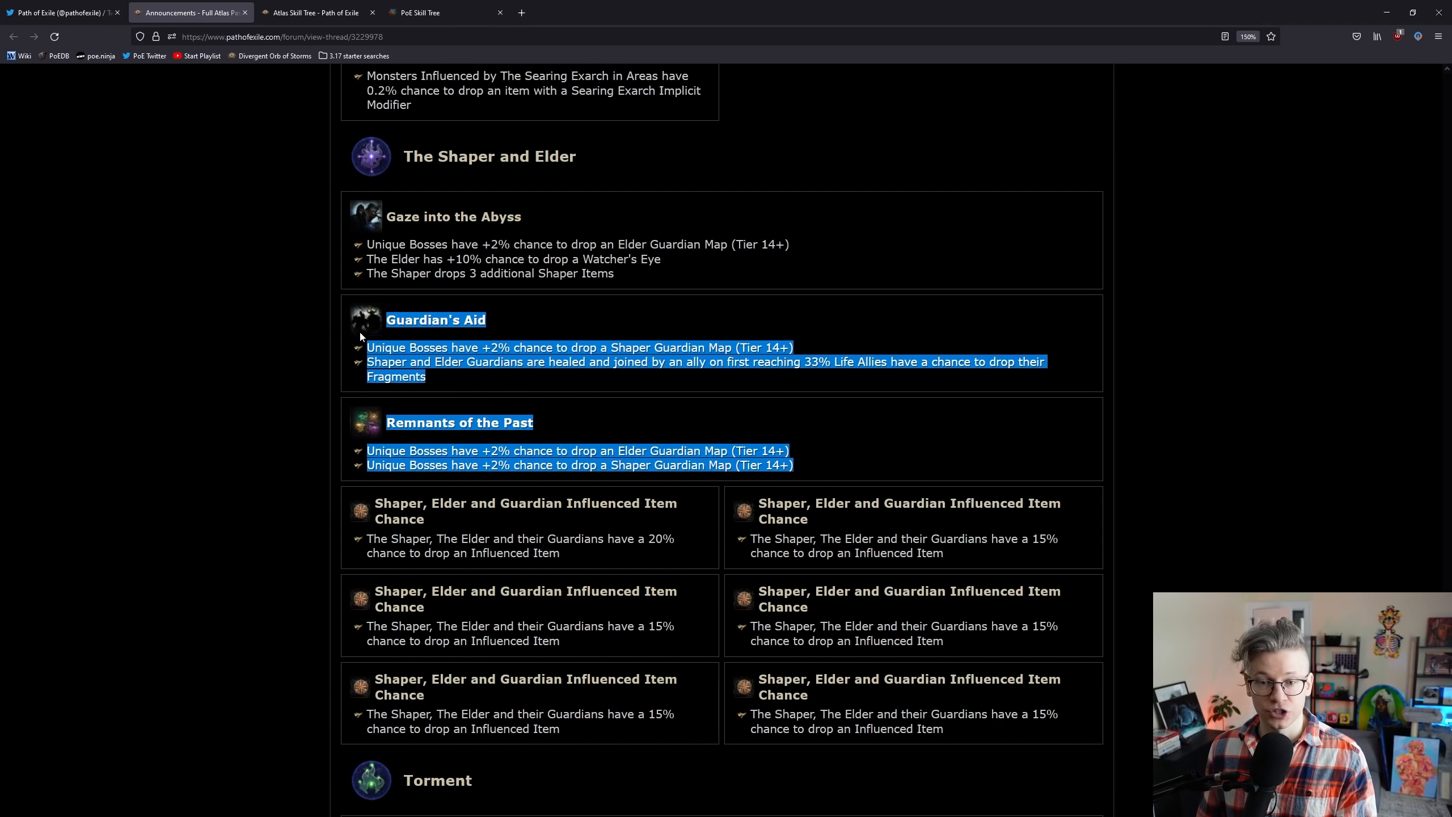
{"action": "mouse_move", "coordinate": [255, 404]}
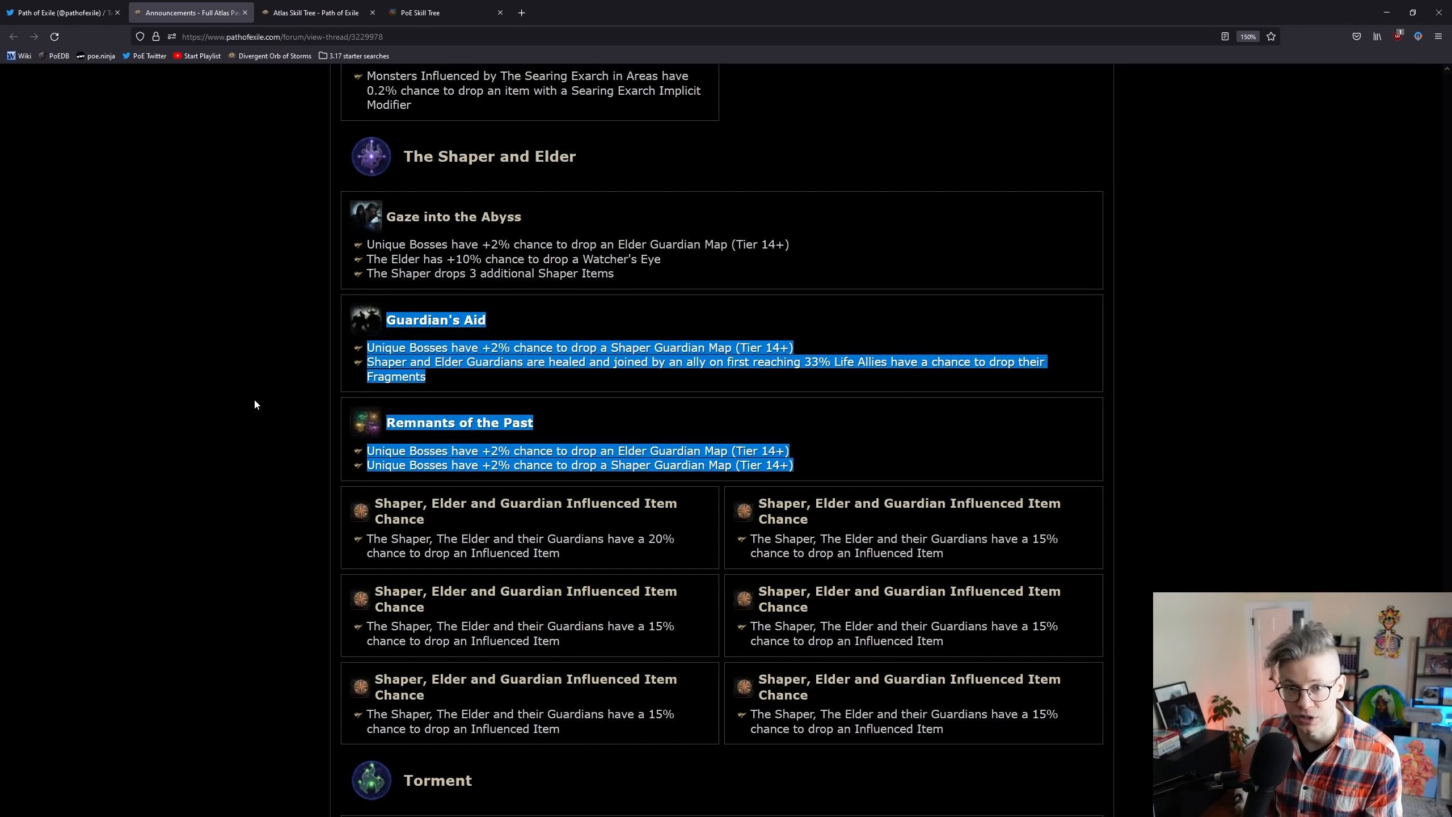
{"action": "left_click", "coordinate": [254, 404]}
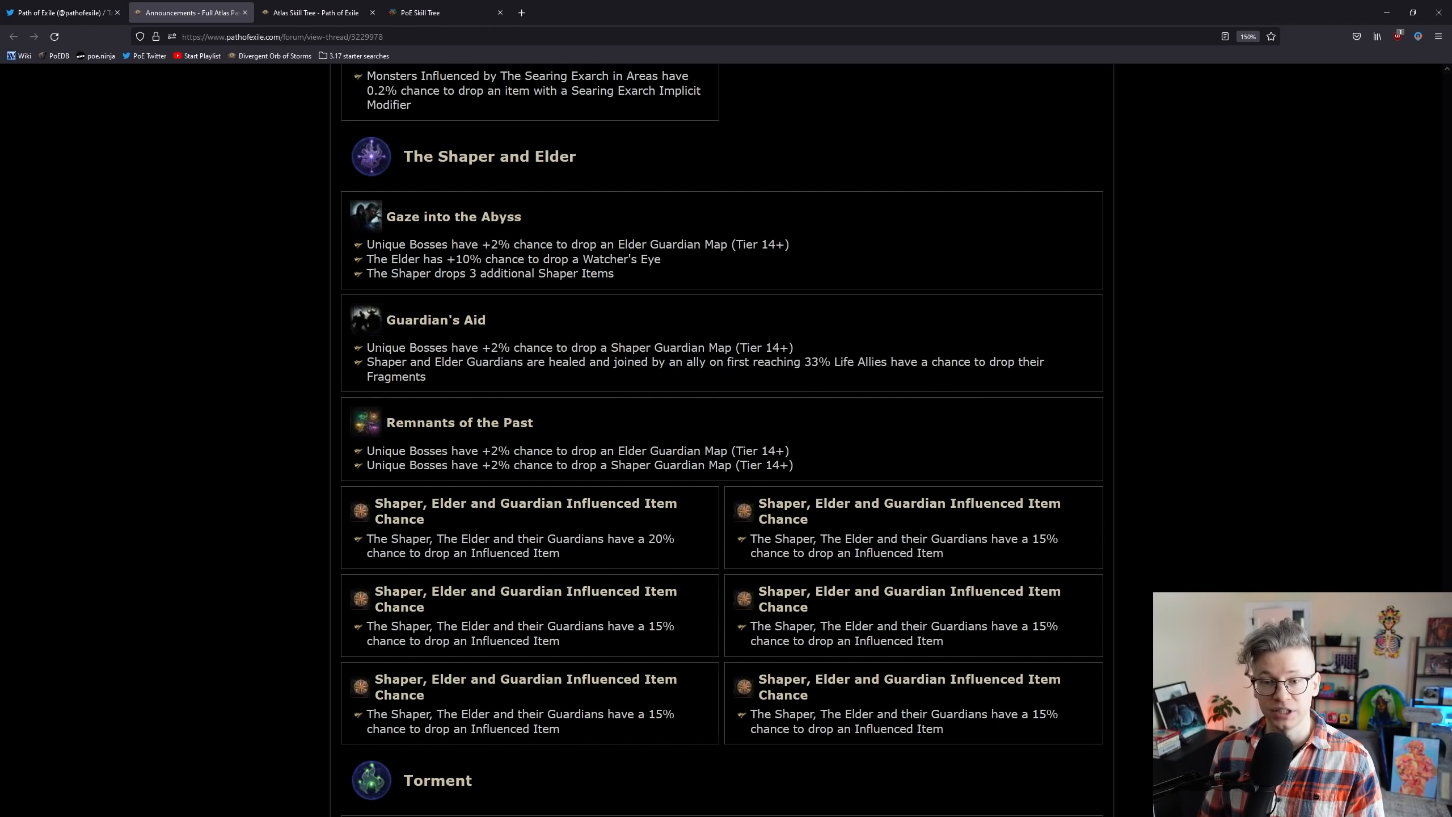
{"action": "mouse_move", "coordinate": [187, 484]}
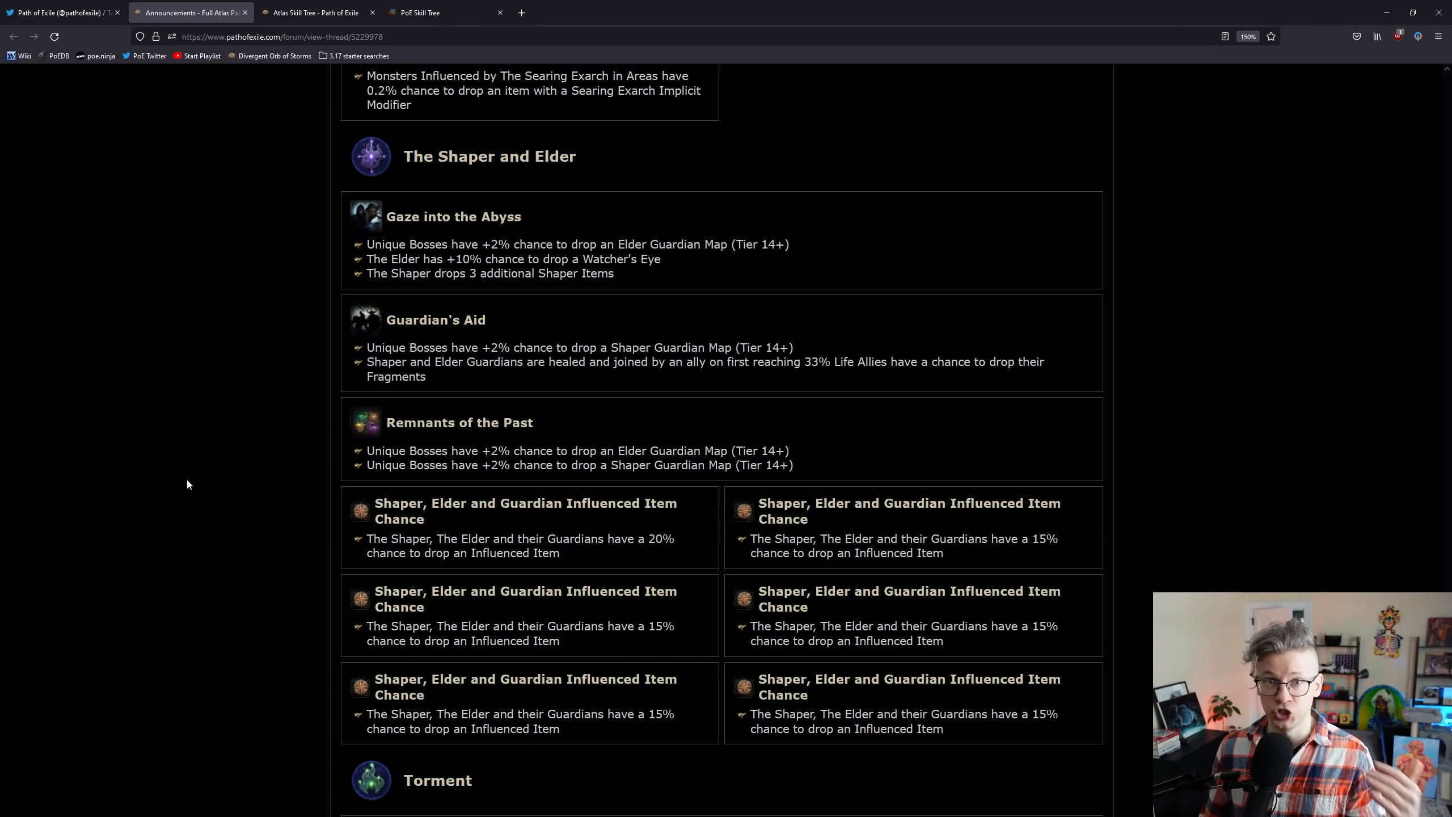
{"action": "scroll", "scroll_direction": "down", "scroll_amount": 3}
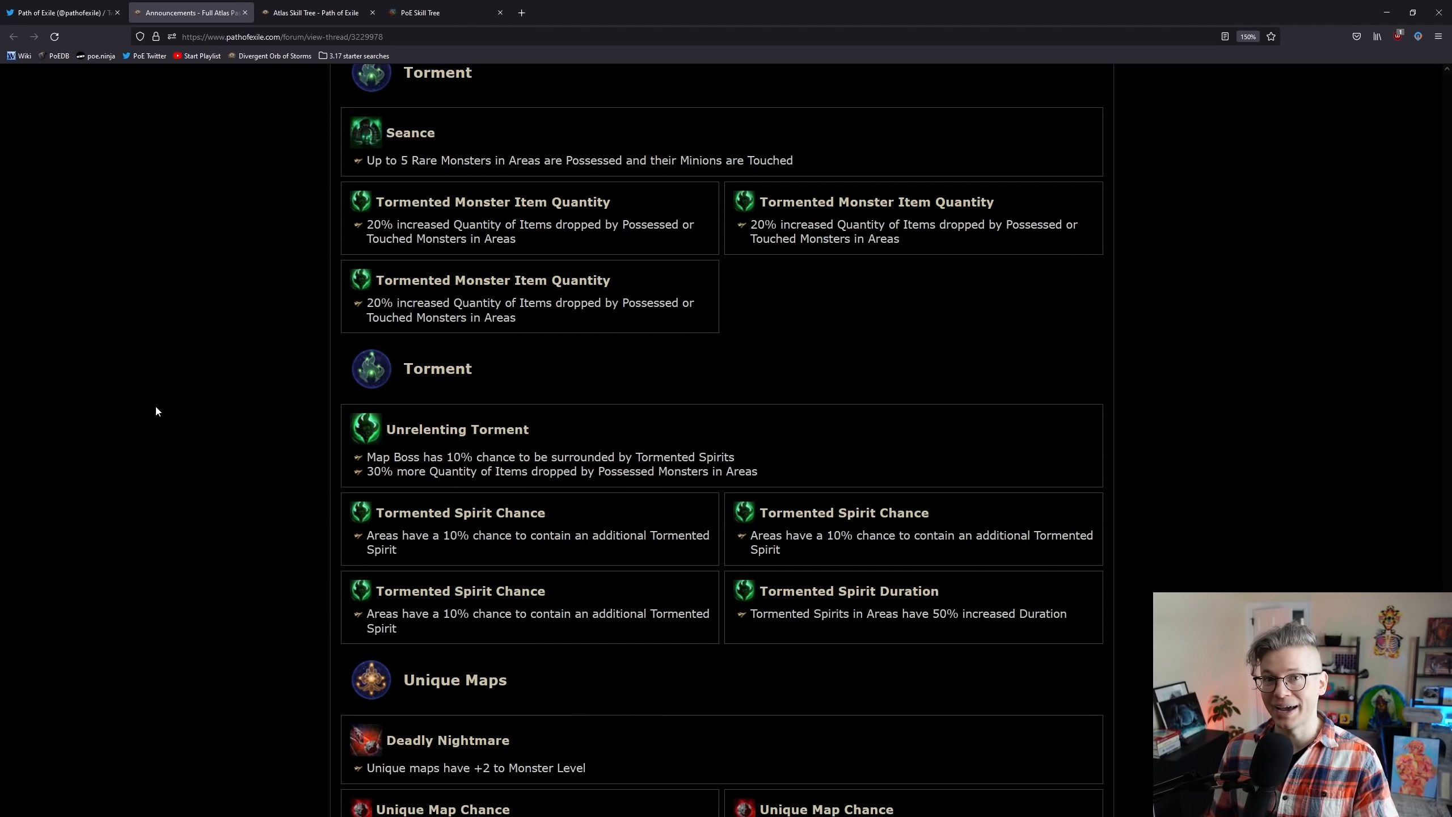
{"action": "mouse_move", "coordinate": [231, 380]}
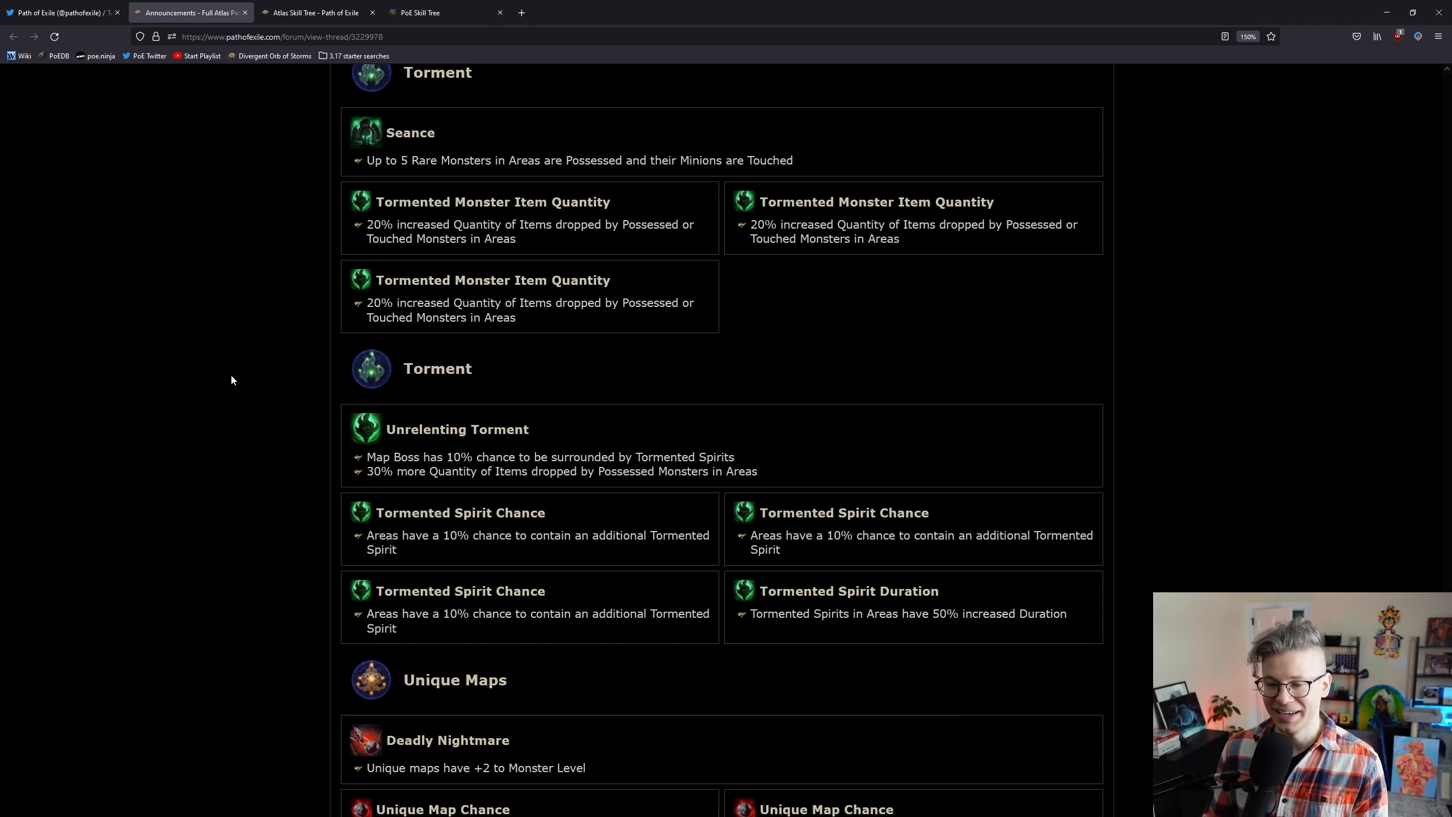
Step: Scroll past Torment and Unique Maps to the Vaal Side Areas notables
{"action": "scroll", "scroll_direction": "down", "scroll_amount": 3}
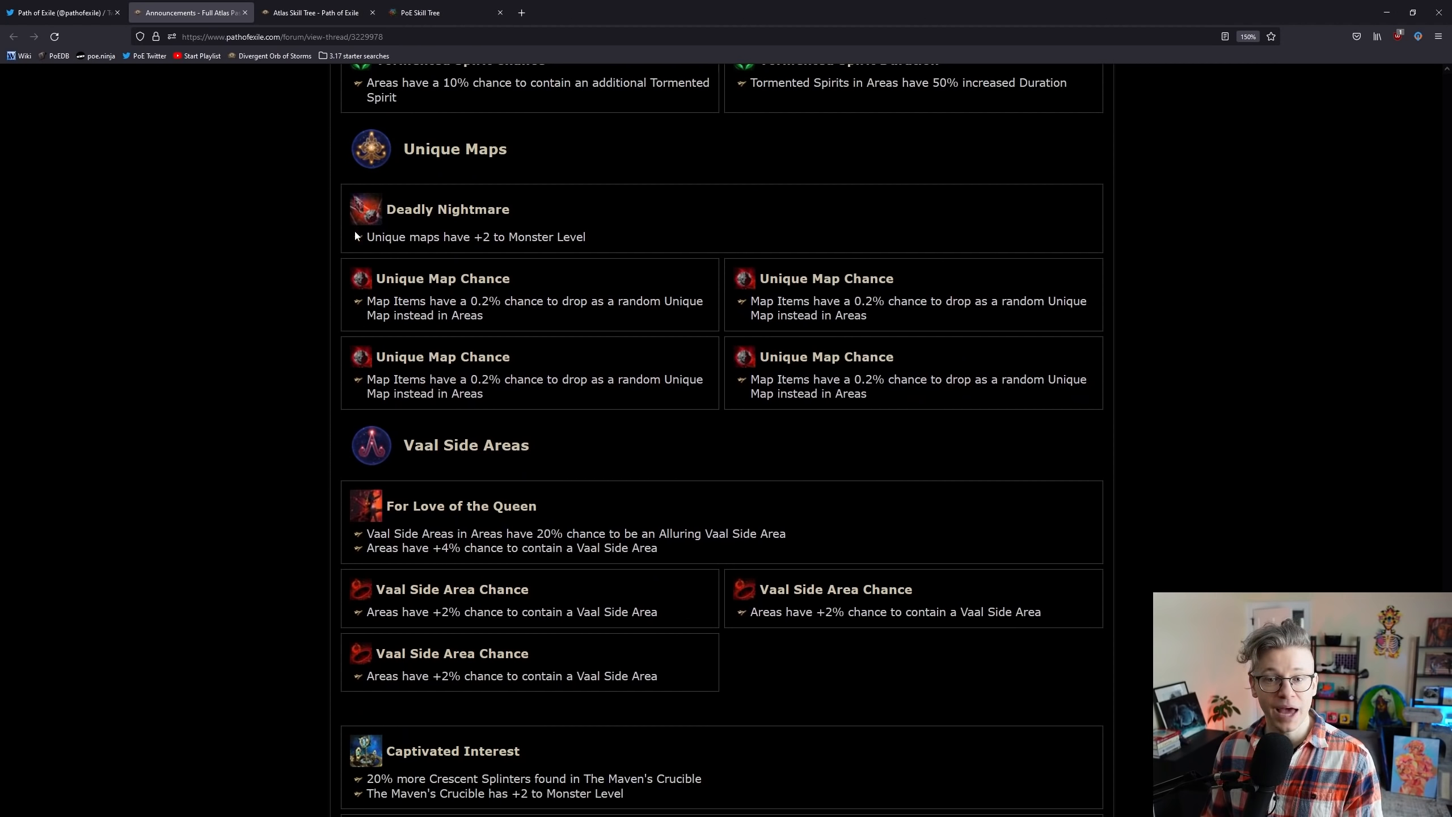
{"action": "mouse_move", "coordinate": [610, 238]}
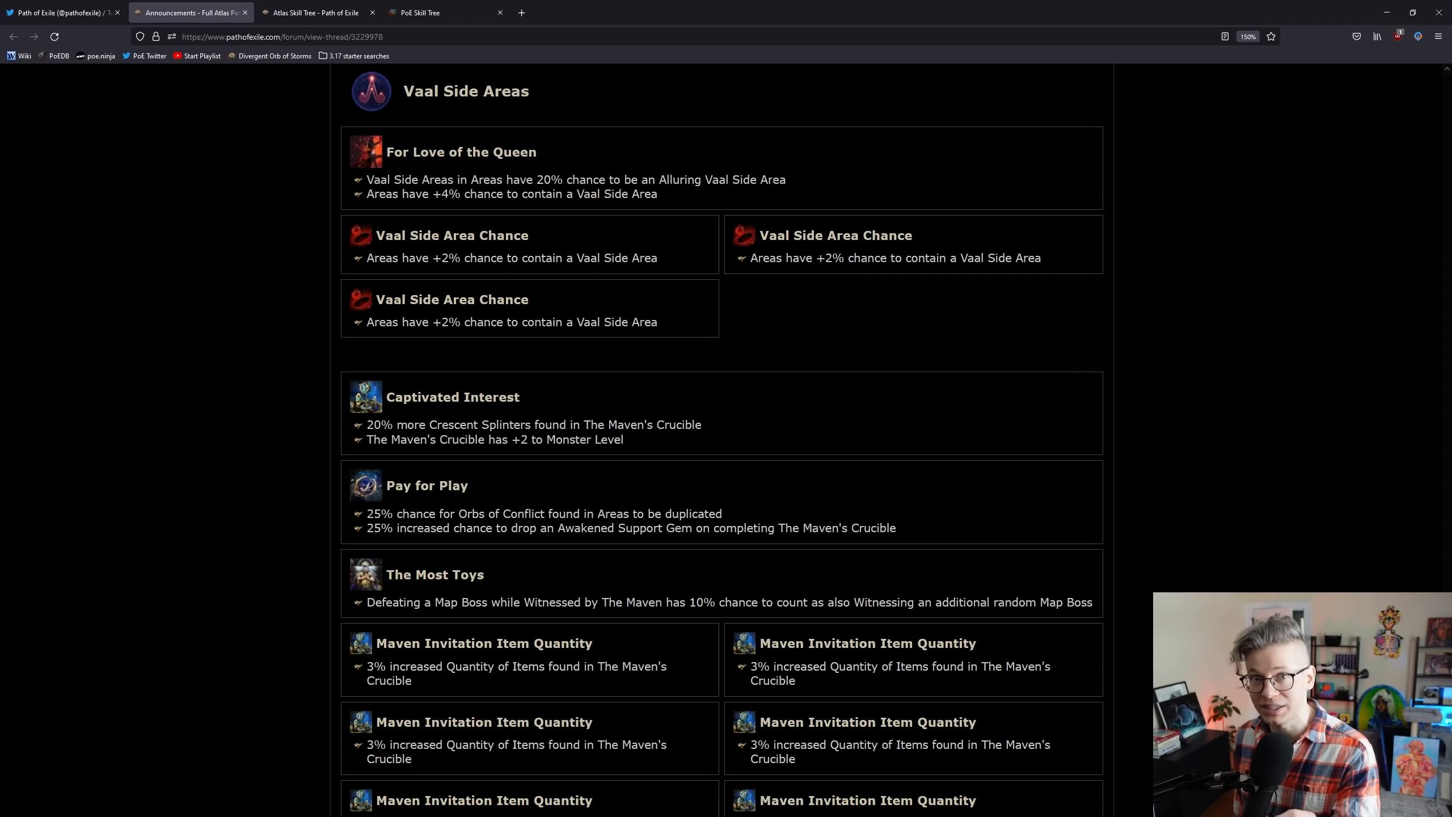
Step: Scroll through the Maven notables to the Adjacent Map Drop Chance run, then switch to the atlas tree planner
{"action": "scroll", "scroll_direction": "down", "scroll_amount": 3}
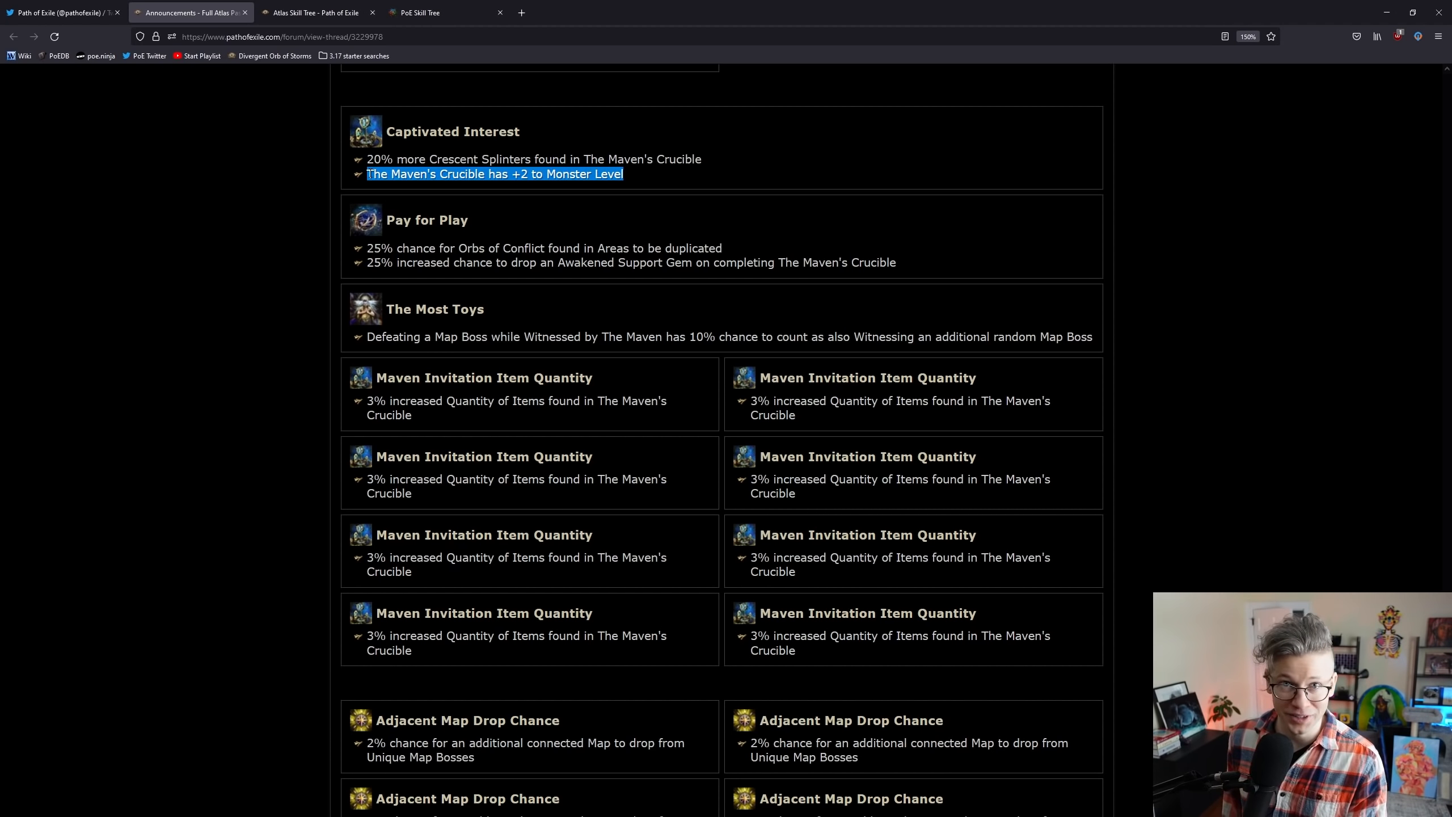
{"action": "mouse_move", "coordinate": [262, 204]}
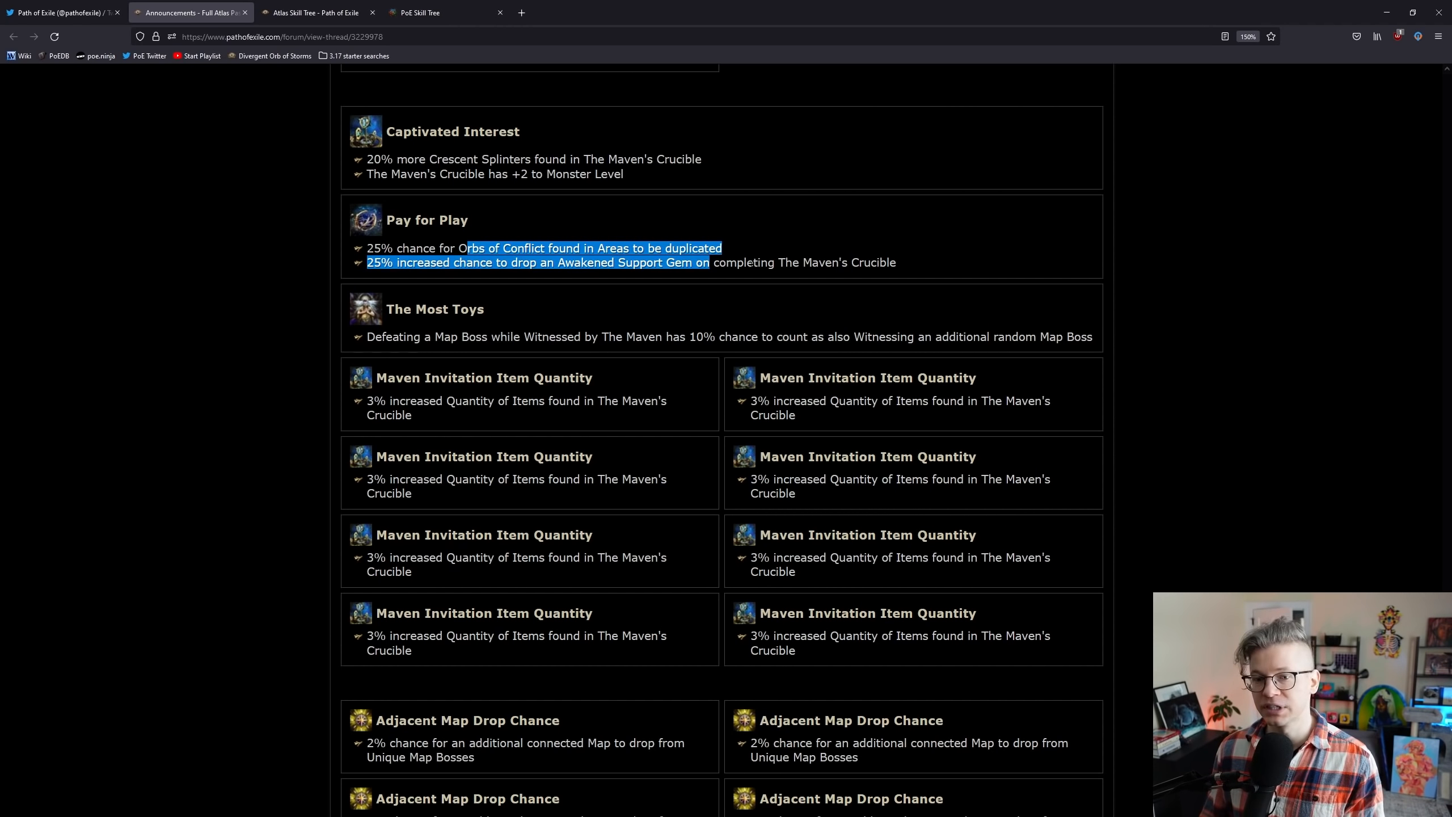
{"action": "scroll", "scroll_direction": "down", "scroll_amount": 3}
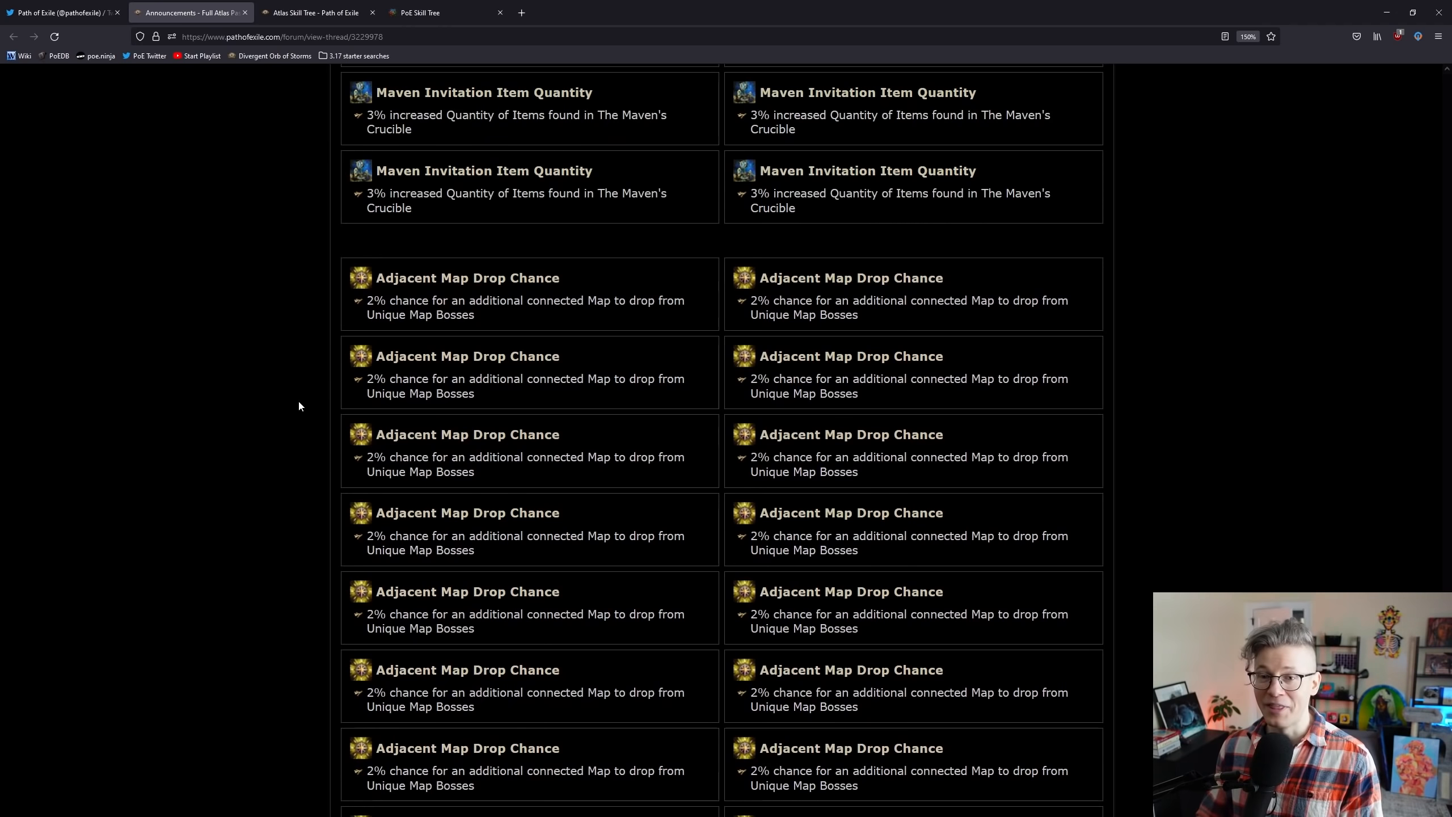
{"action": "mouse_move", "coordinate": [275, 401]}
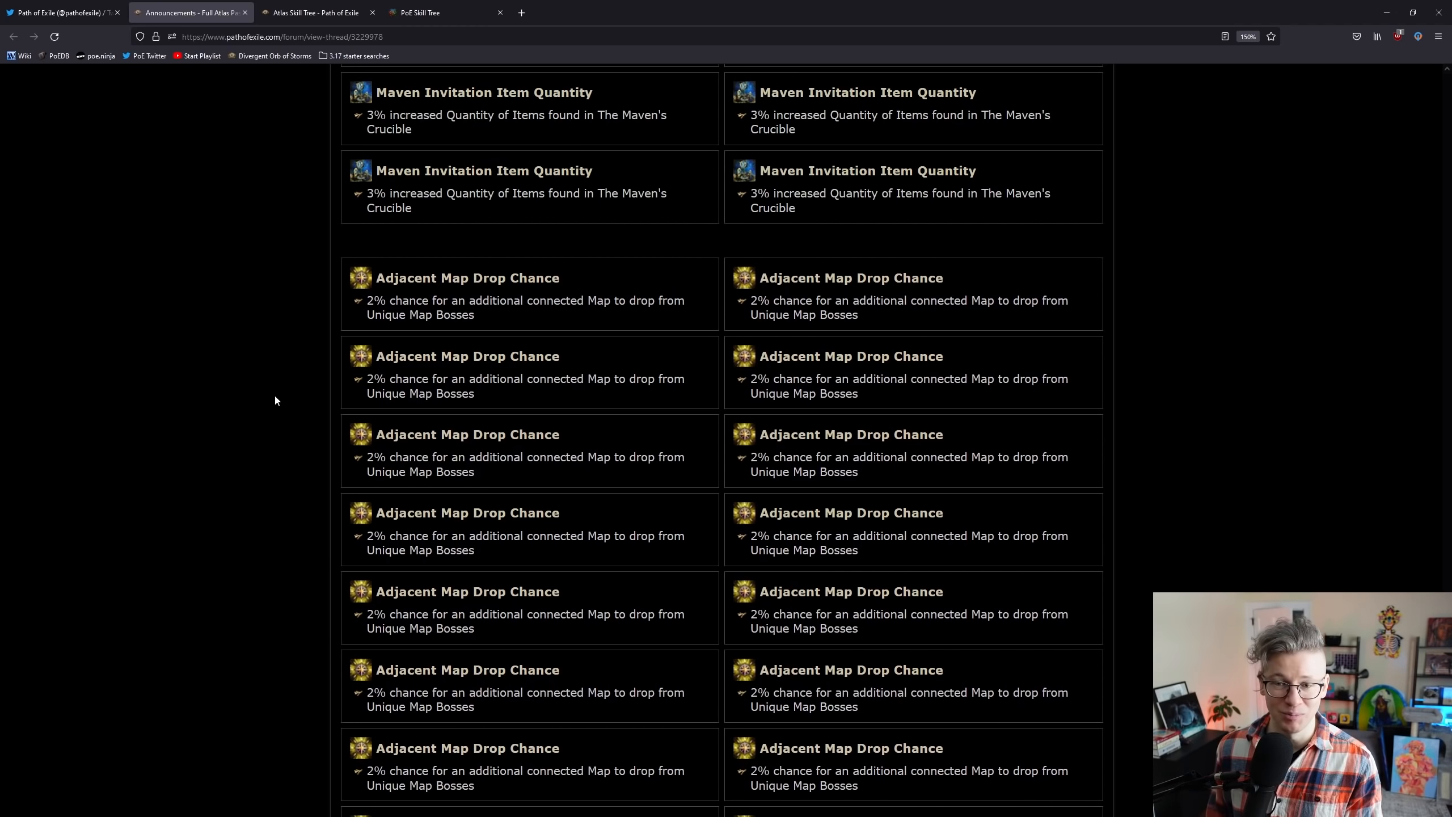
{"action": "left_click", "coordinate": [431, 12]}
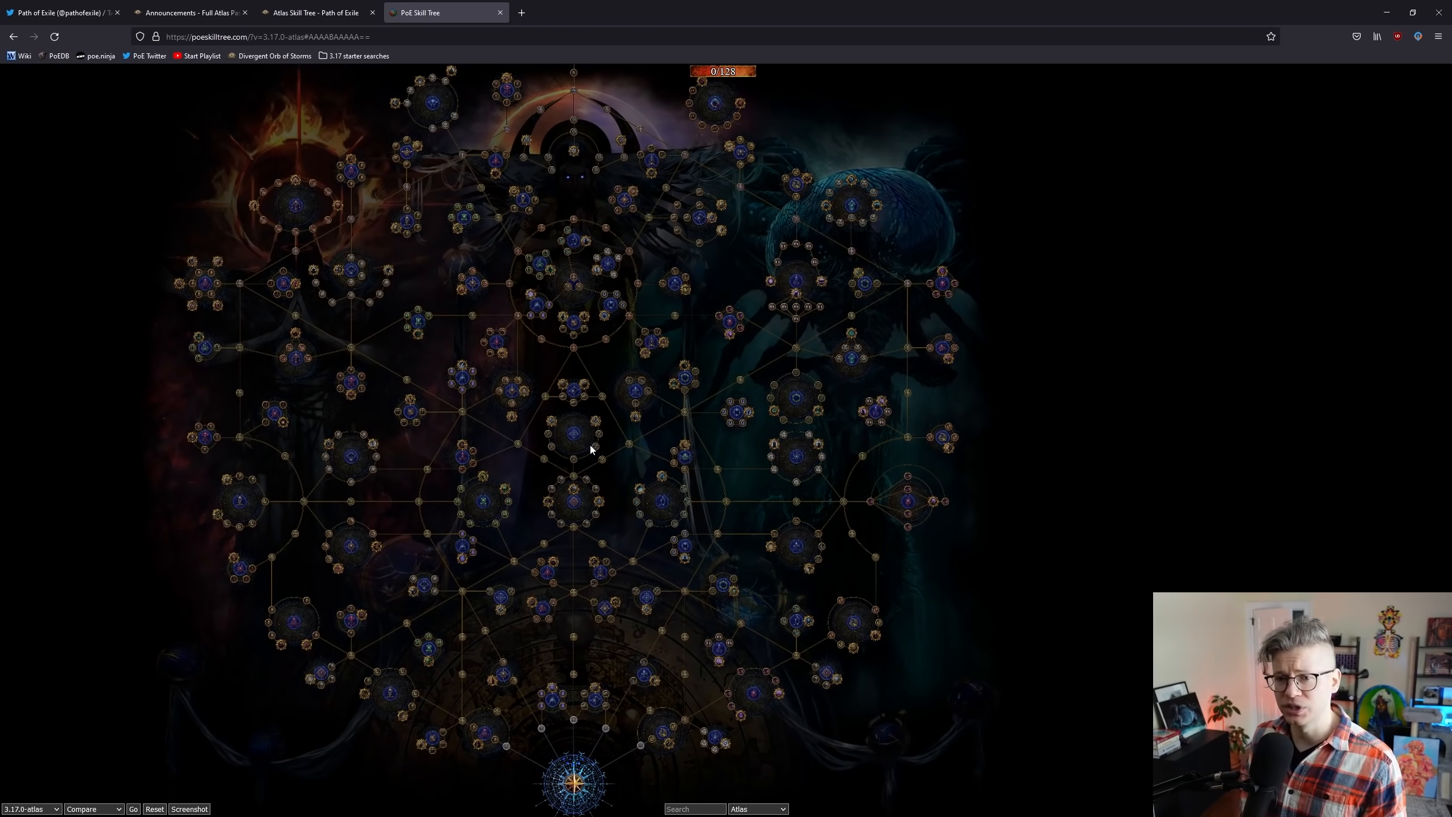
Step: Search the atlas tree for betrayal, then harvest, and ready the search box for the next mechanic
{"action": "type", "text": "betrayal"}
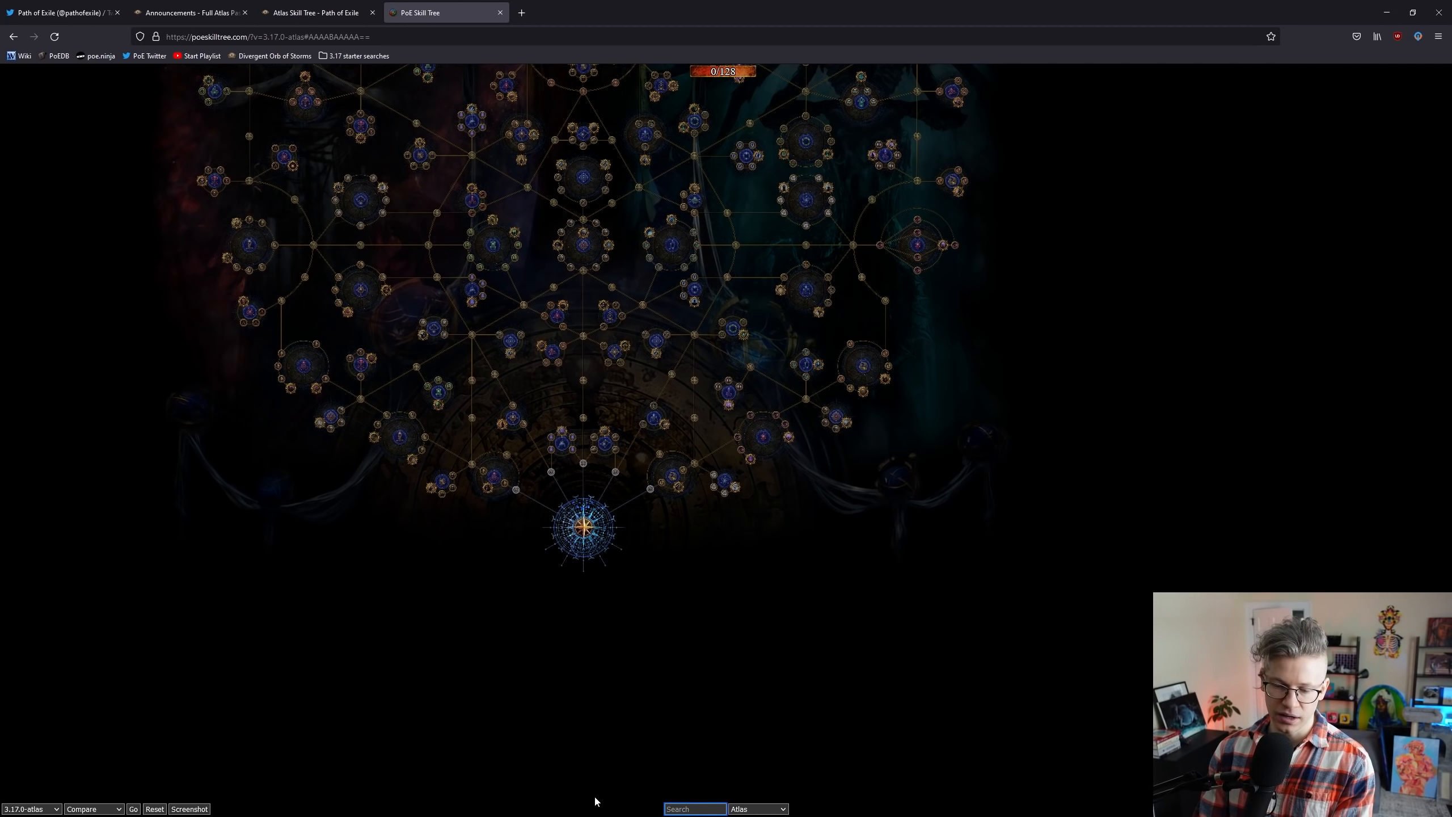
{"action": "type", "text": "harvest"}
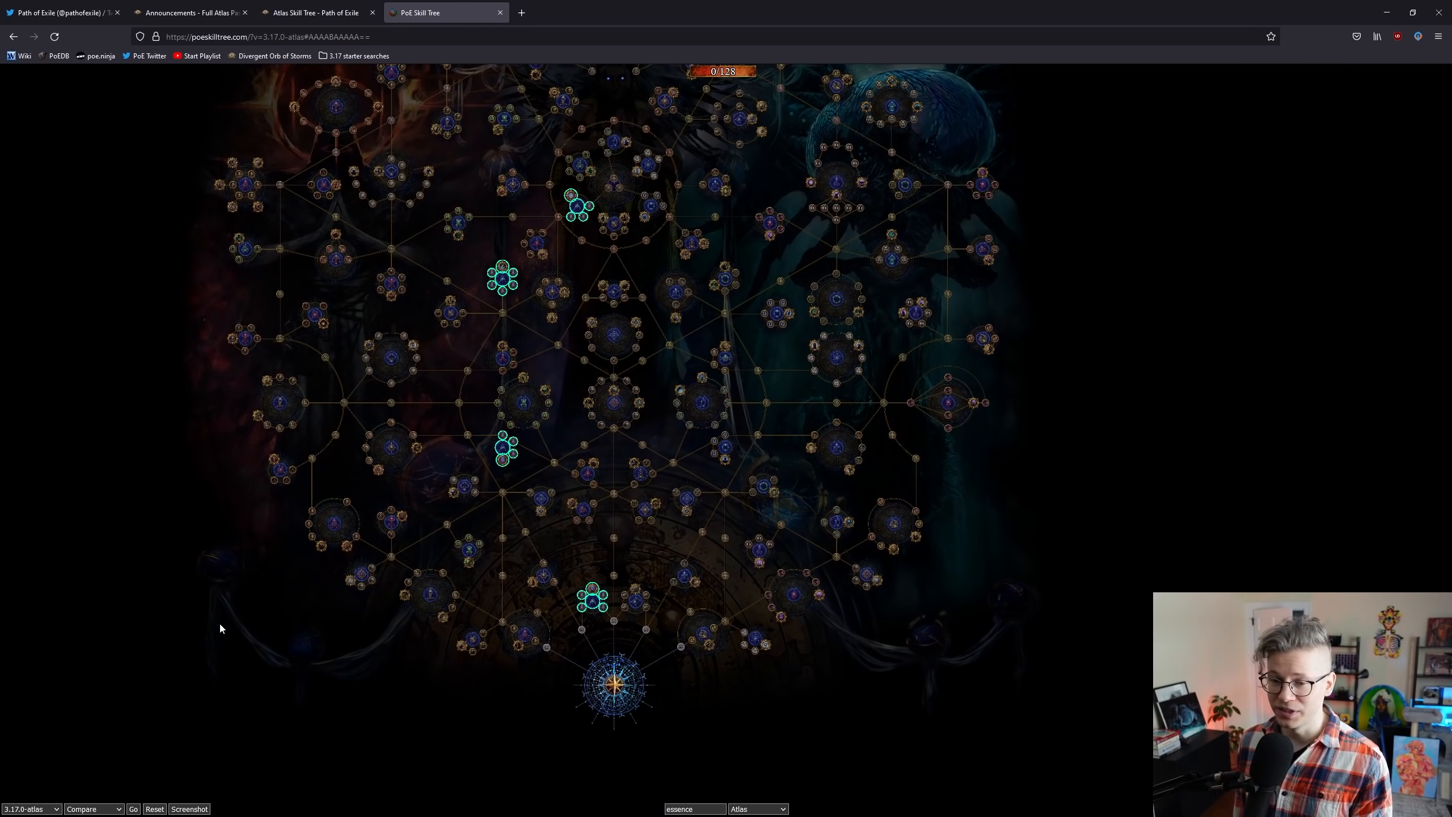
{"action": "left_click", "coordinate": [693, 808]}
{"action": "type", "text": "torment"}
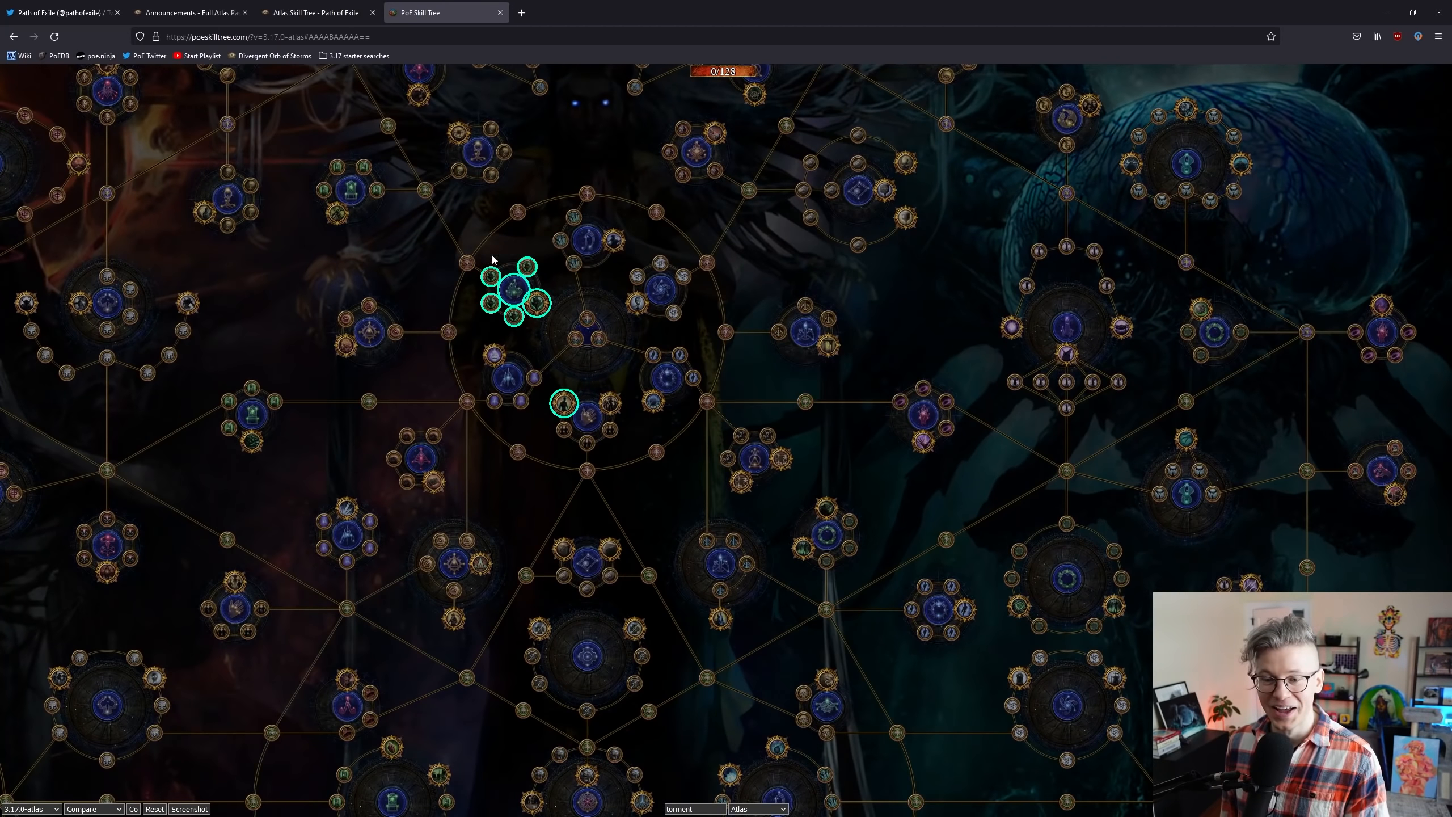
{"action": "mouse_move", "coordinate": [545, 447]}
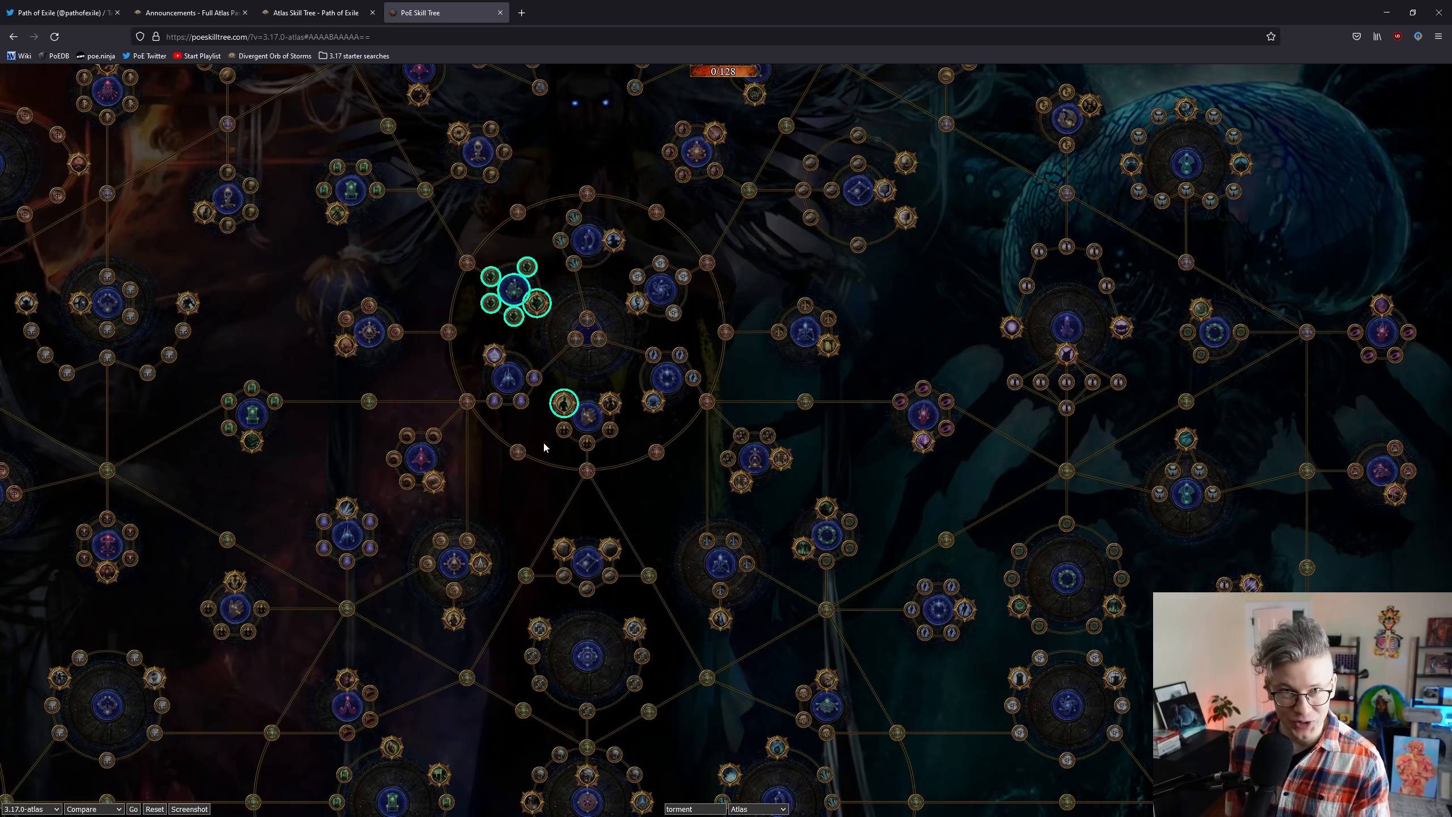